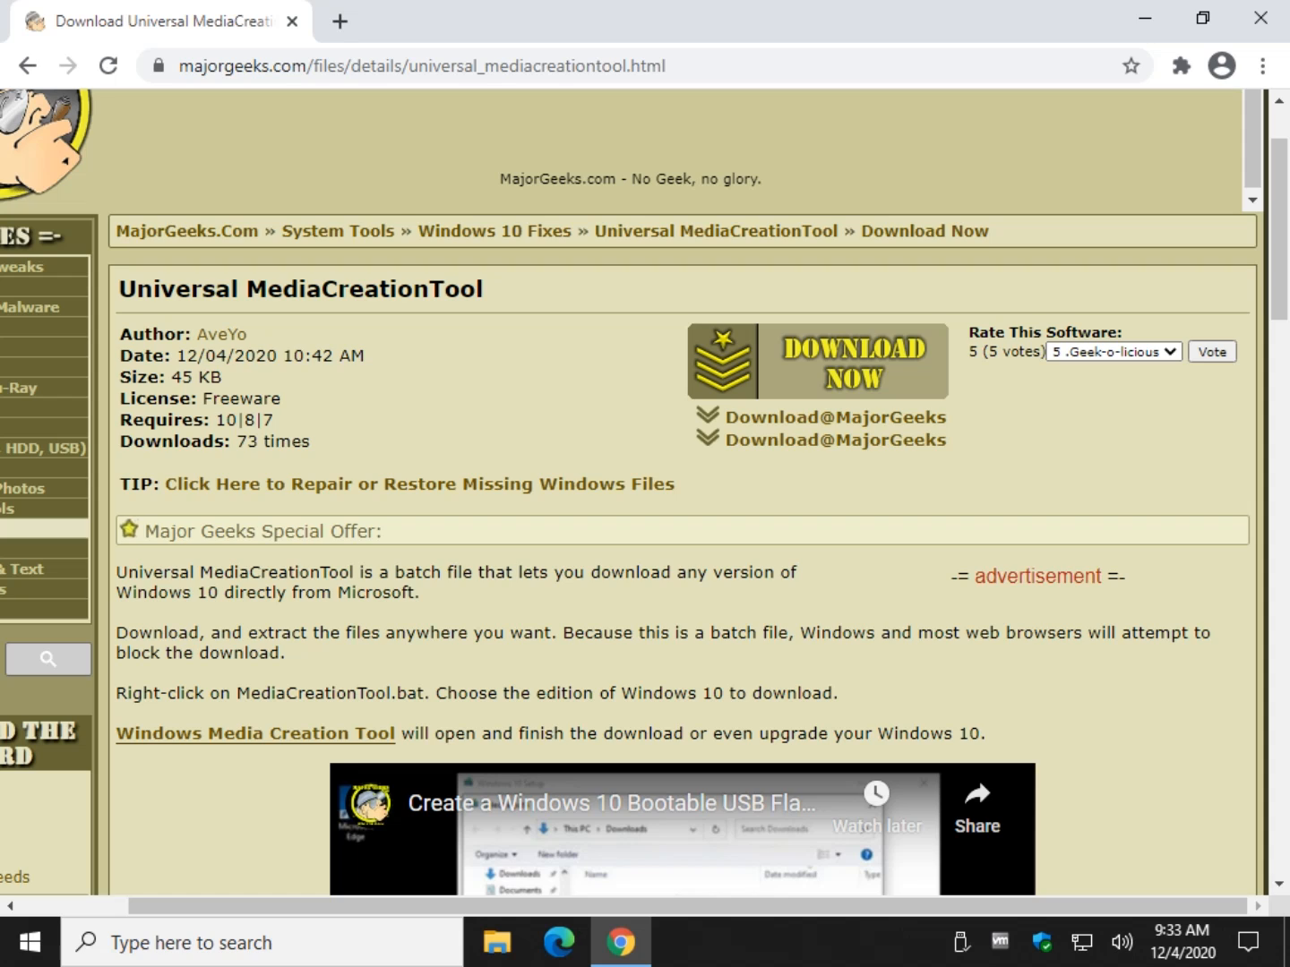
{"action": "mouse_move", "coordinate": [287, 943]}
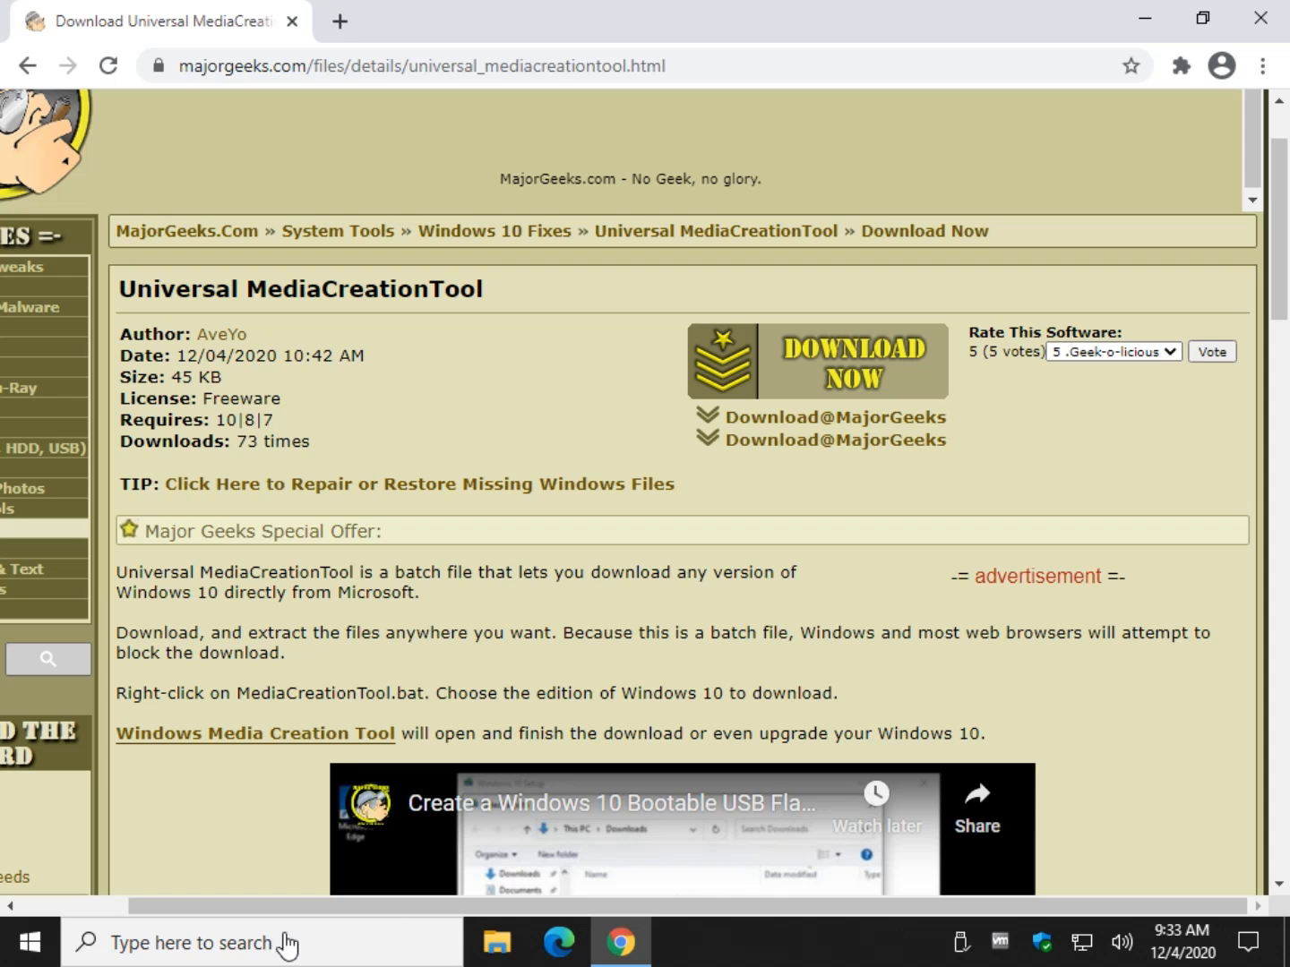
{"action": "mouse_move", "coordinate": [661, 665]}
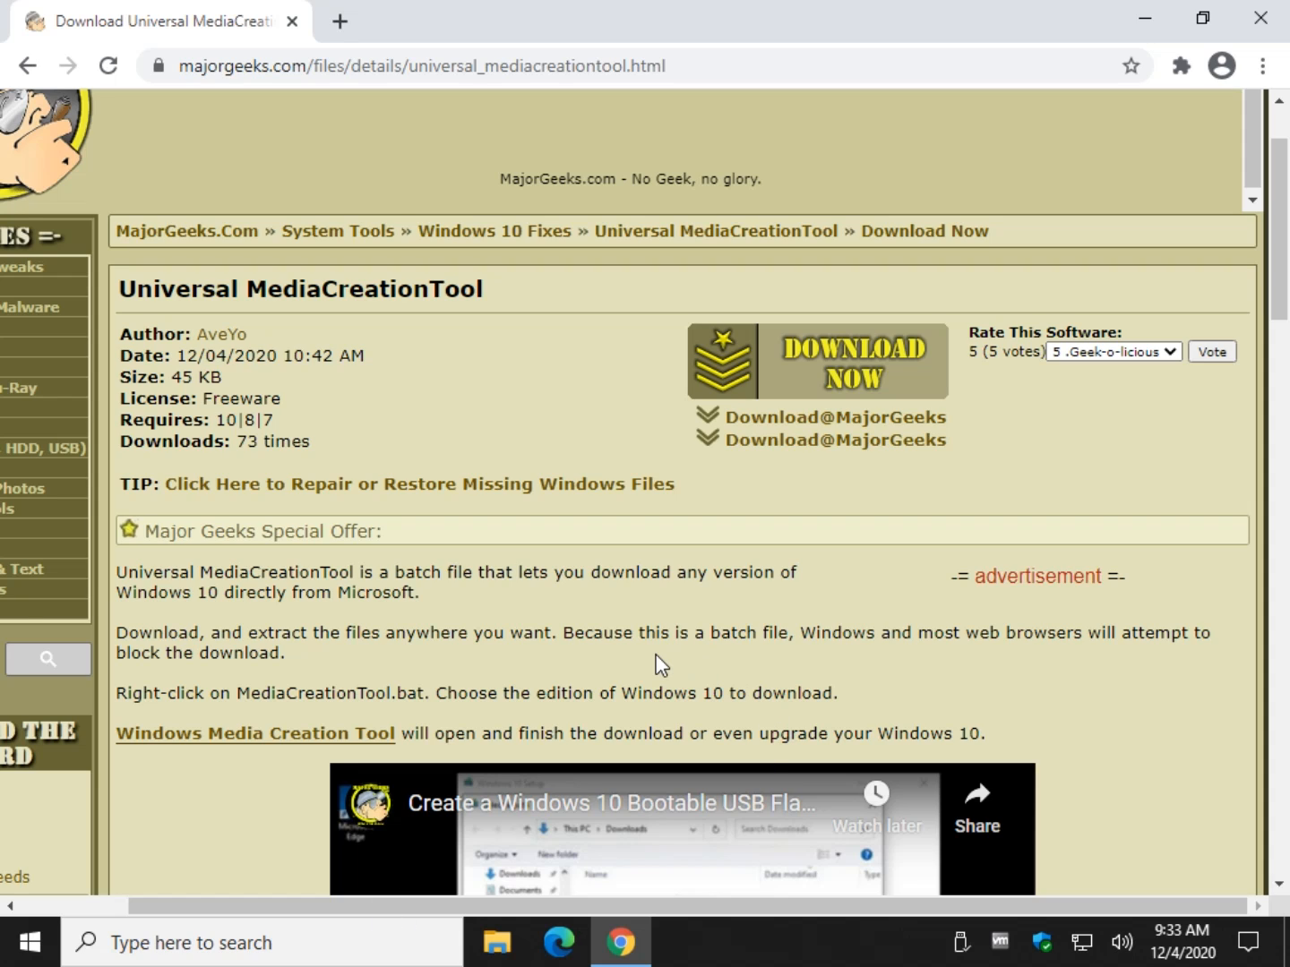
{"action": "mouse_move", "coordinate": [780, 361]}
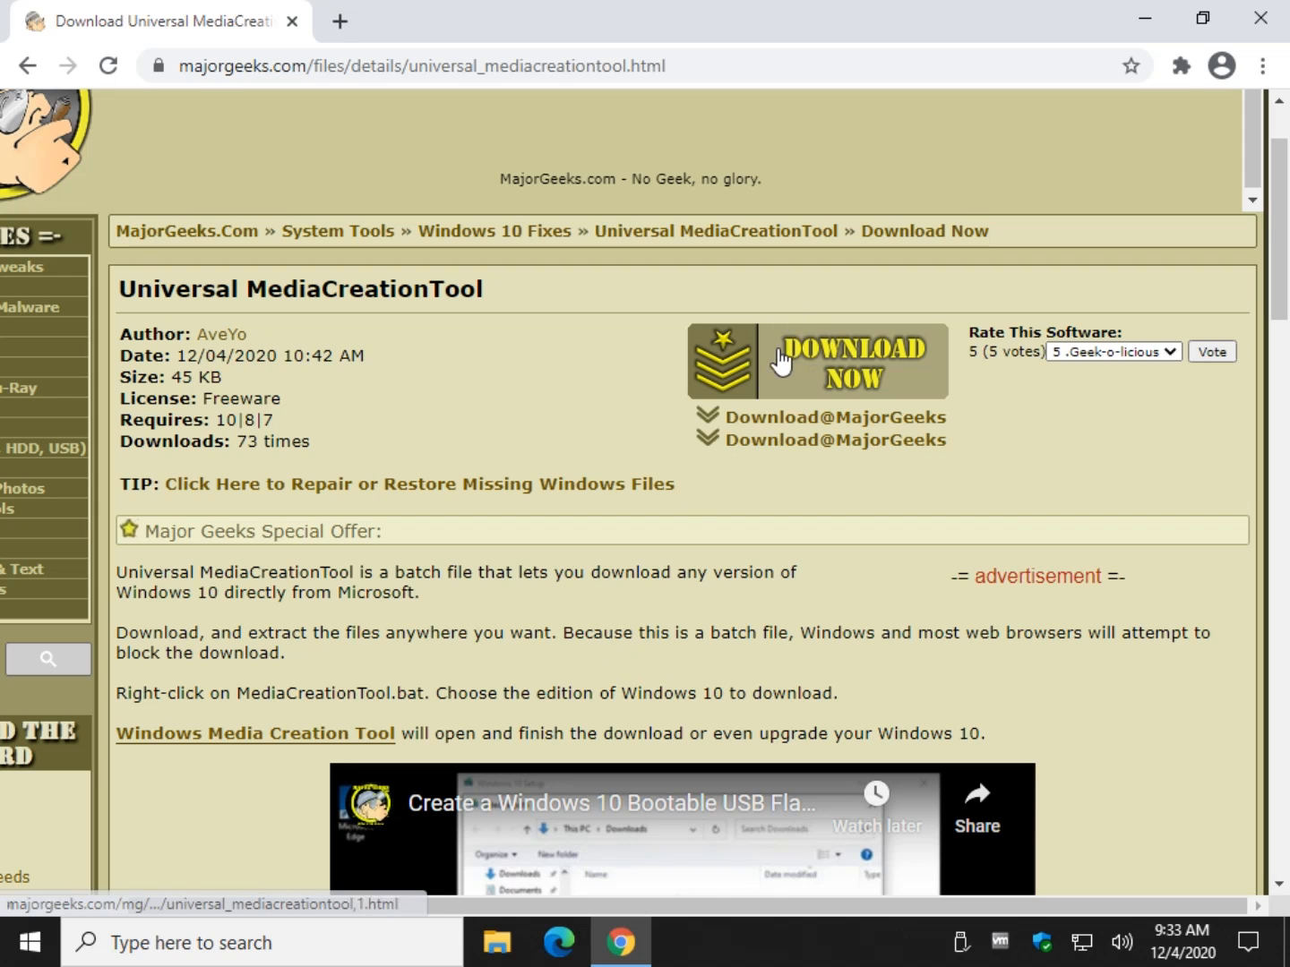
{"action": "mouse_move", "coordinate": [1058, 340]}
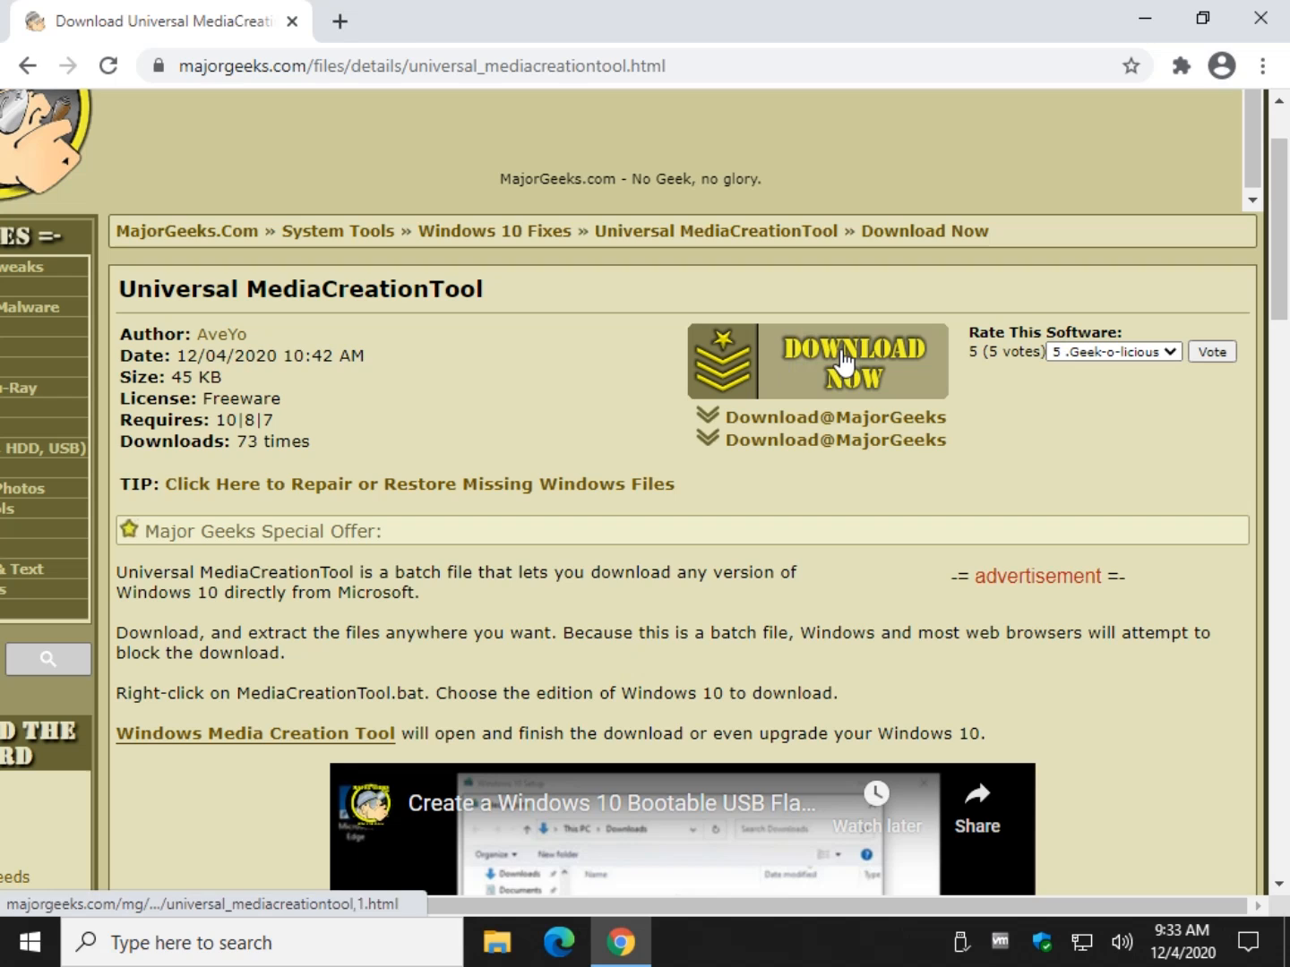
Start the Universal MediaCreationTool download from the MajorGeeks DOWNLOAD NOW button.
{"action": "left_click", "coordinate": [855, 361]}
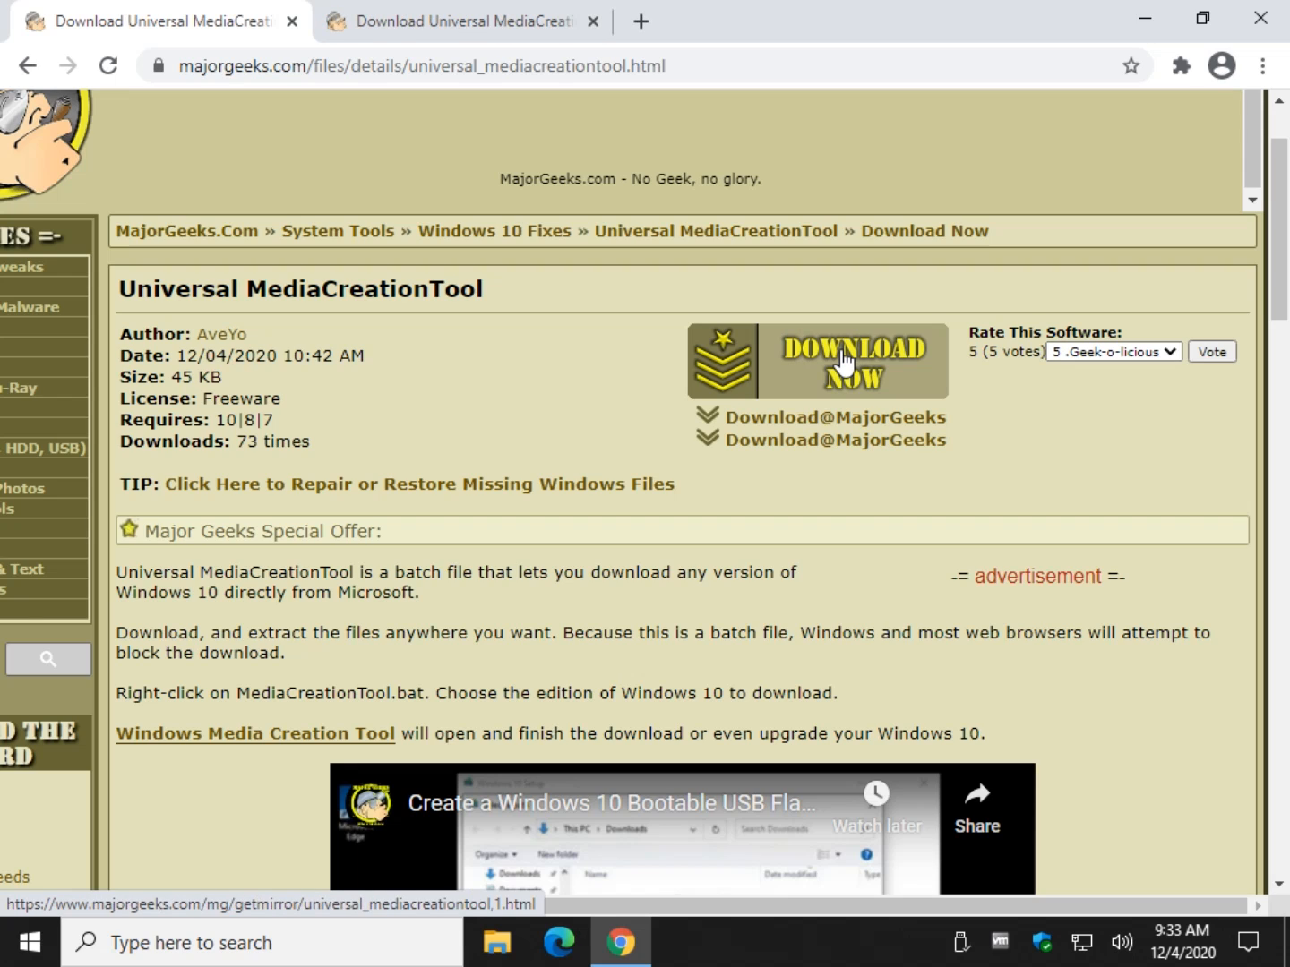
{"action": "mouse_move", "coordinate": [592, 347]}
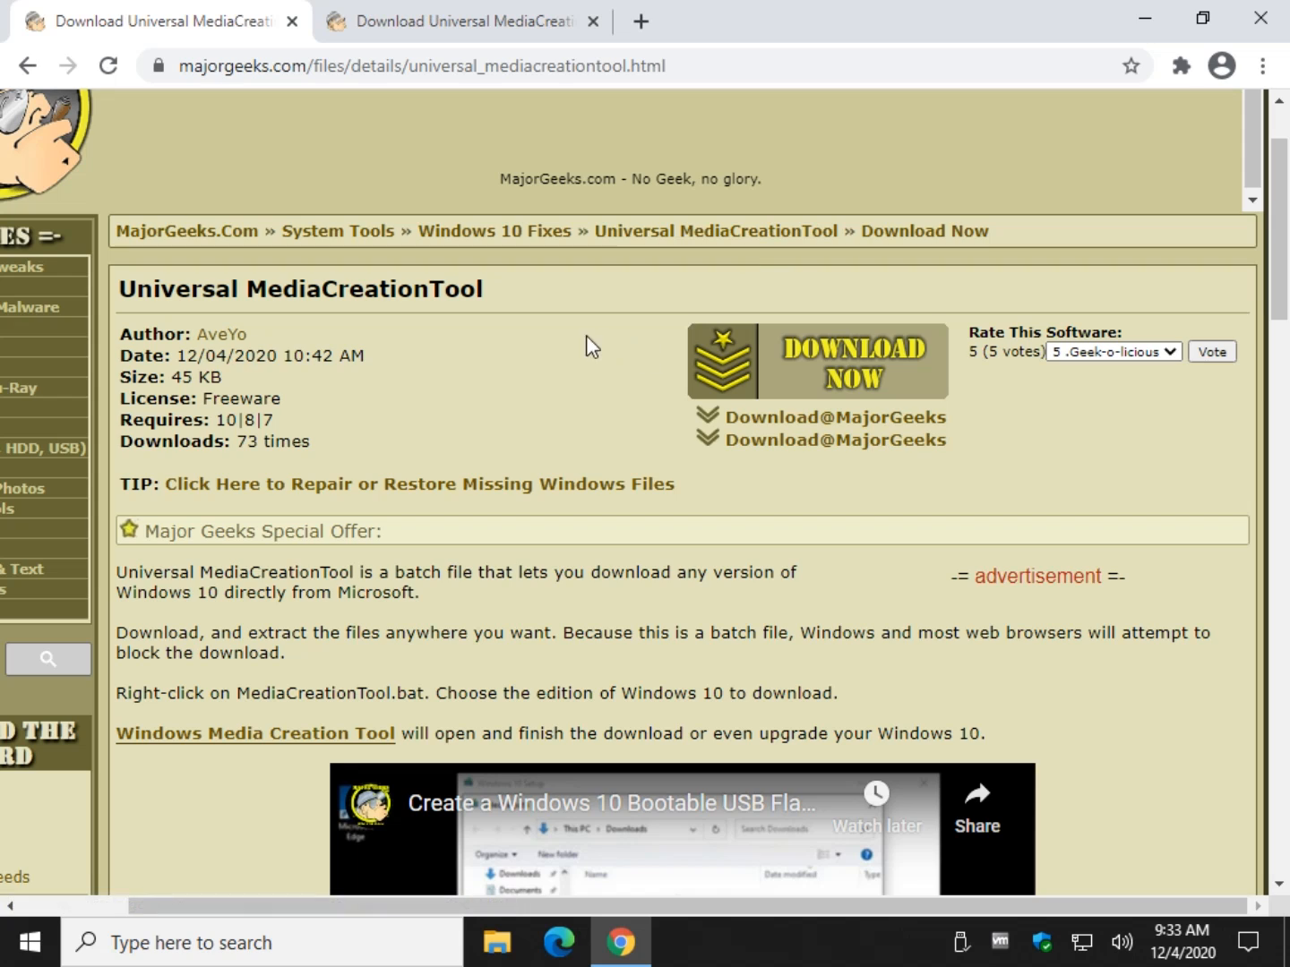
Keep the Universal MediaCreationTool zip despite Chrome's dangerous-file warning.
{"action": "left_click", "coordinate": [853, 360]}
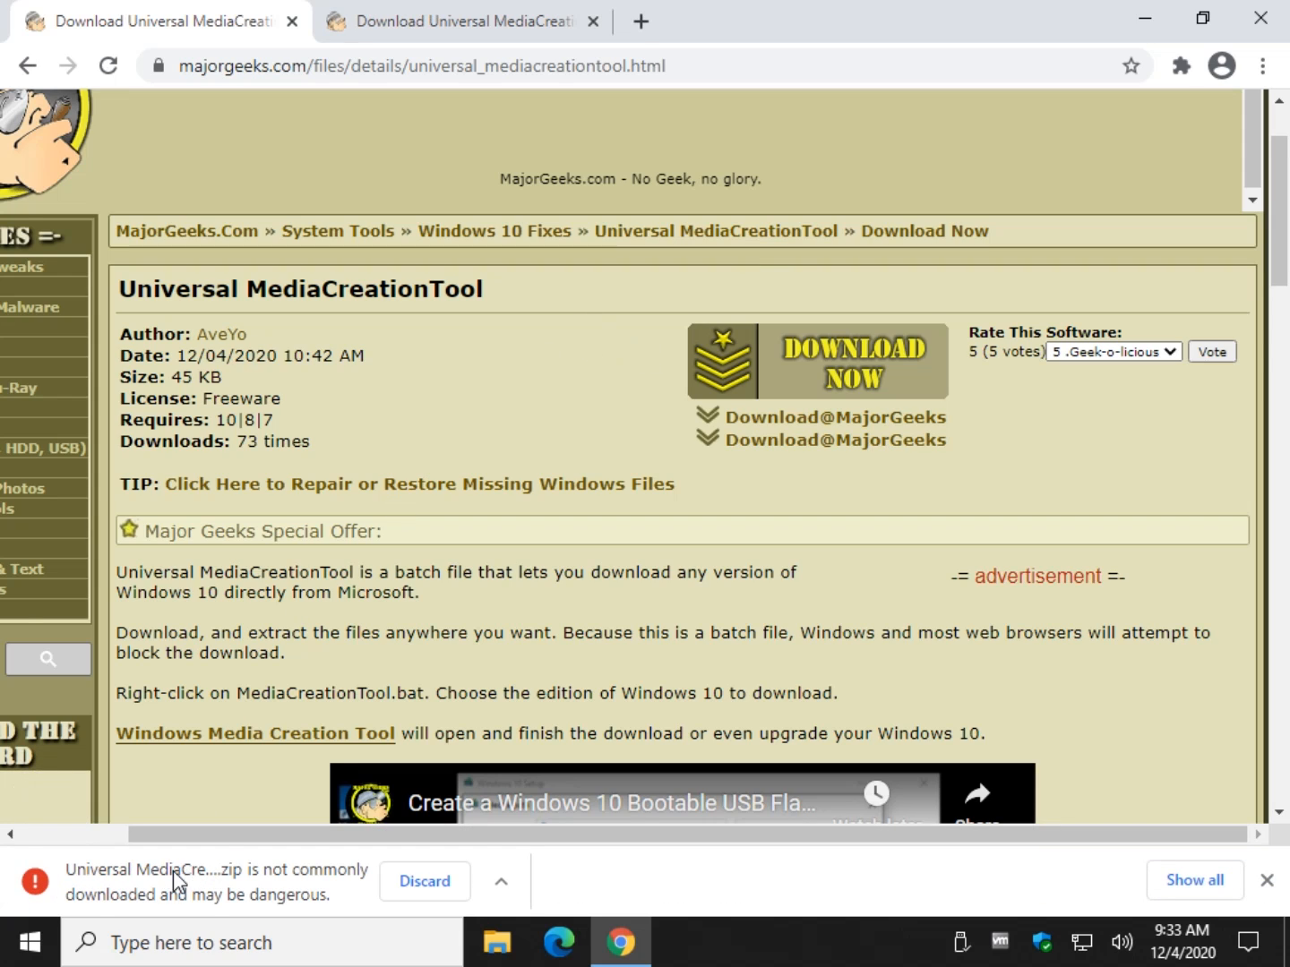
{"action": "mouse_move", "coordinate": [261, 828]}
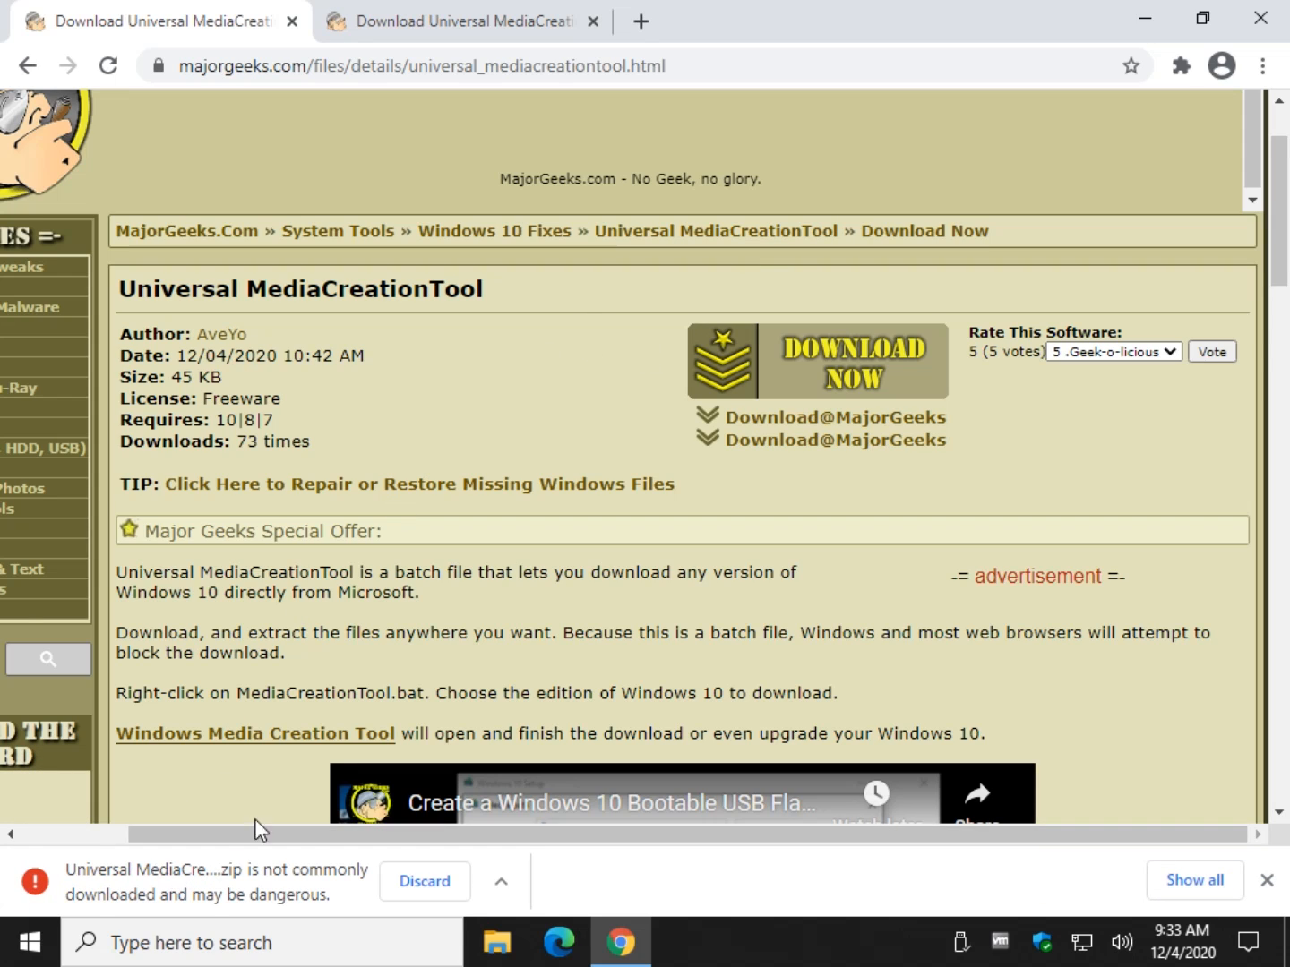
{"action": "left_click", "coordinate": [502, 881]}
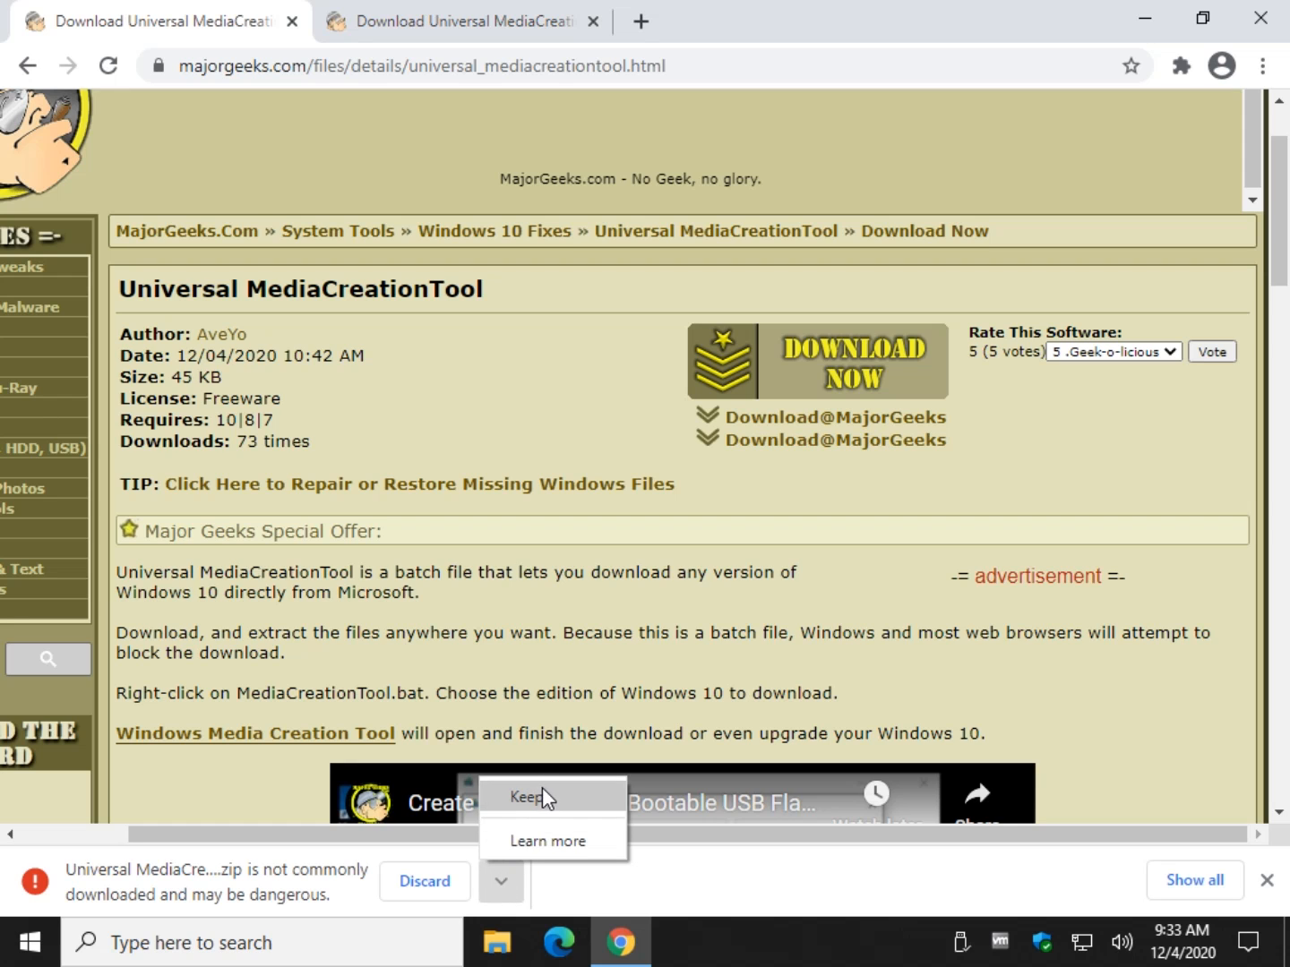
{"action": "left_click", "coordinate": [527, 796]}
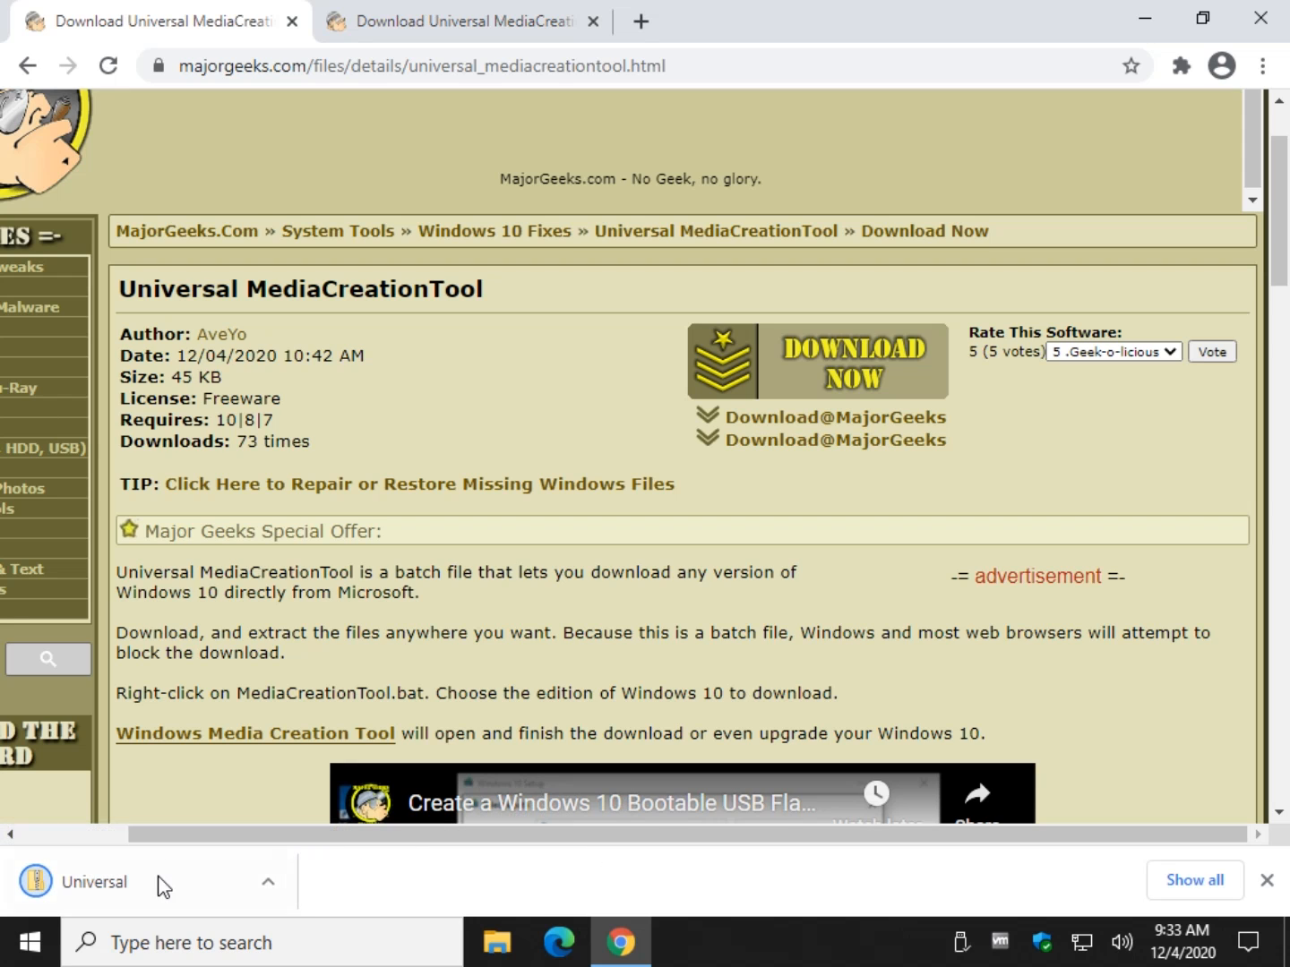
Extract all files from the downloaded zip to the suggested folder.
{"action": "left_click", "coordinate": [93, 882]}
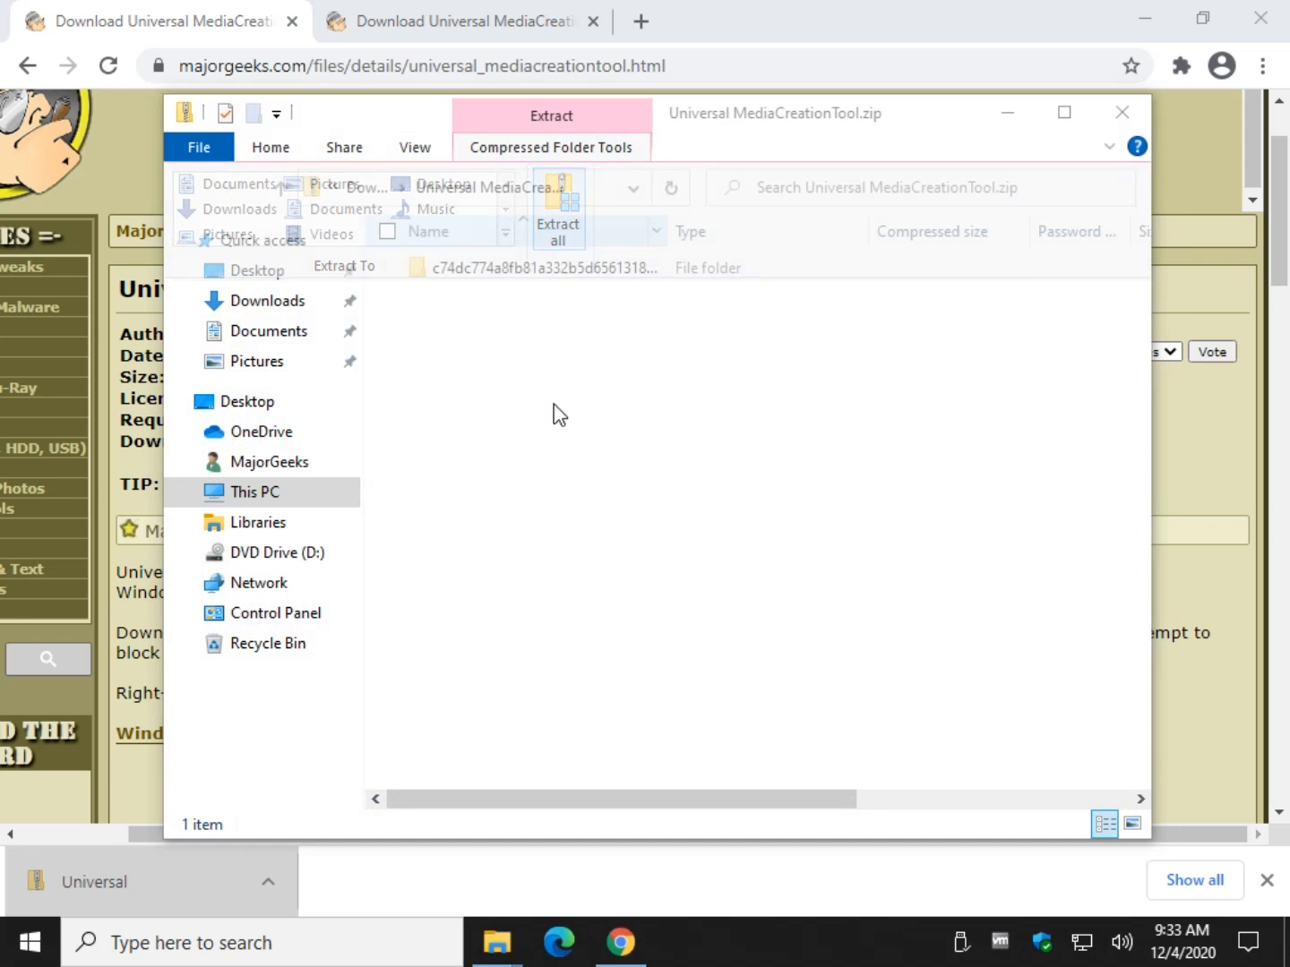
{"action": "left_click", "coordinate": [557, 214]}
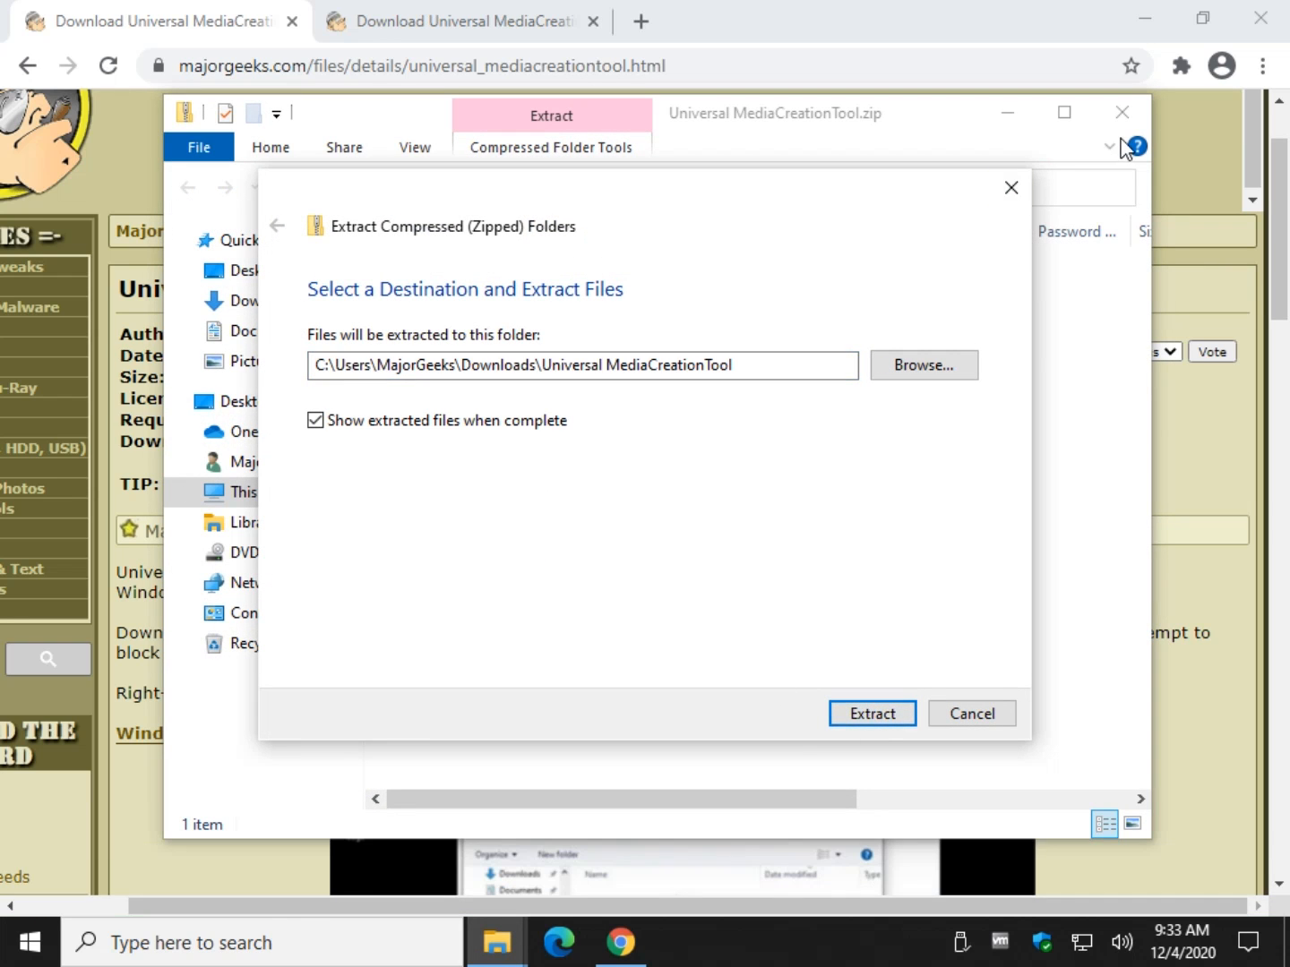
{"action": "left_click", "coordinate": [871, 713]}
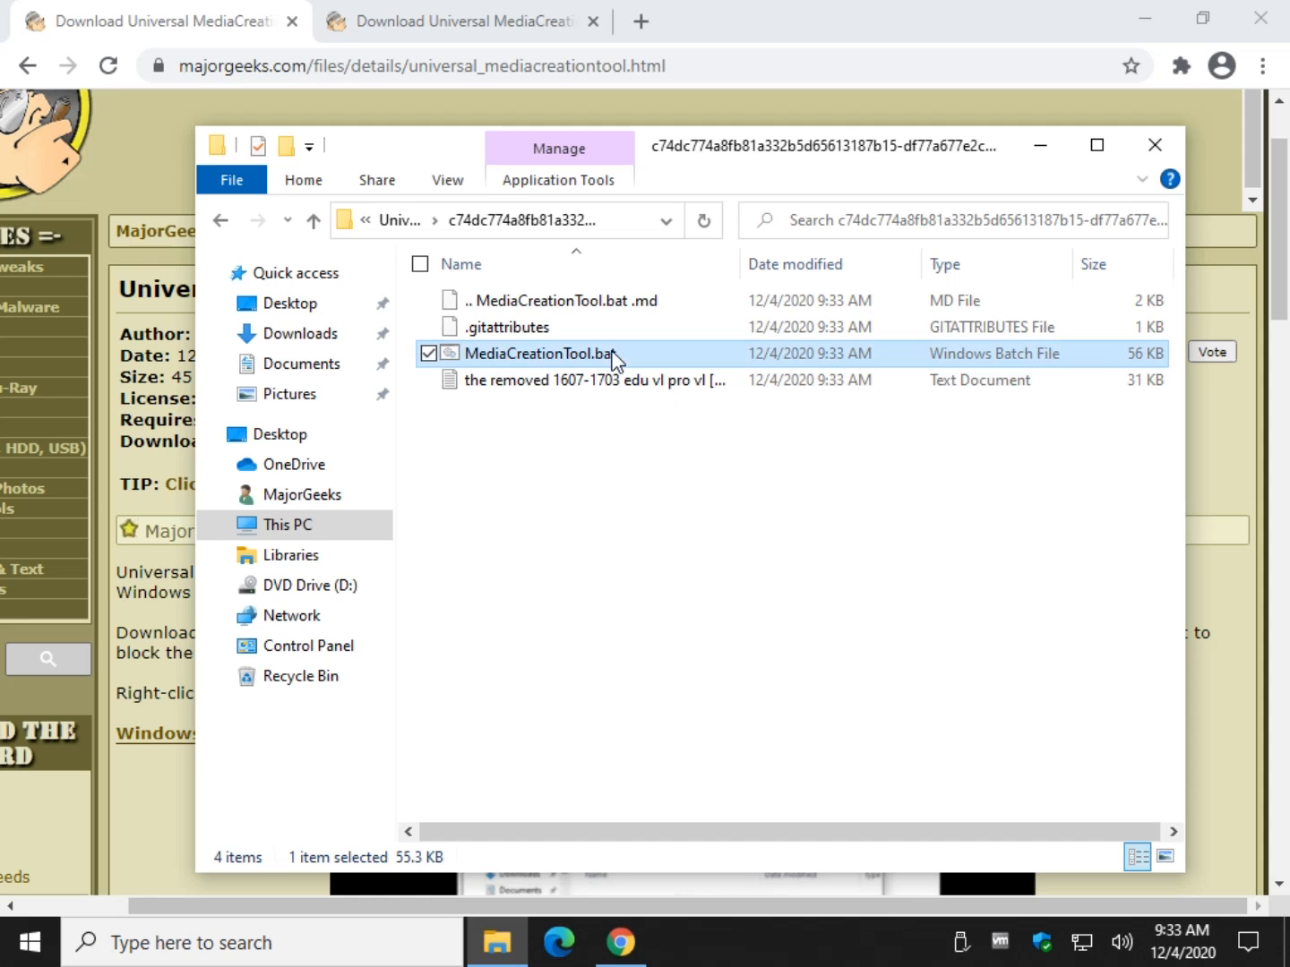
Run MediaCreationTool.bat as administrator from its right-click menu.
{"action": "right_click", "coordinate": [537, 353]}
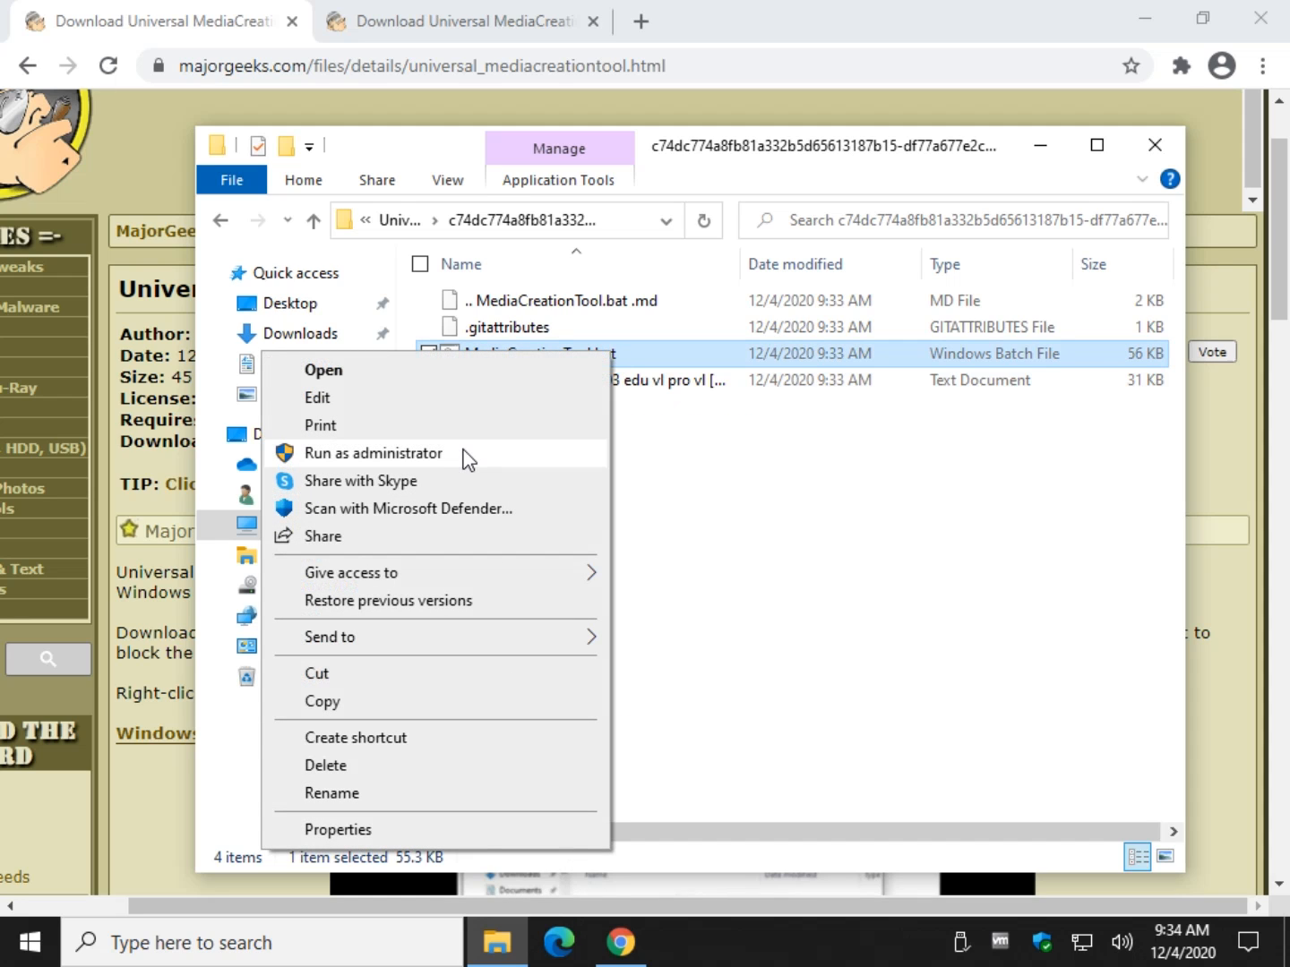
{"action": "mouse_move", "coordinate": [463, 465]}
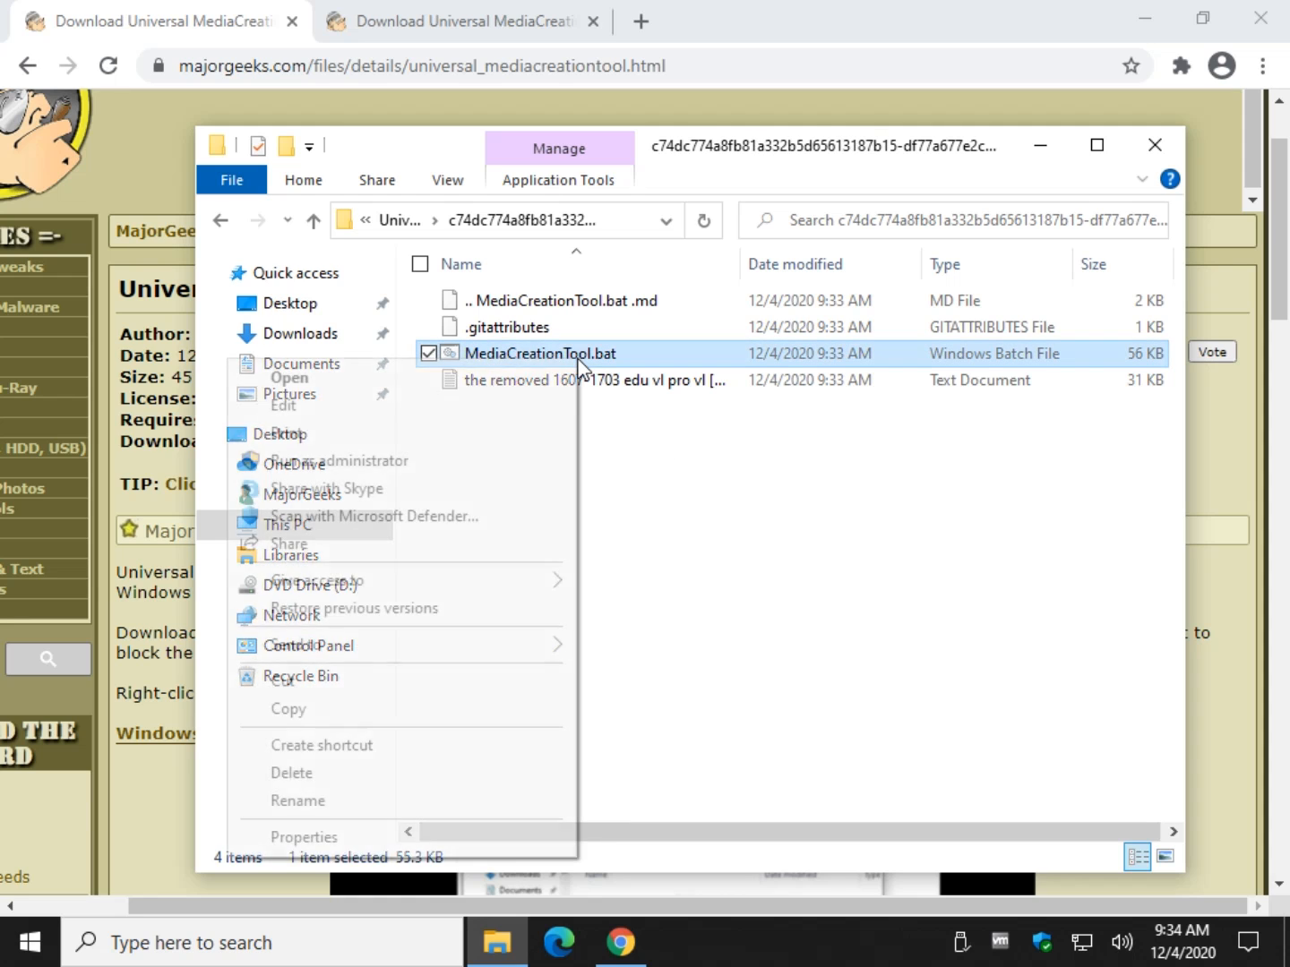
{"action": "left_click", "coordinate": [286, 377]}
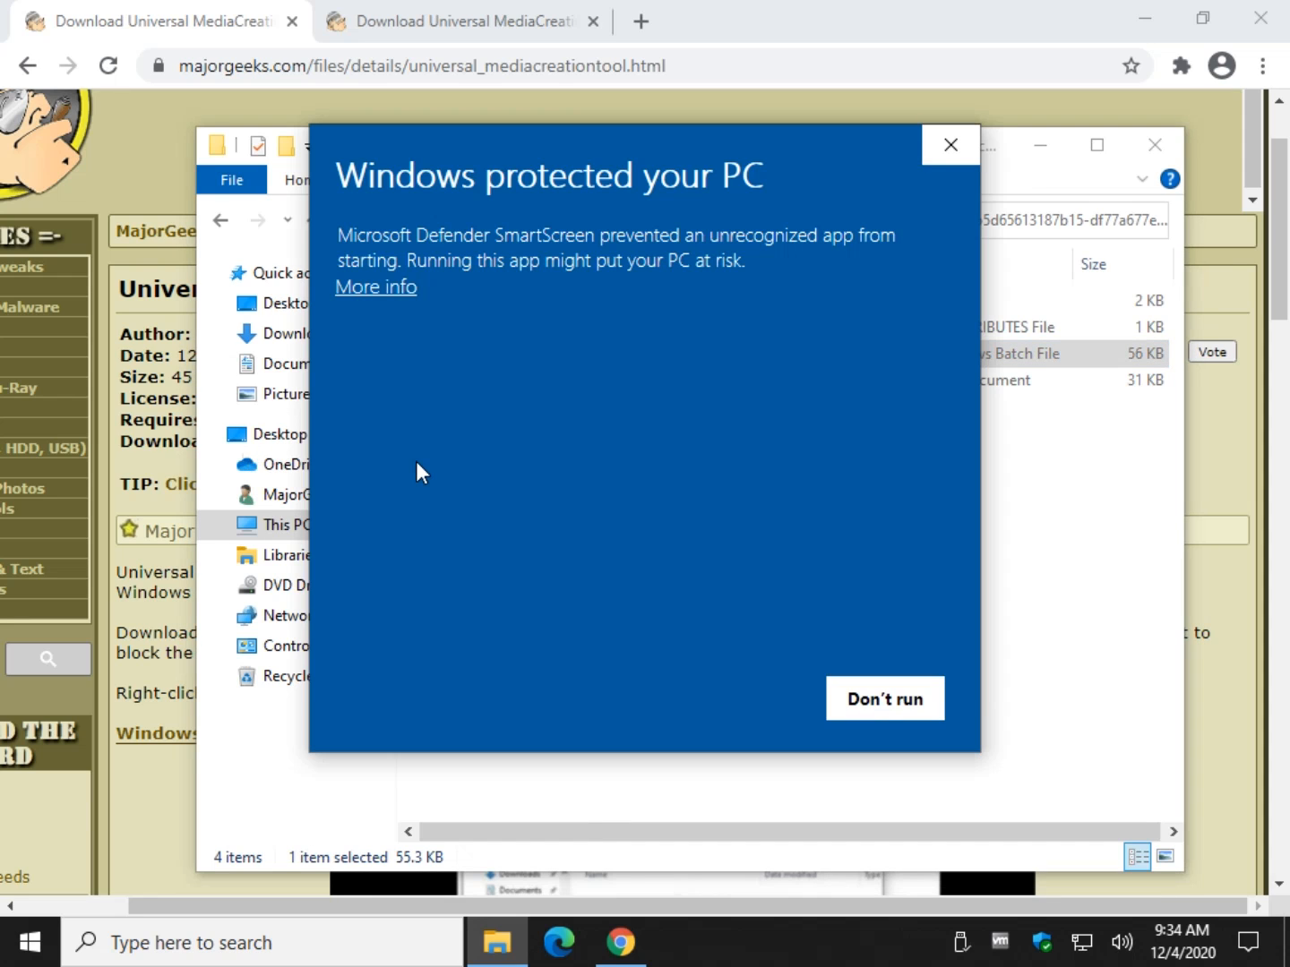
{"action": "mouse_move", "coordinate": [385, 294]}
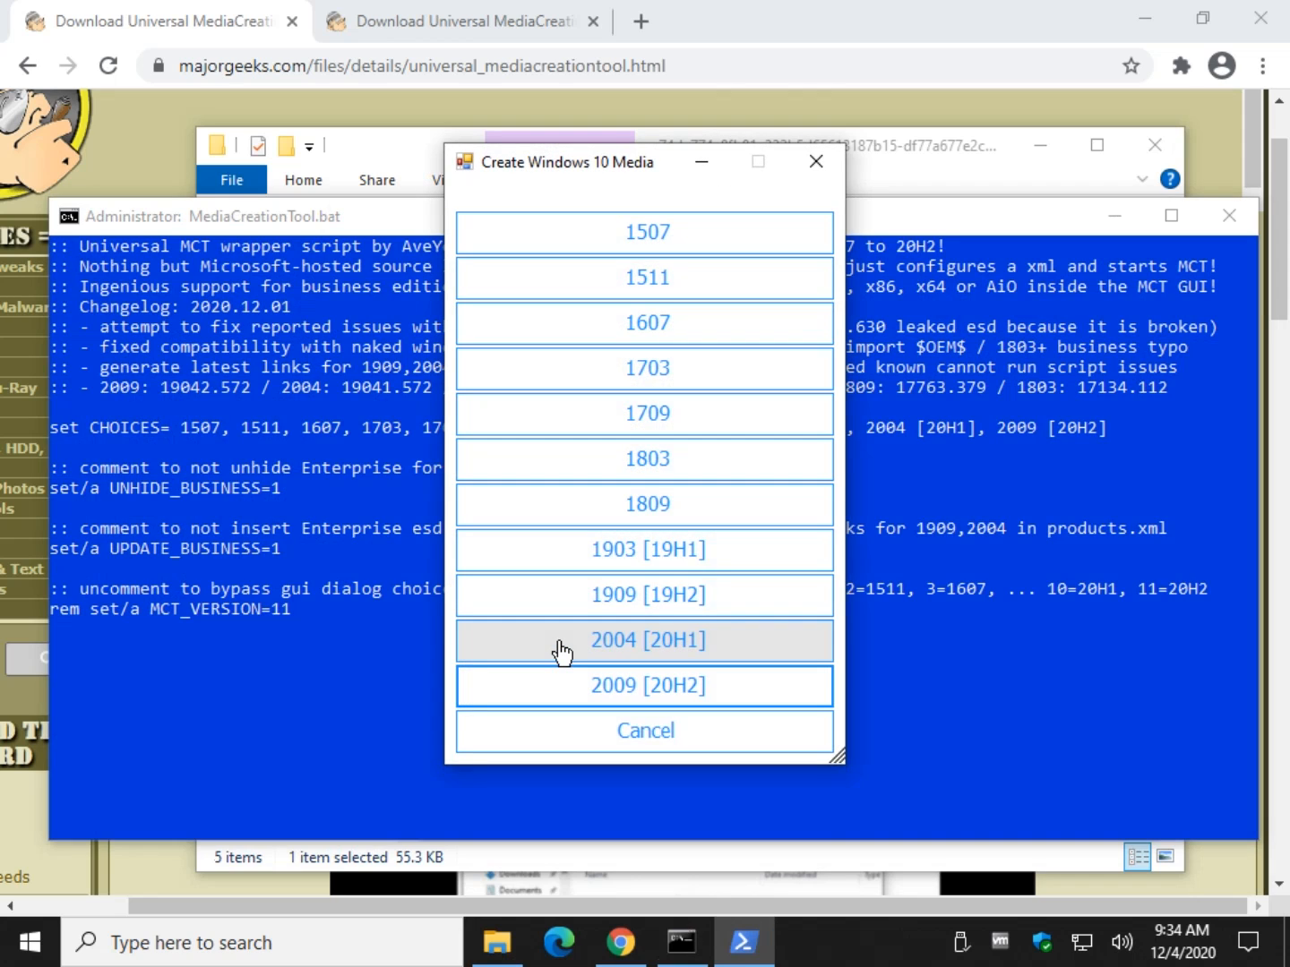
{"action": "mouse_move", "coordinate": [647, 232]}
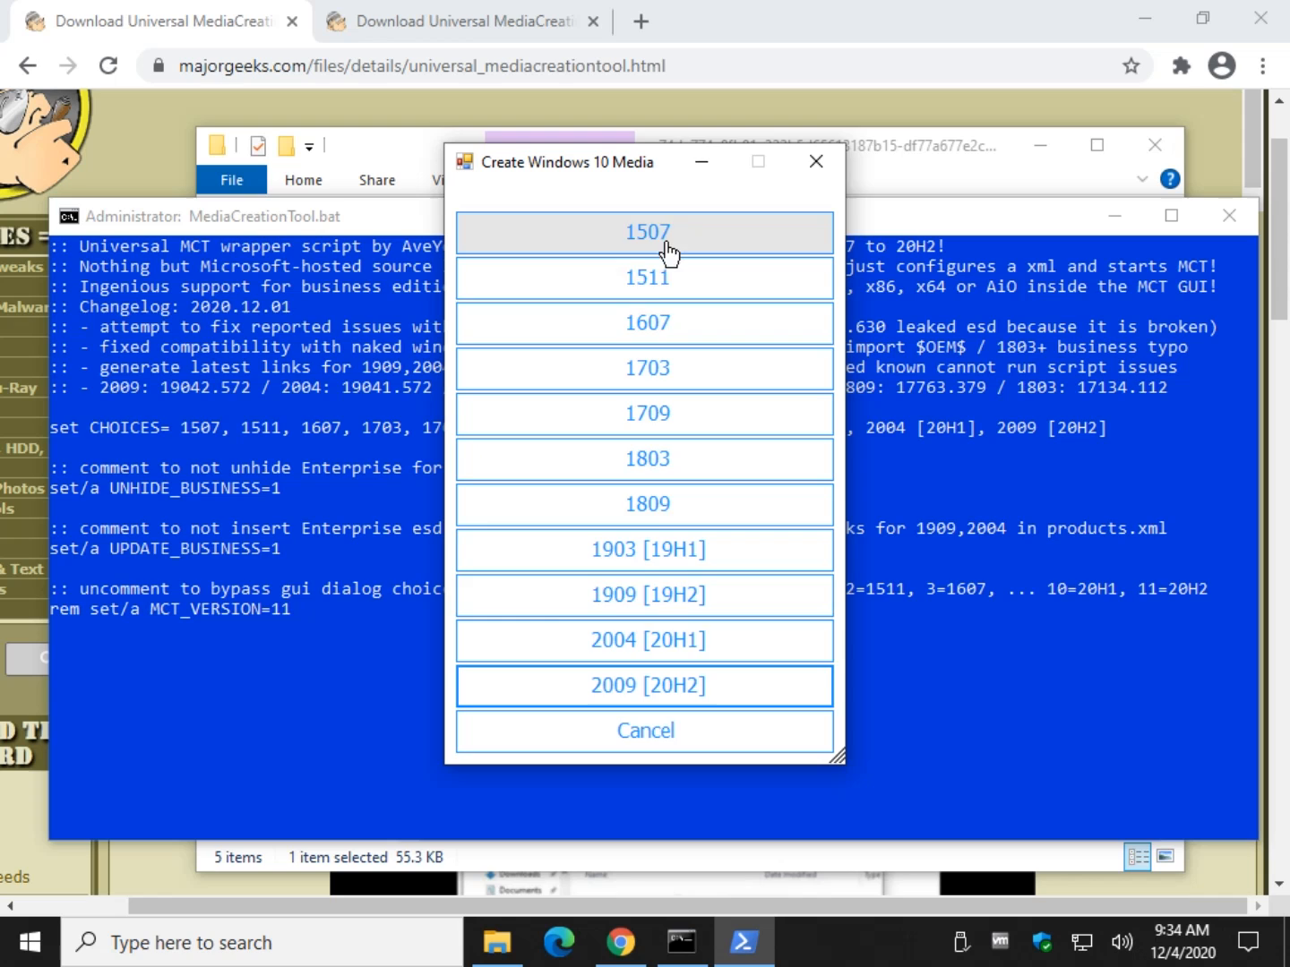
{"action": "mouse_move", "coordinate": [590, 727]}
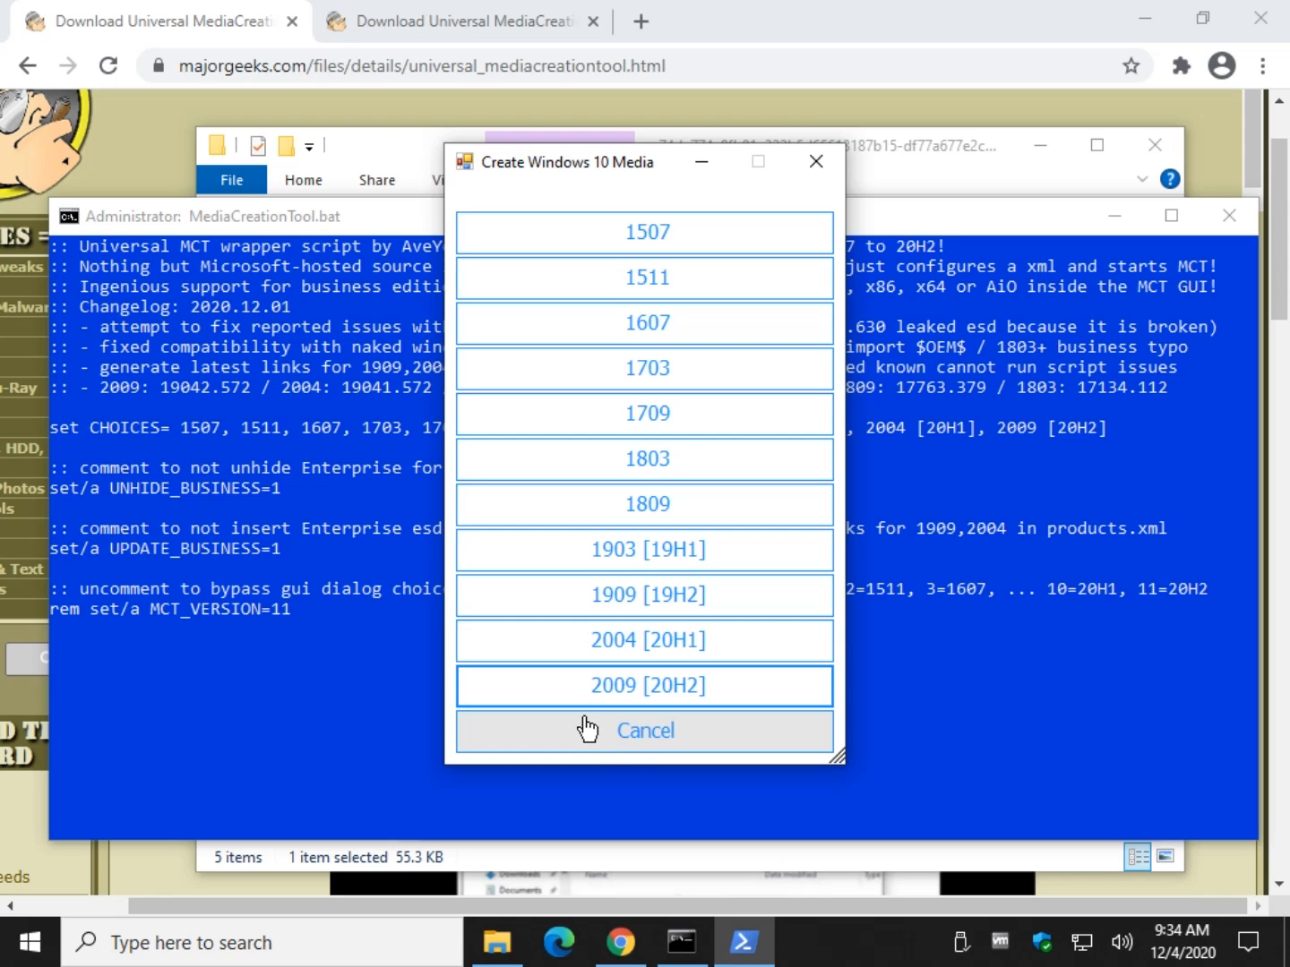
{"action": "mouse_move", "coordinate": [647, 640]}
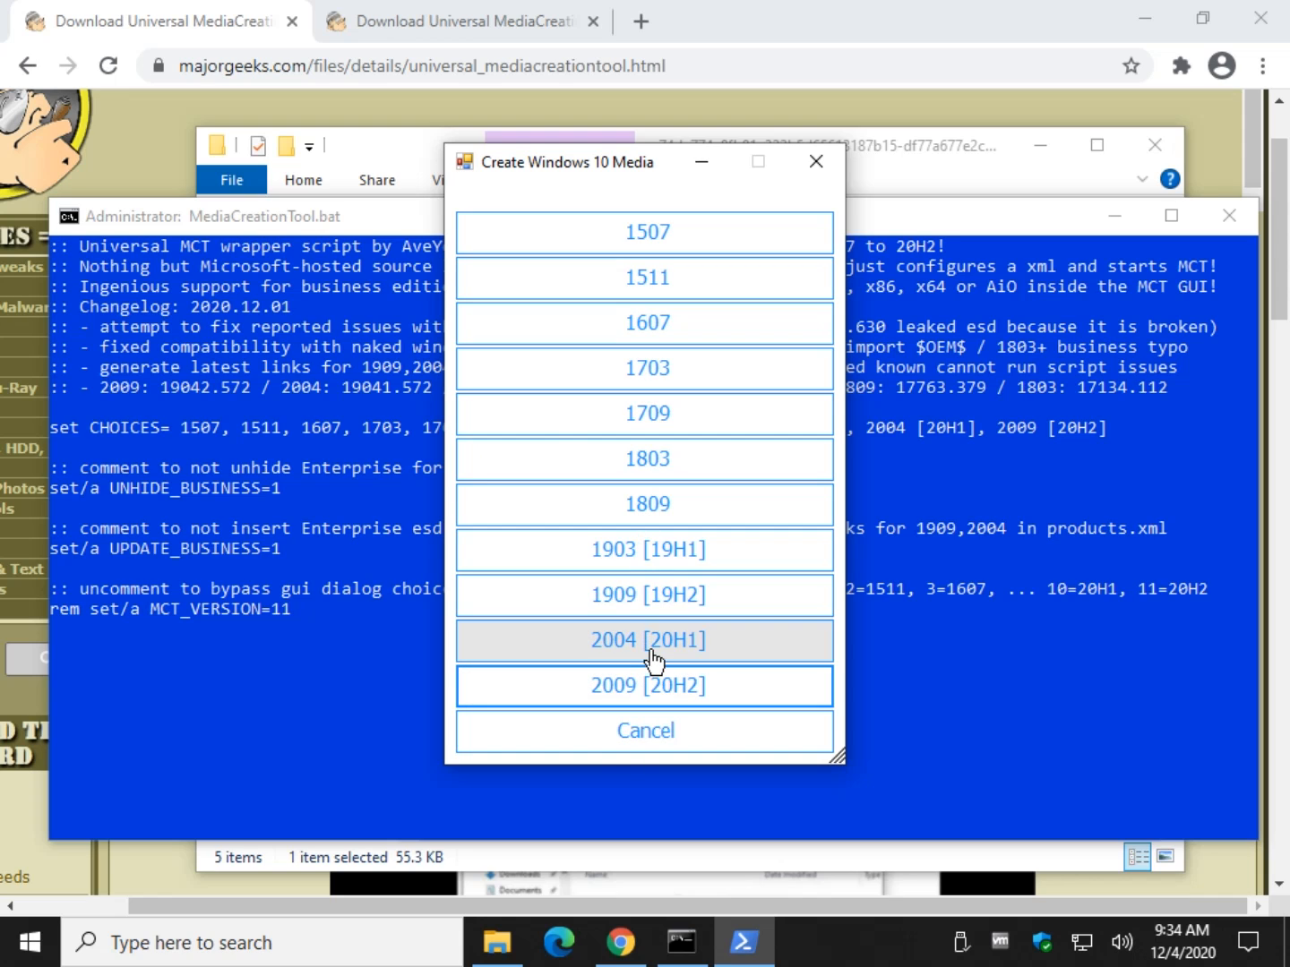
{"action": "mouse_move", "coordinate": [653, 390]}
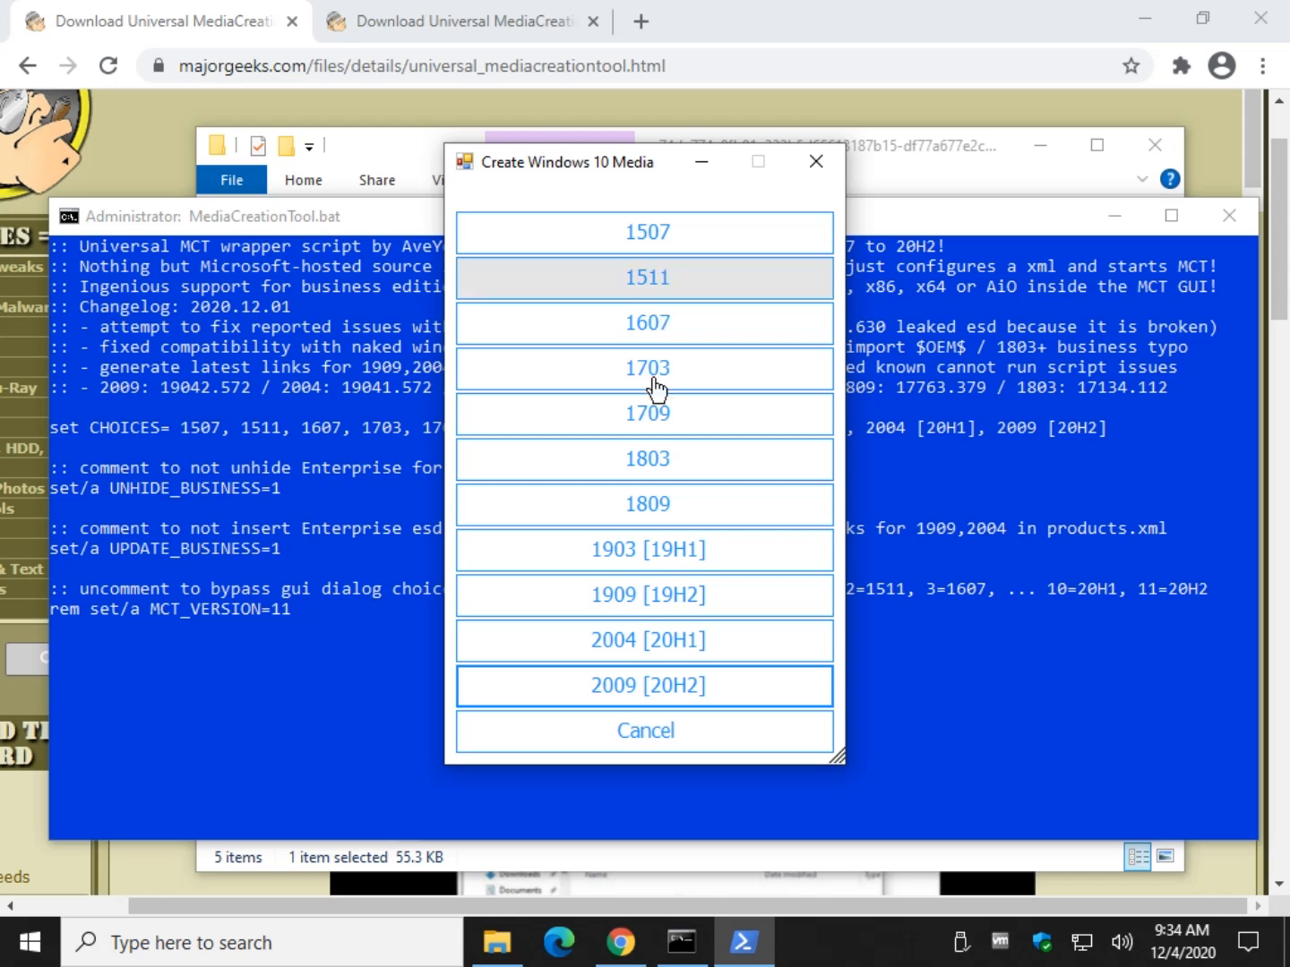
{"action": "mouse_move", "coordinate": [644, 459]}
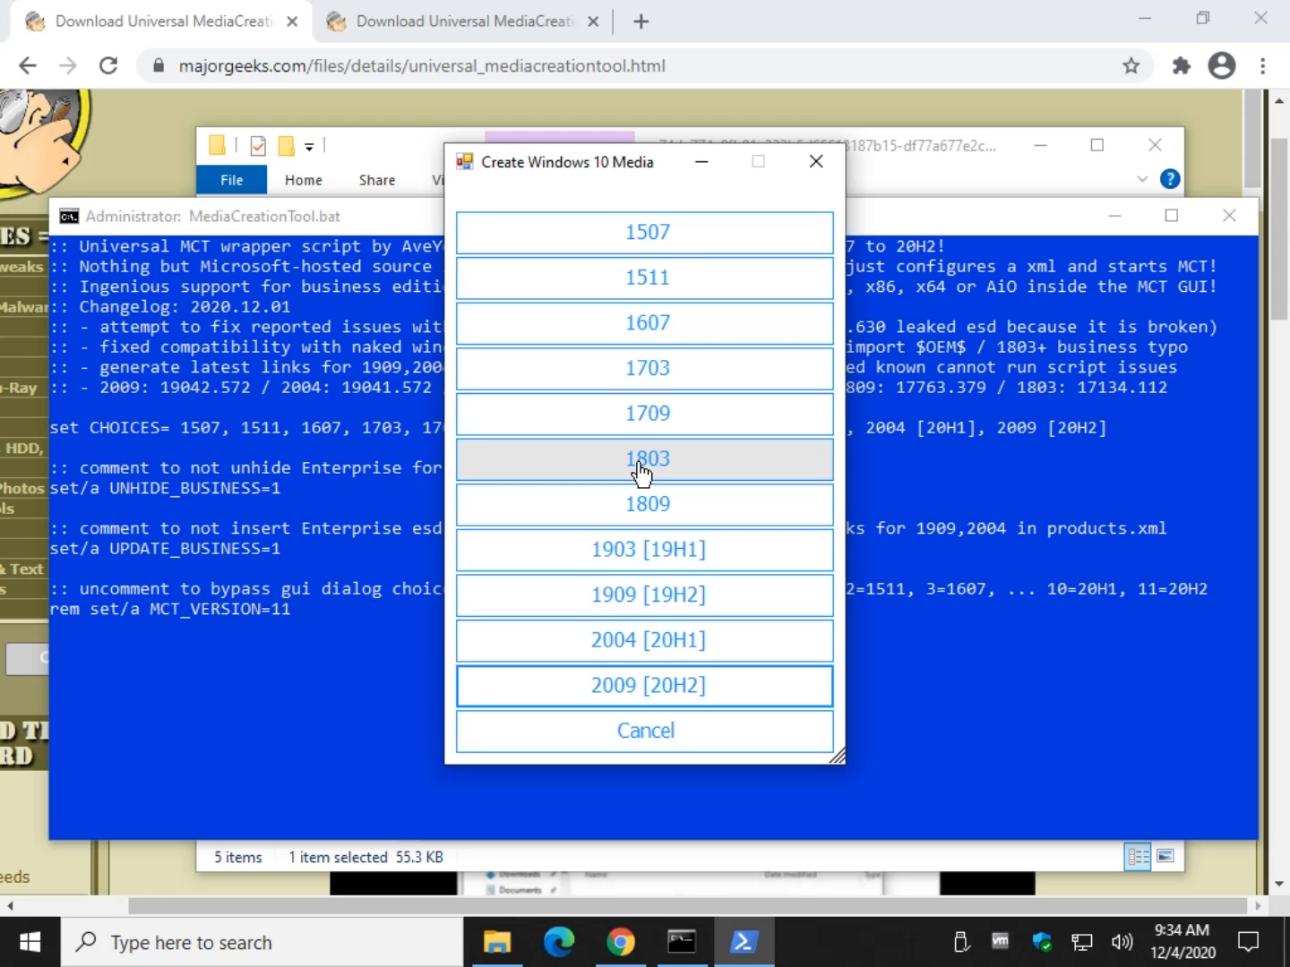
{"action": "mouse_move", "coordinate": [684, 498]}
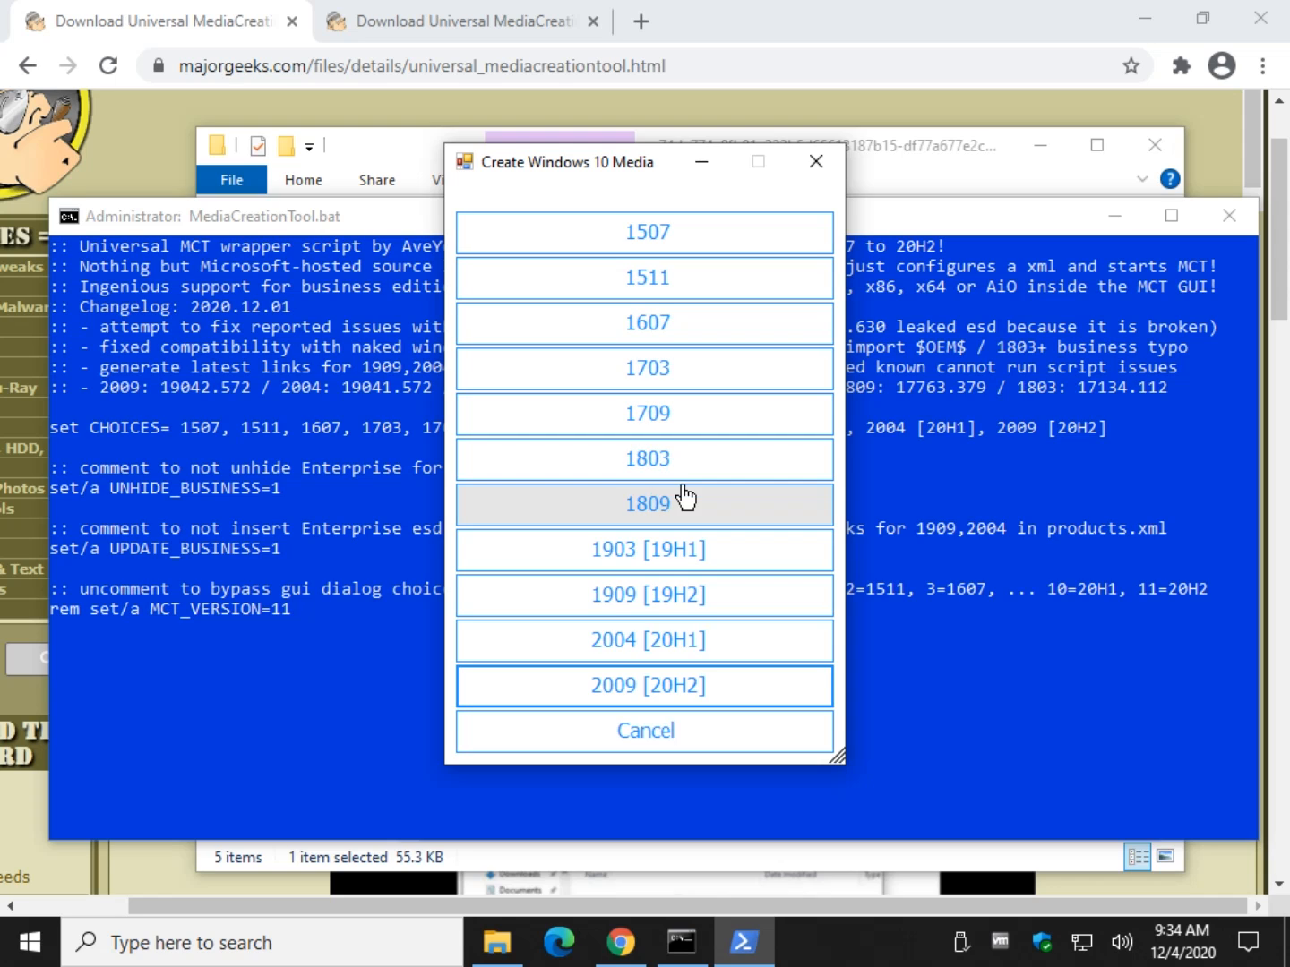
{"action": "mouse_move", "coordinate": [646, 641]}
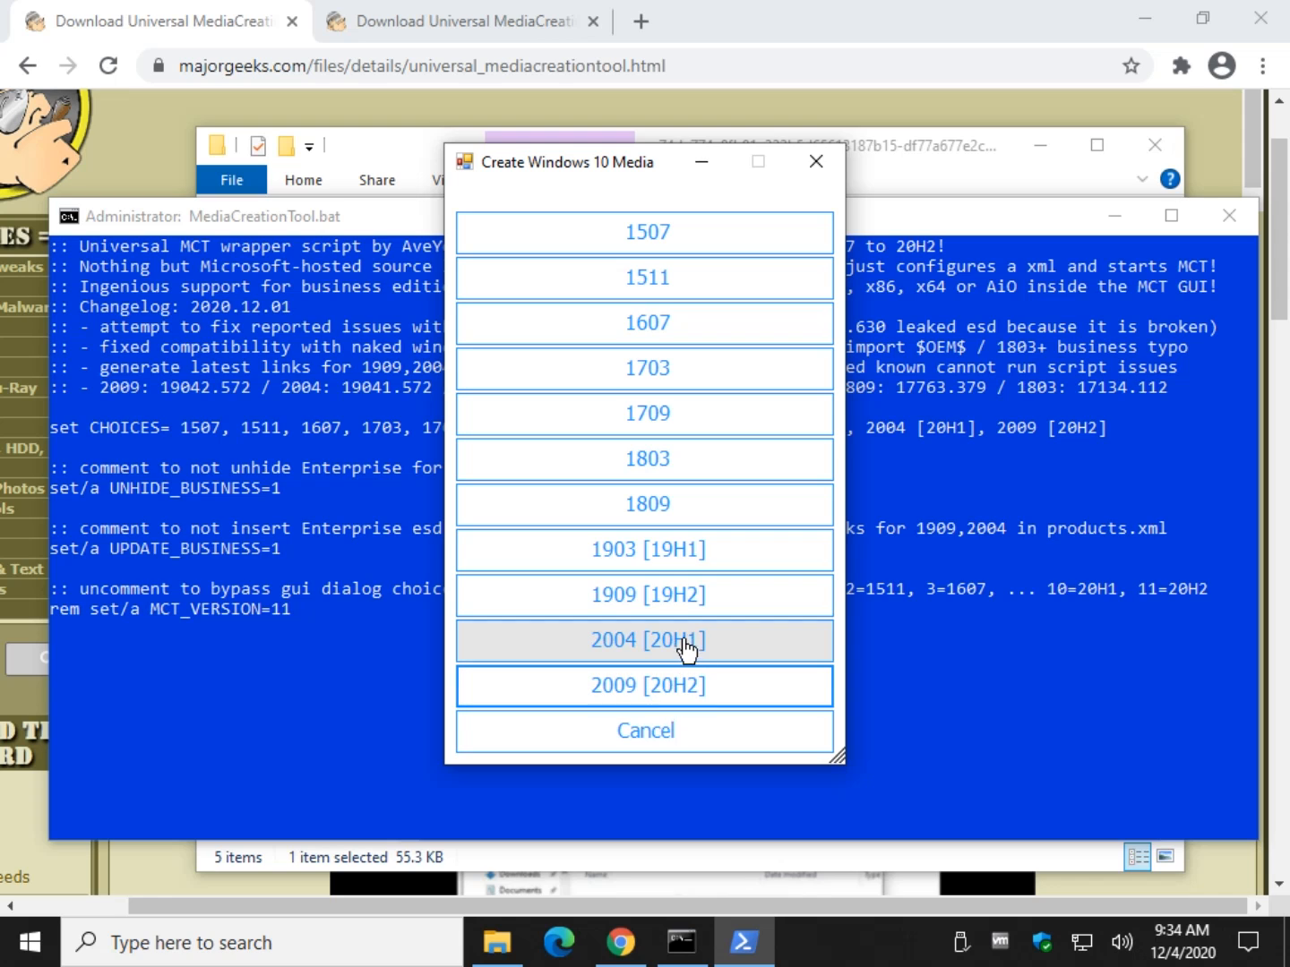
{"action": "mouse_move", "coordinate": [618, 699]}
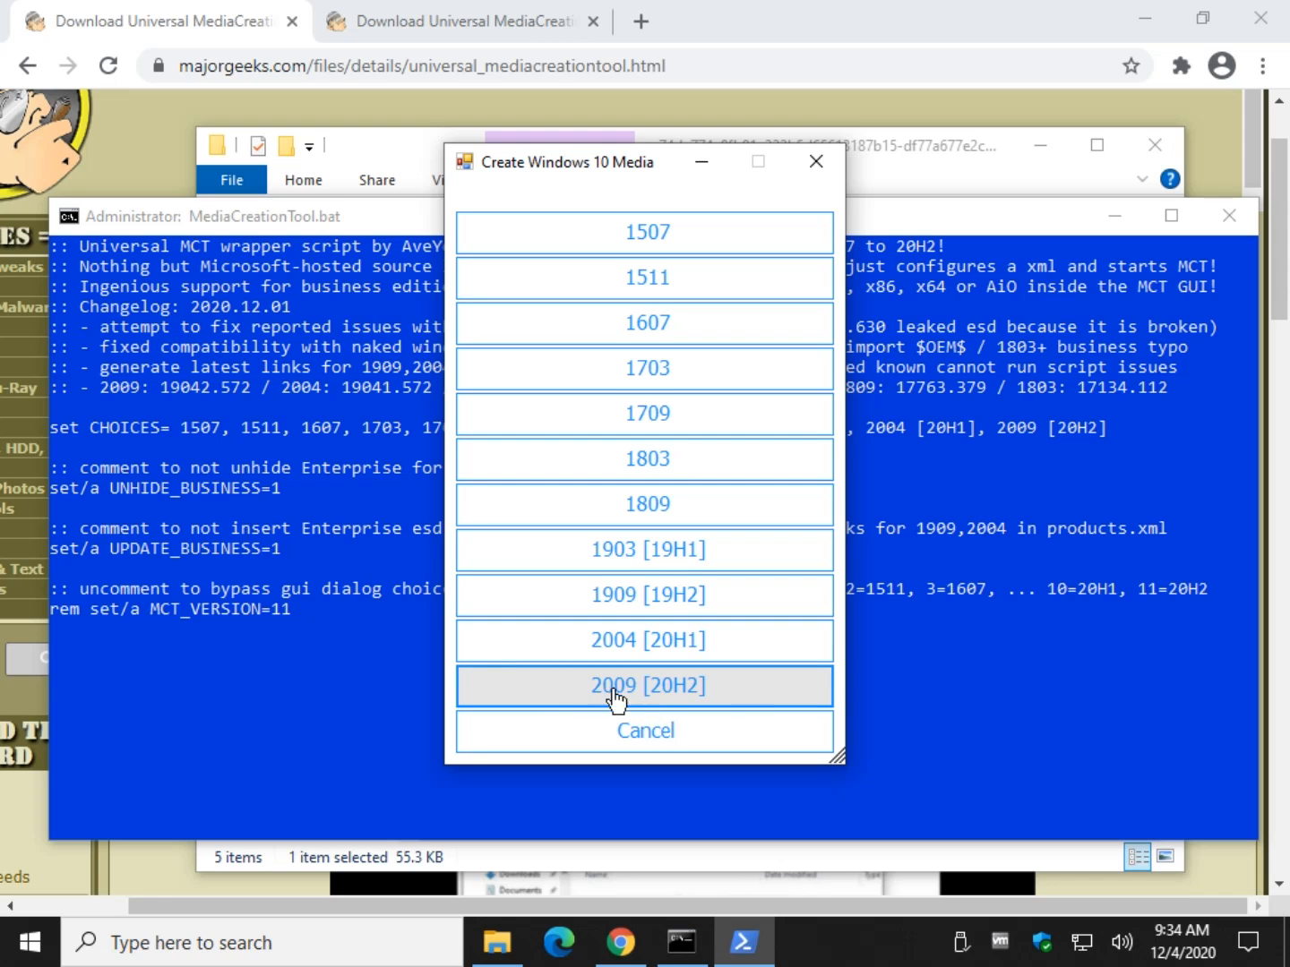
{"action": "mouse_move", "coordinate": [630, 646]}
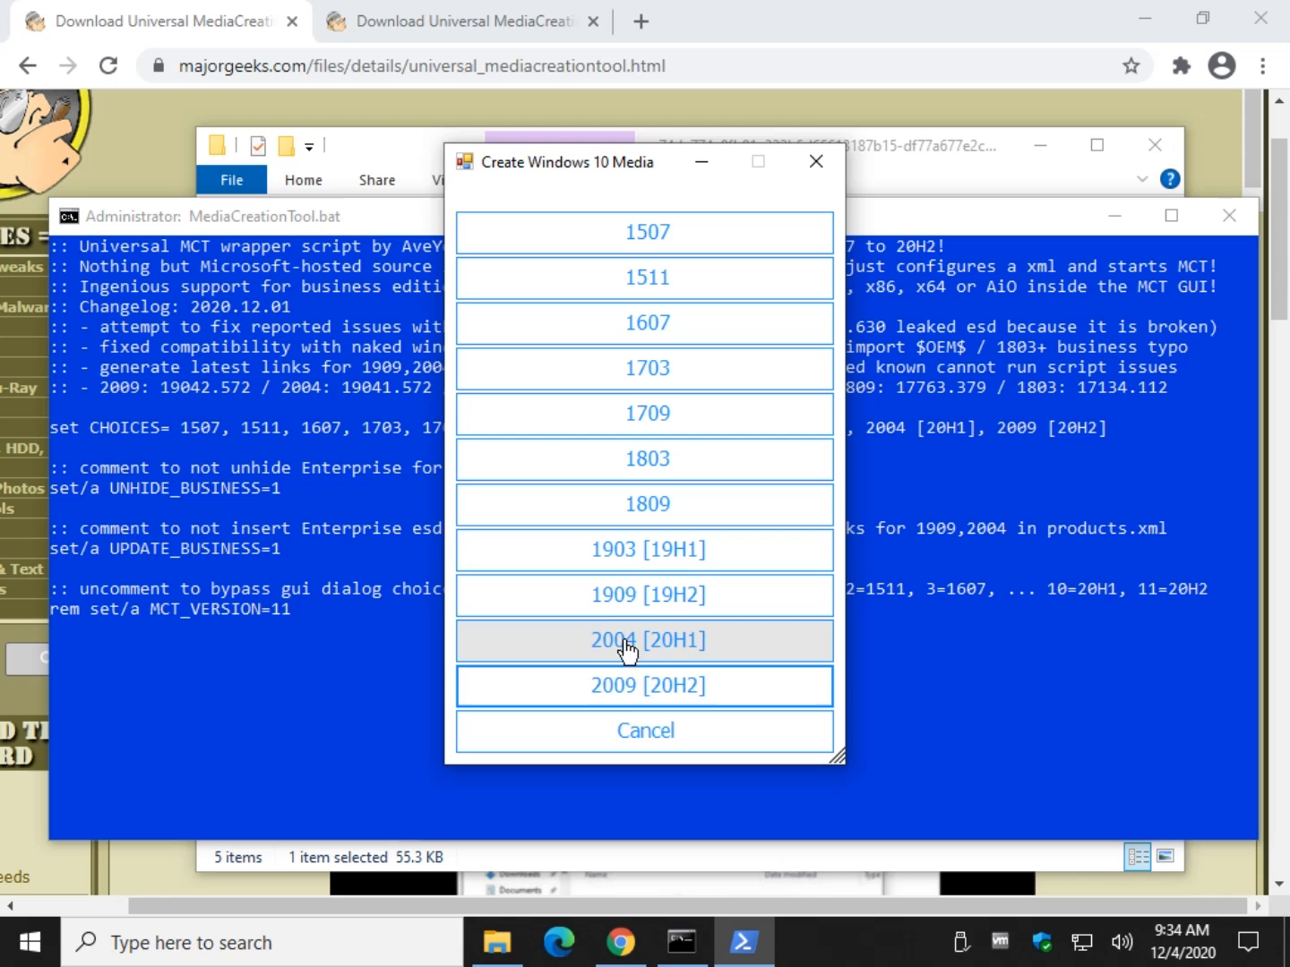
{"action": "mouse_move", "coordinate": [688, 648]}
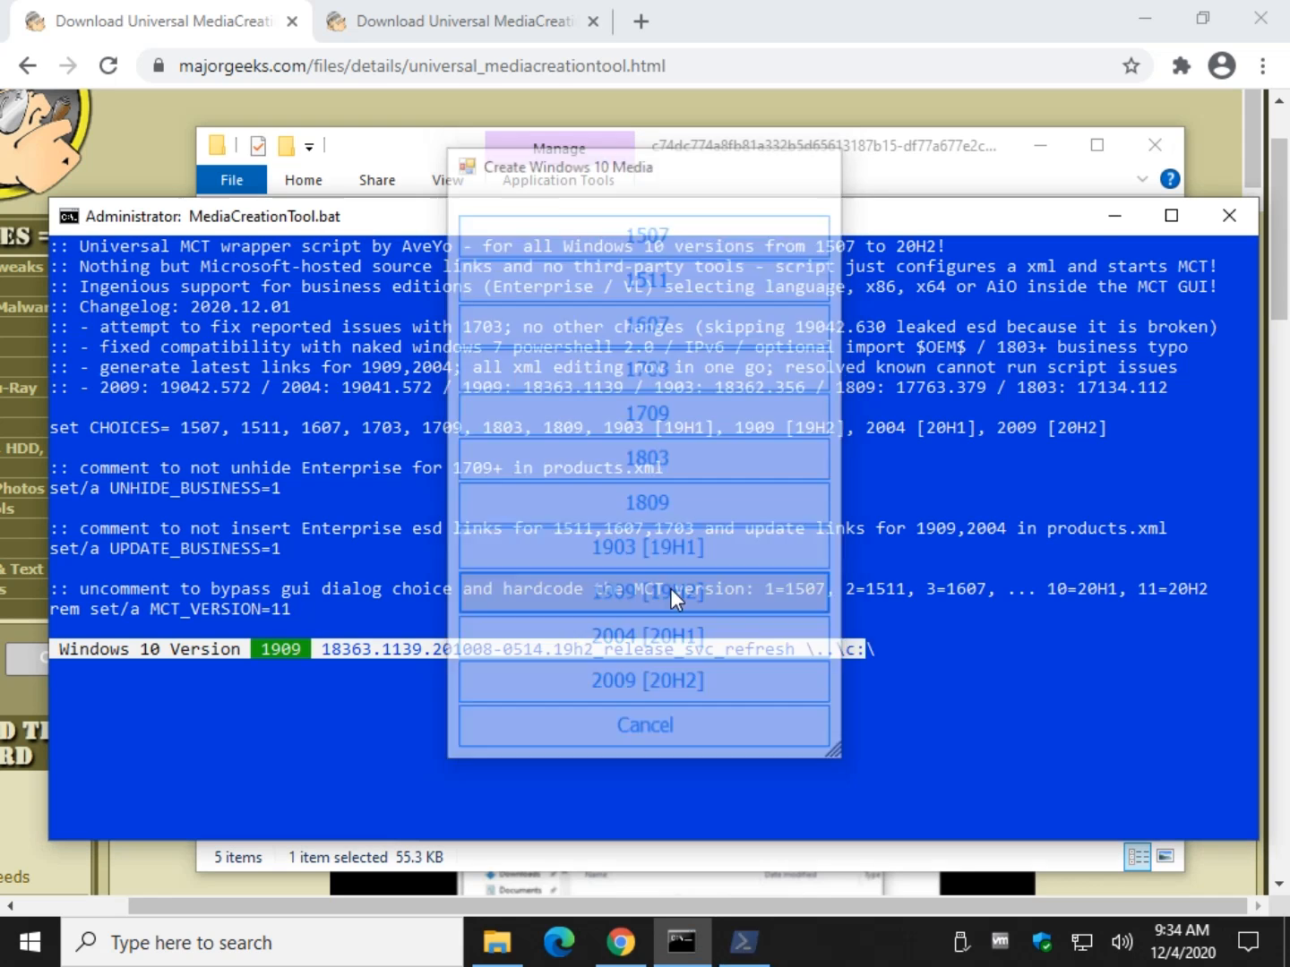
Let the script configure products.xml and launch Windows 10 Setup for 1909.
{"action": "left_click", "coordinate": [646, 591]}
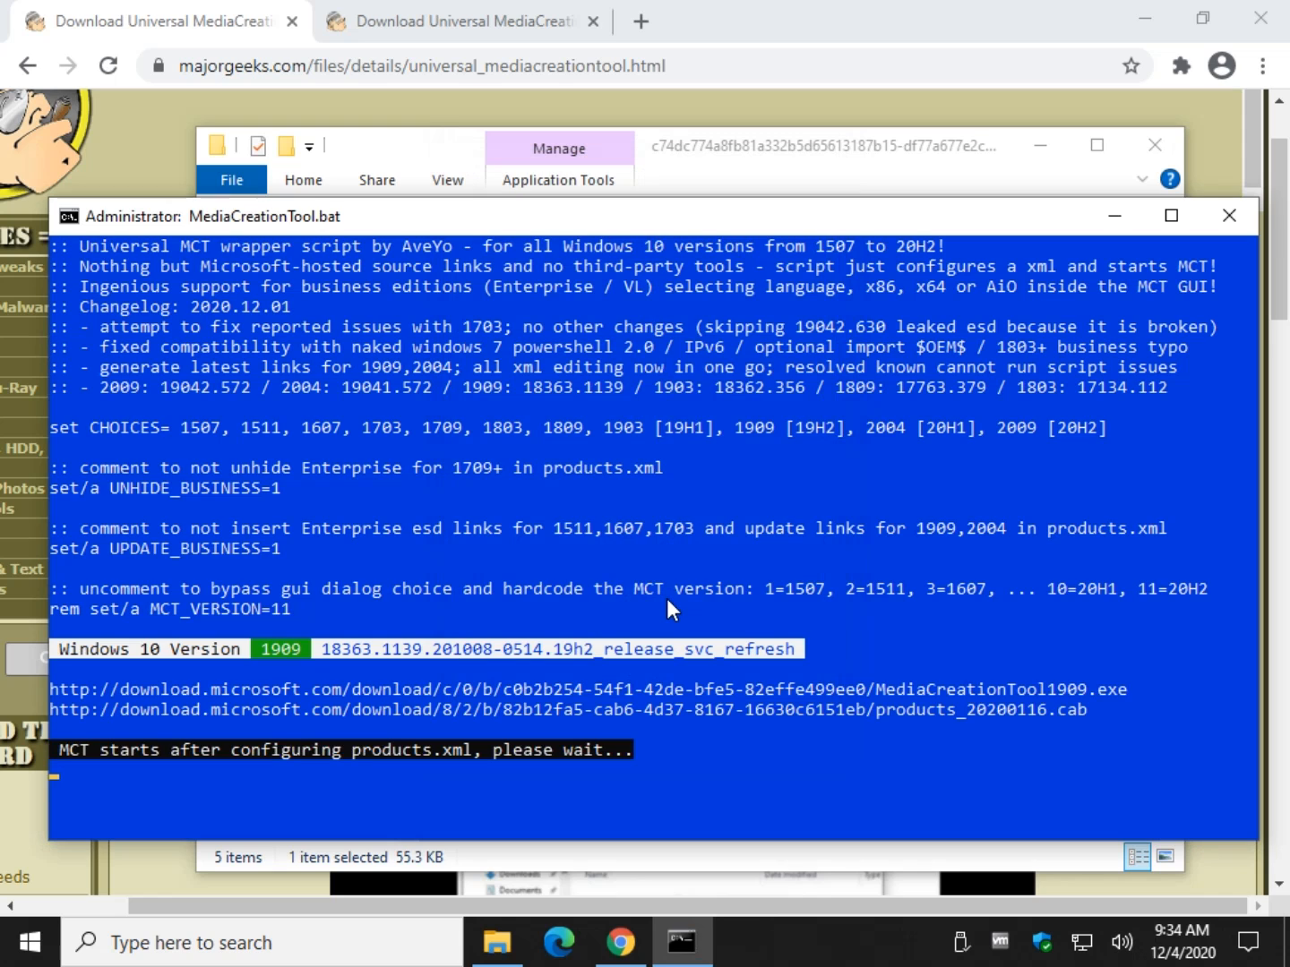
{"action": "left_click", "coordinate": [1229, 215]}
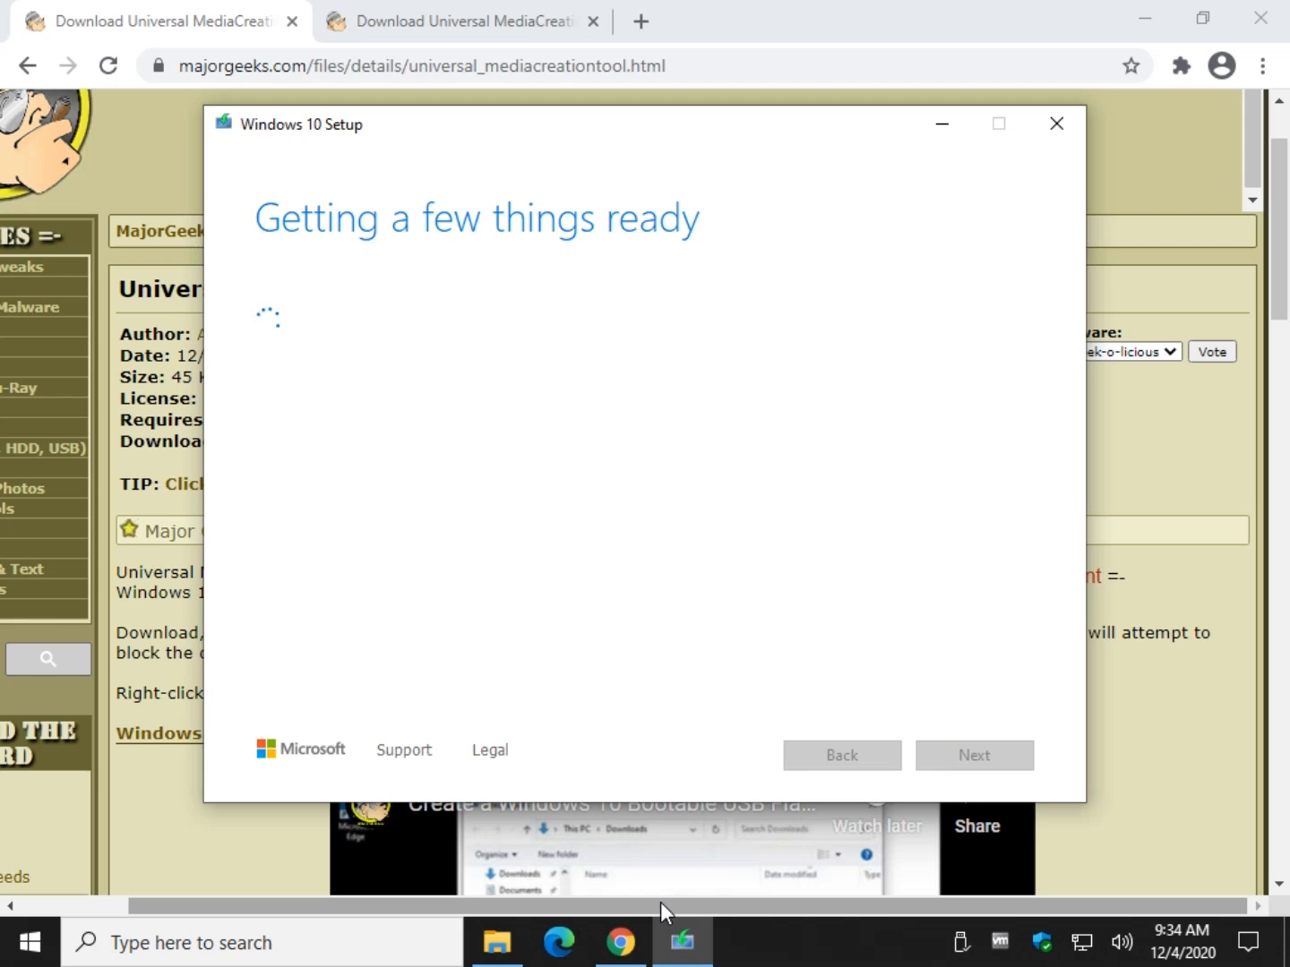
{"action": "mouse_move", "coordinate": [637, 802]}
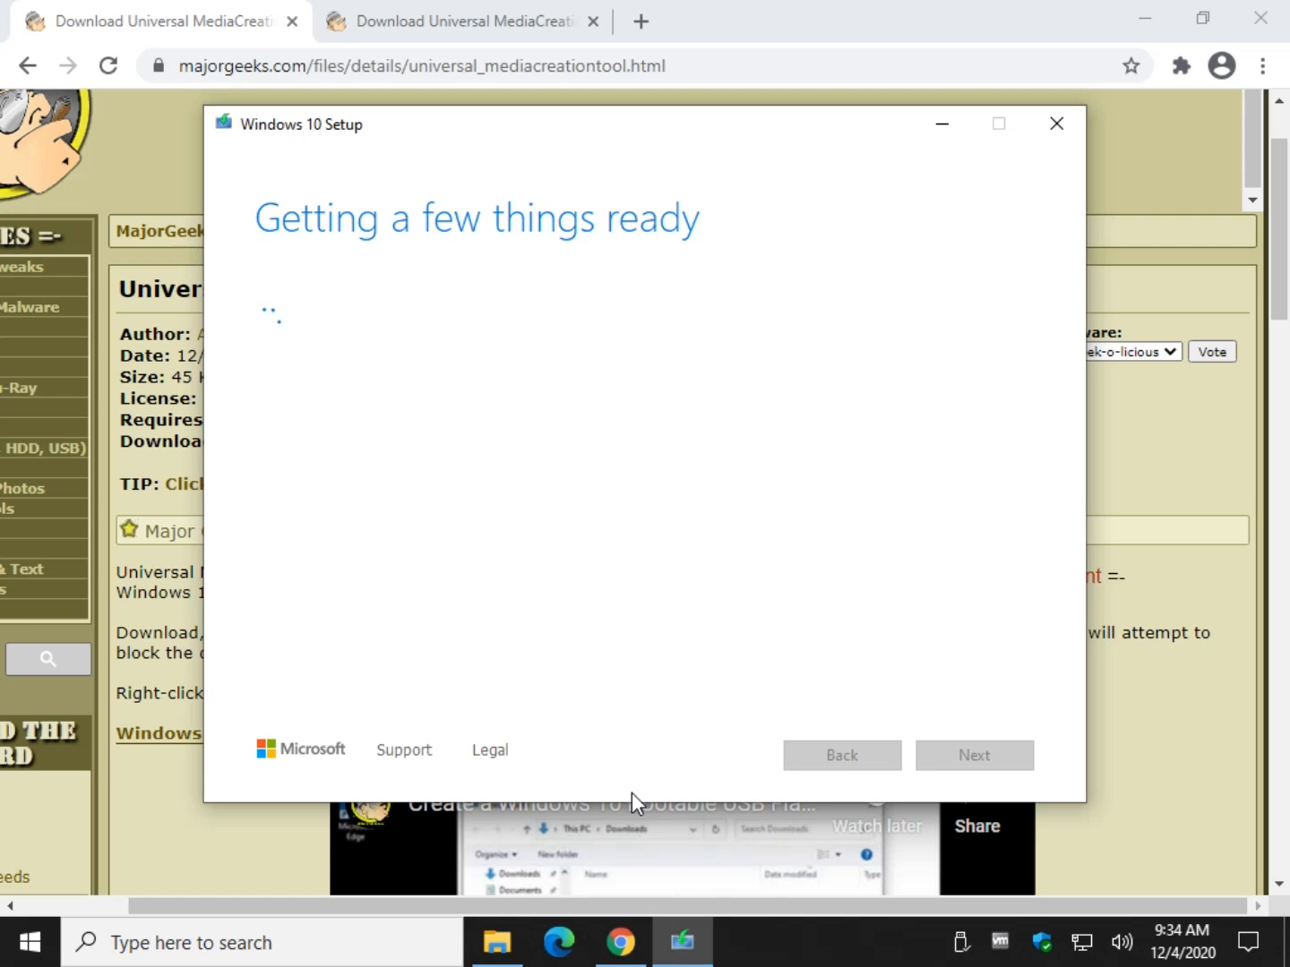
{"action": "mouse_move", "coordinate": [560, 779]}
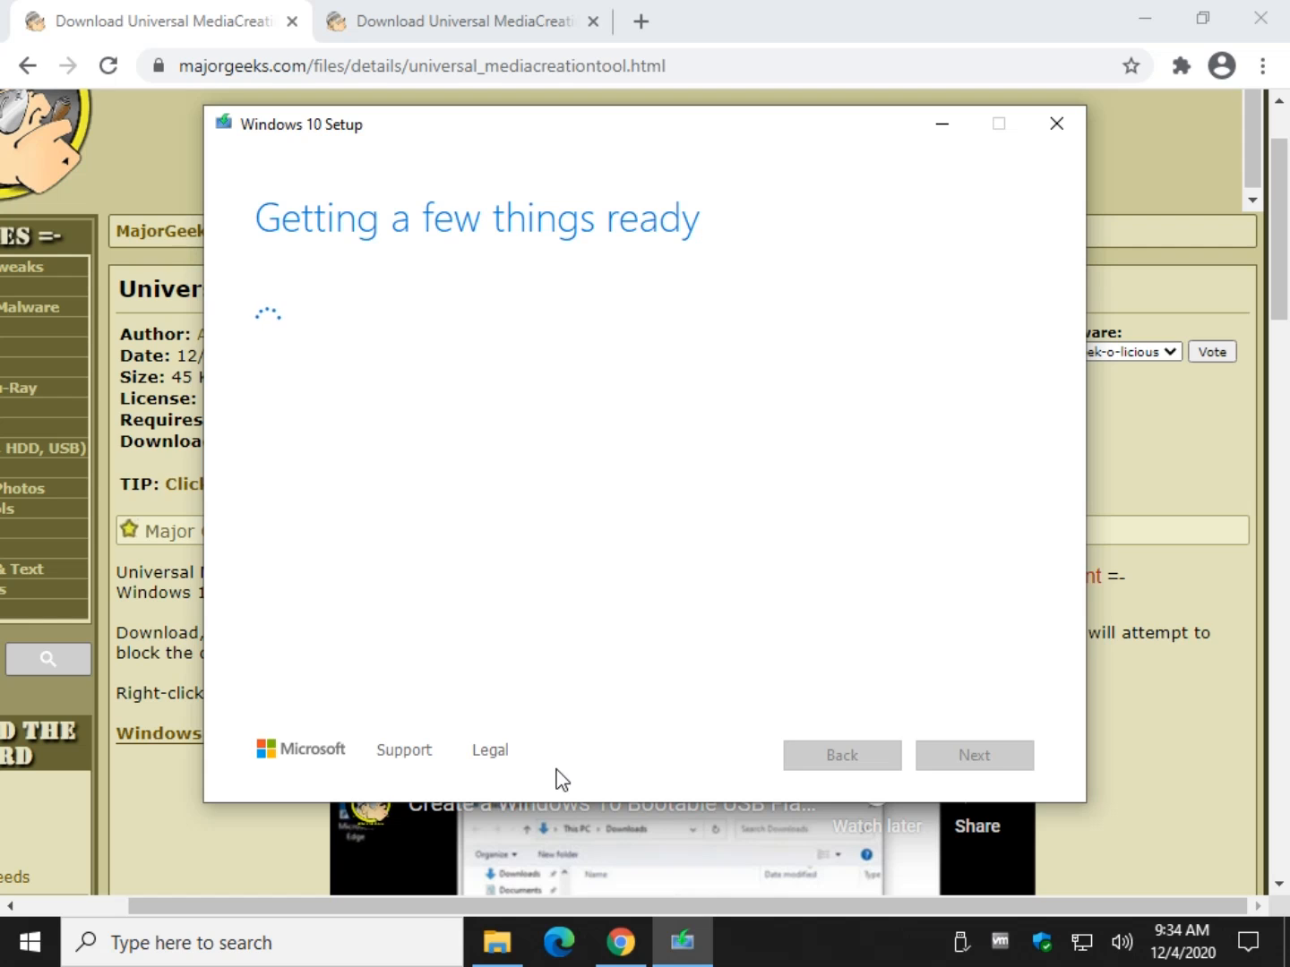
{"action": "mouse_move", "coordinate": [155, 625]}
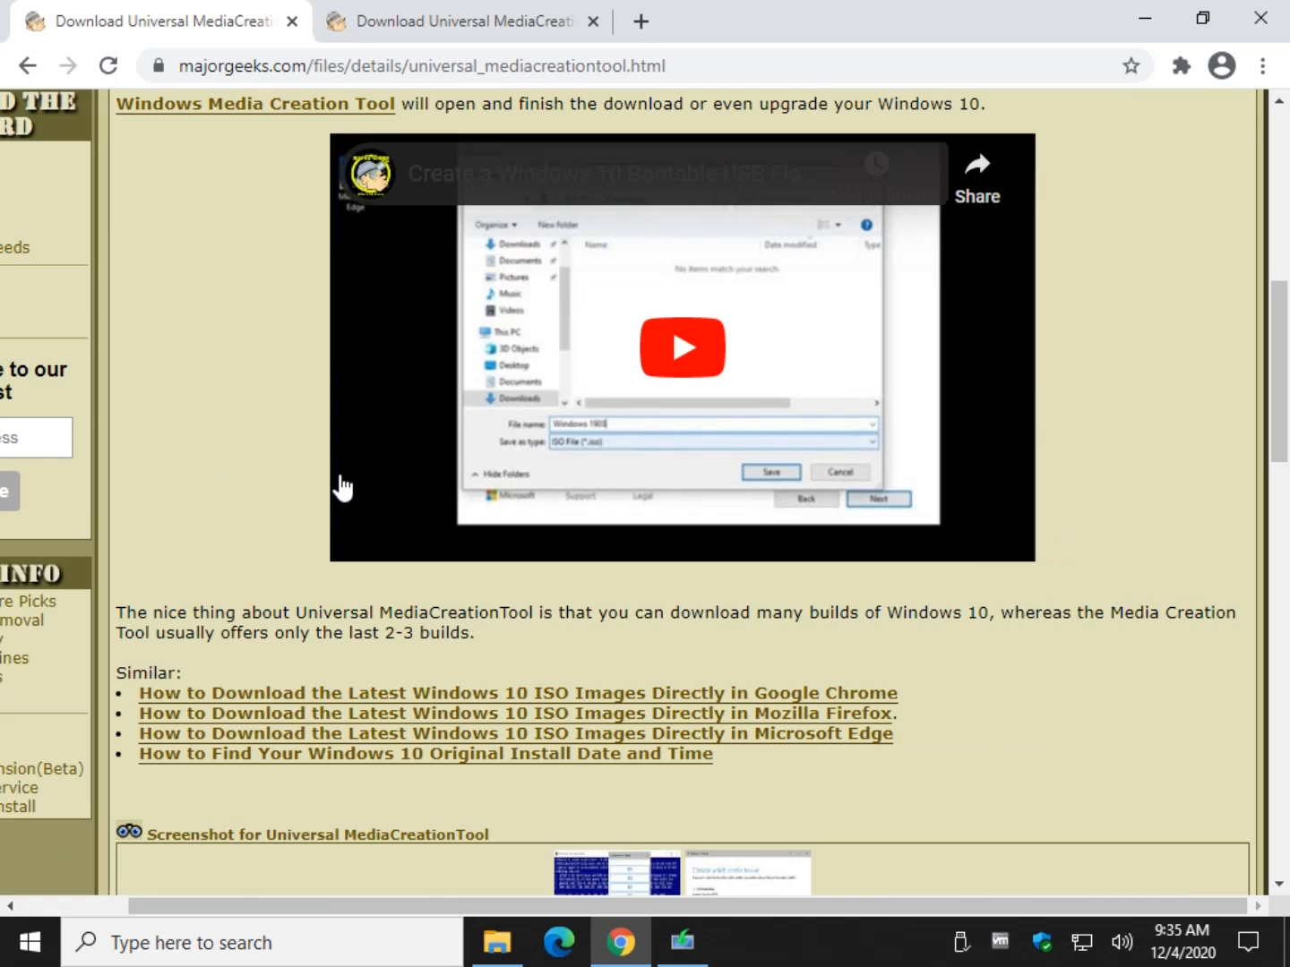
{"action": "scroll", "scroll_direction": "down", "scroll_amount": 3}
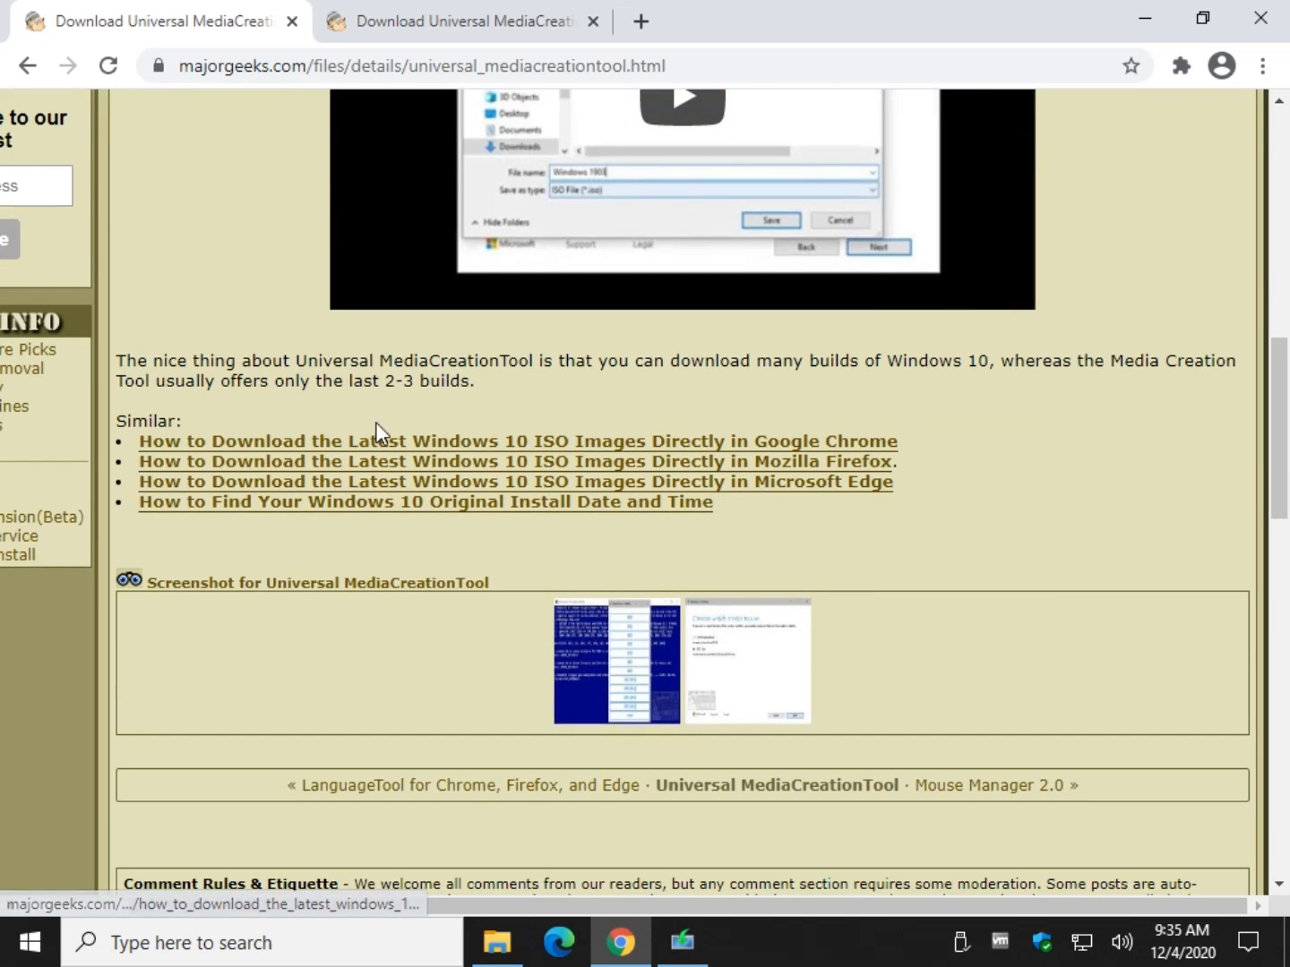
{"action": "mouse_move", "coordinate": [901, 429]}
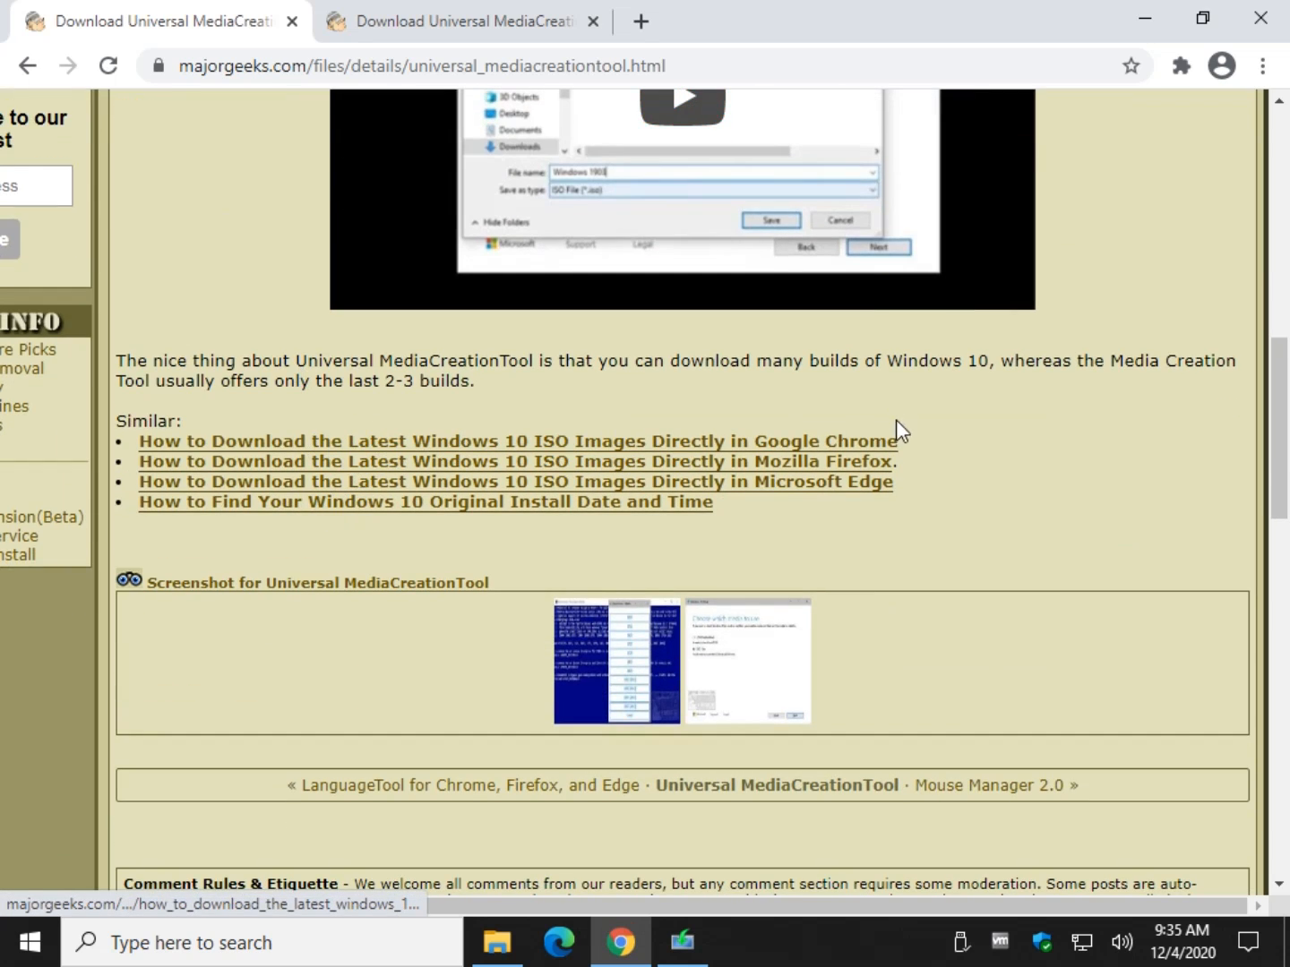
{"action": "mouse_move", "coordinate": [824, 493]}
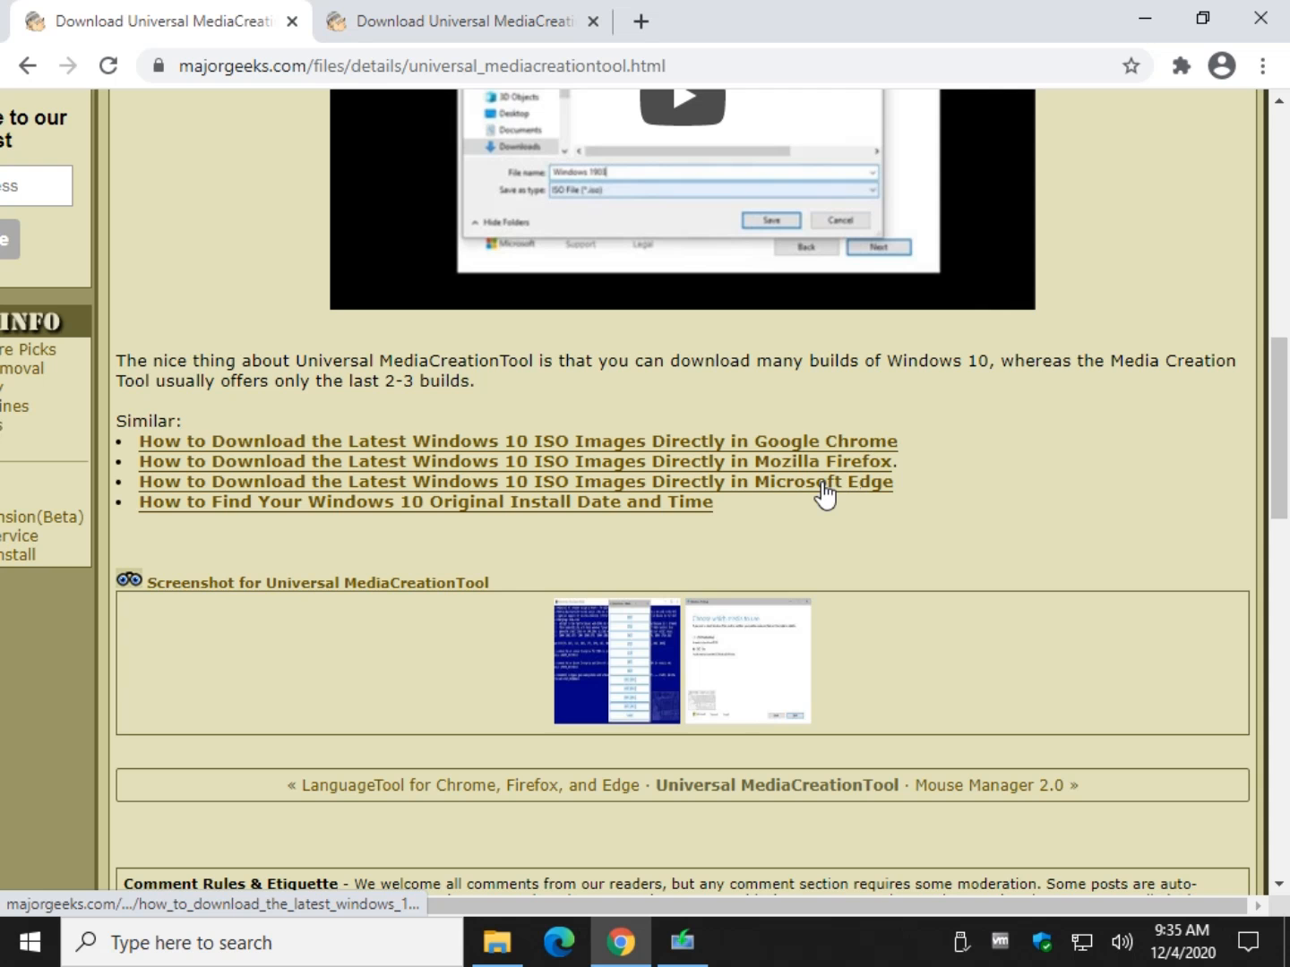
{"action": "scroll", "scroll_direction": "up", "scroll_amount": 3}
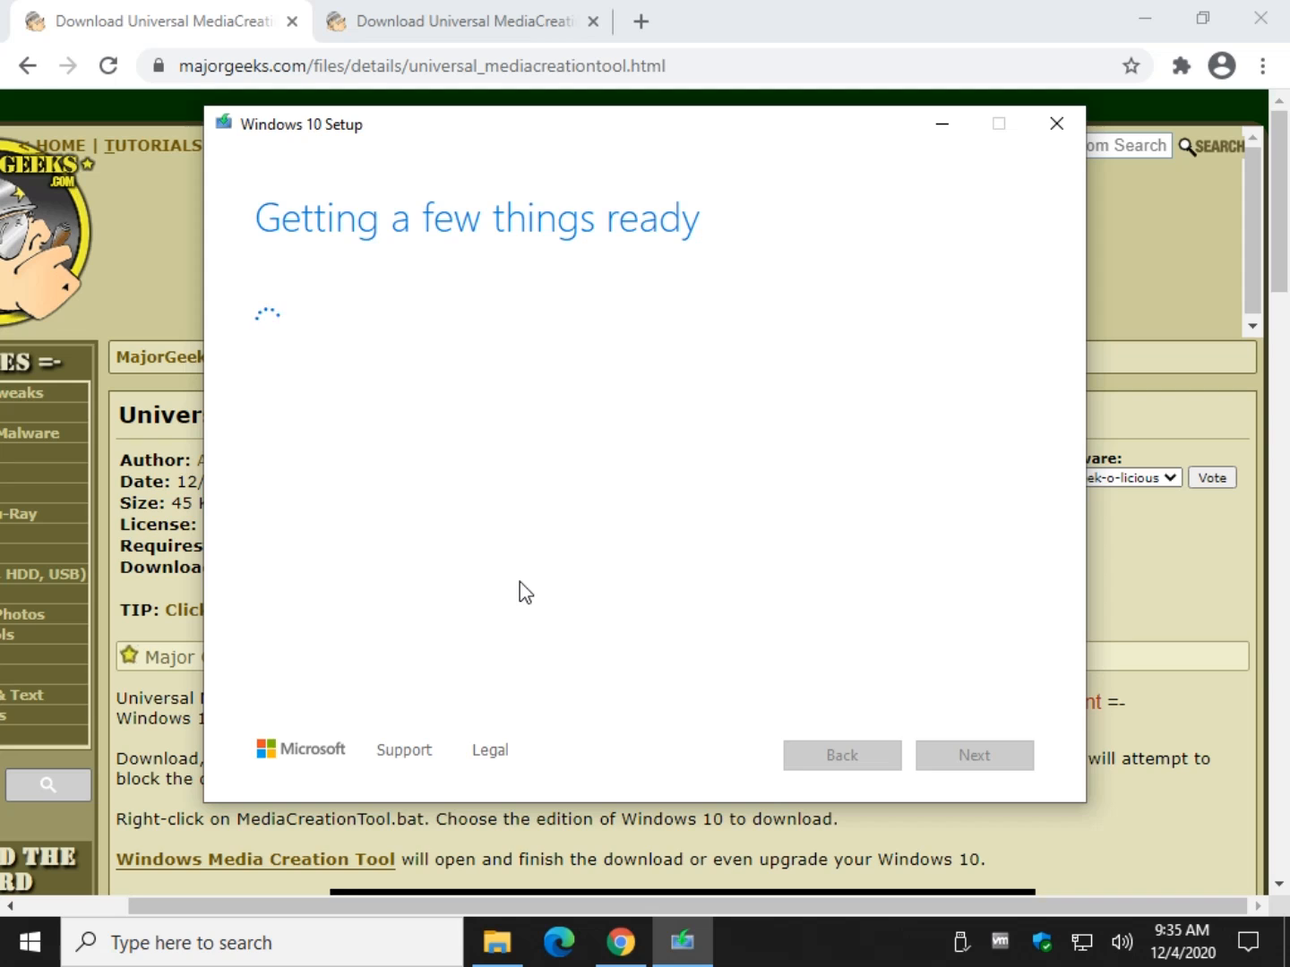
{"action": "mouse_move", "coordinate": [321, 448]}
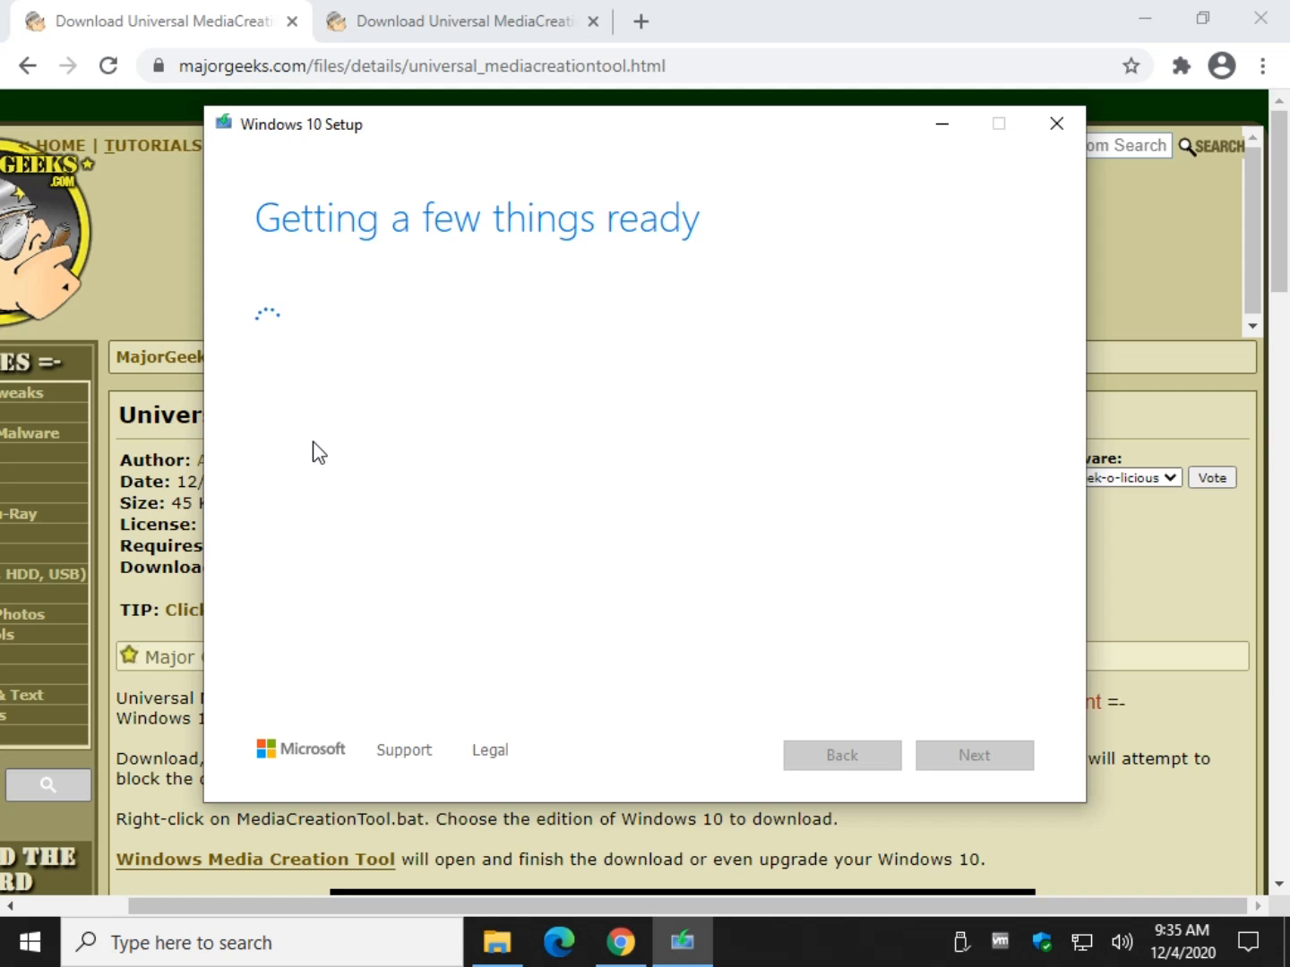
{"action": "mouse_move", "coordinate": [299, 466]}
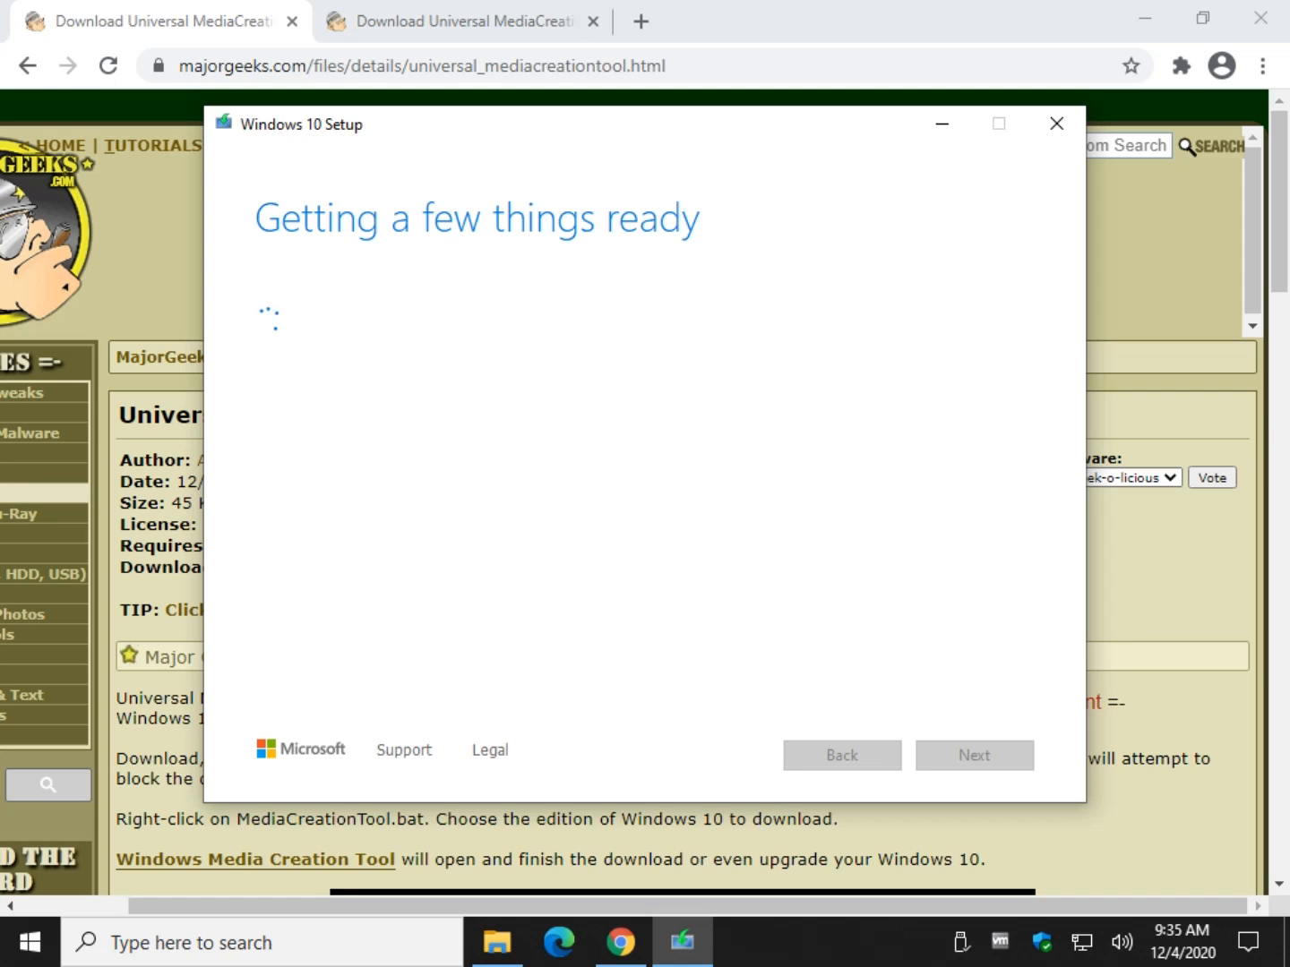
{"action": "mouse_move", "coordinate": [645, 453]}
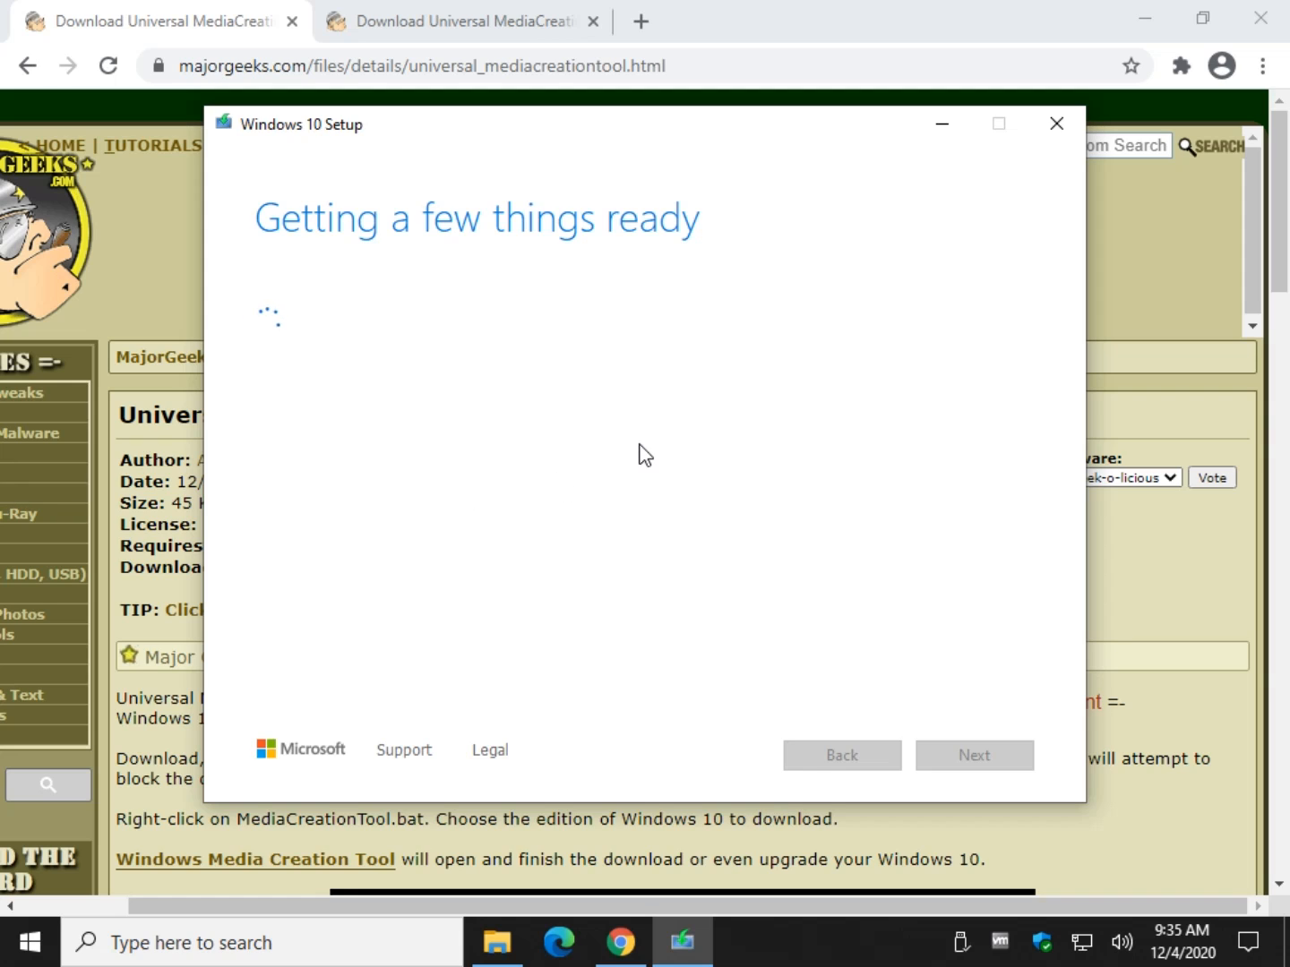
{"action": "mouse_move", "coordinate": [901, 703]}
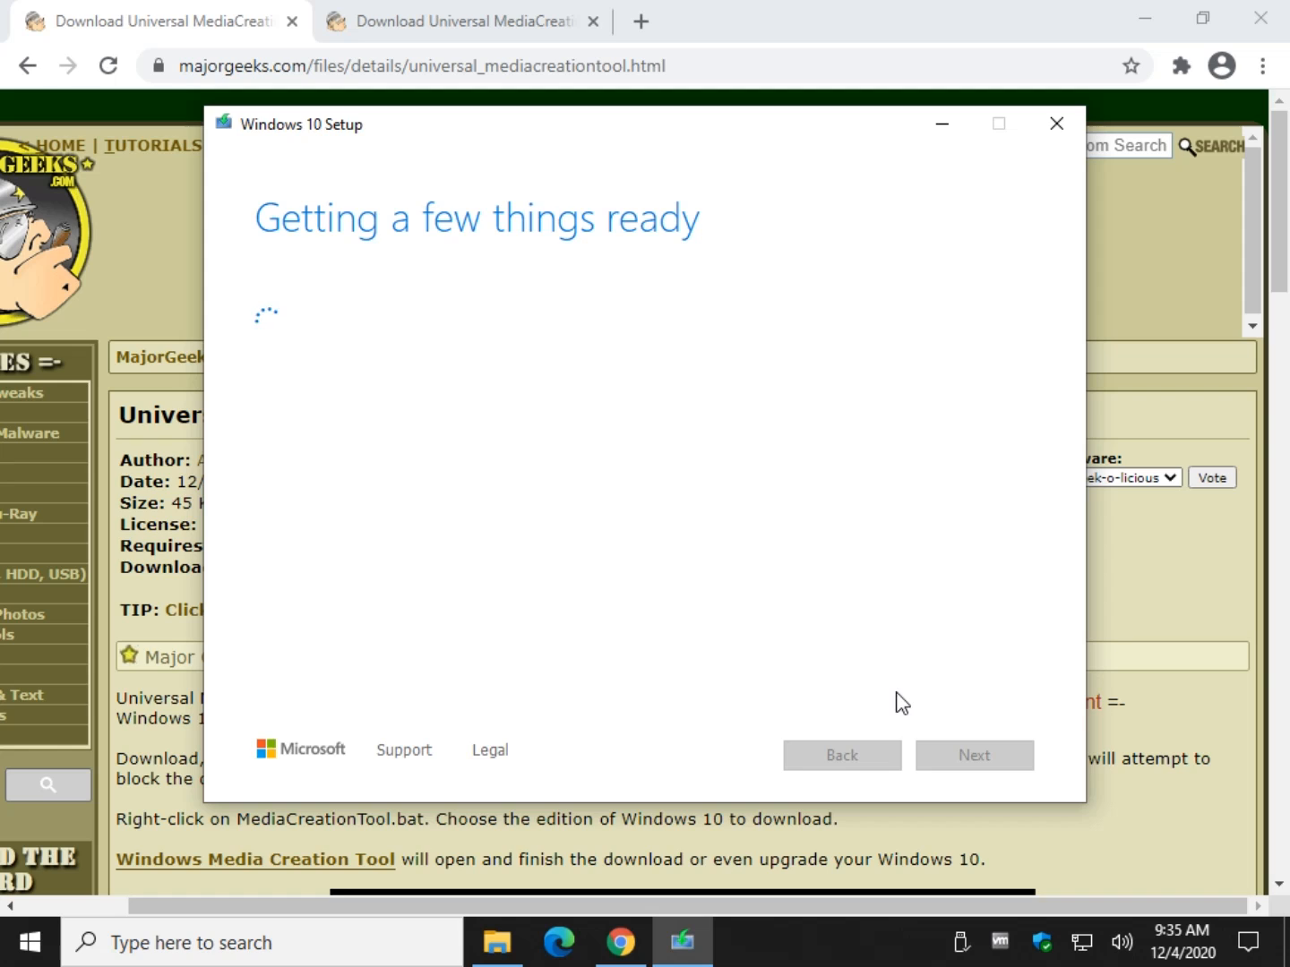
{"action": "mouse_move", "coordinate": [549, 381]}
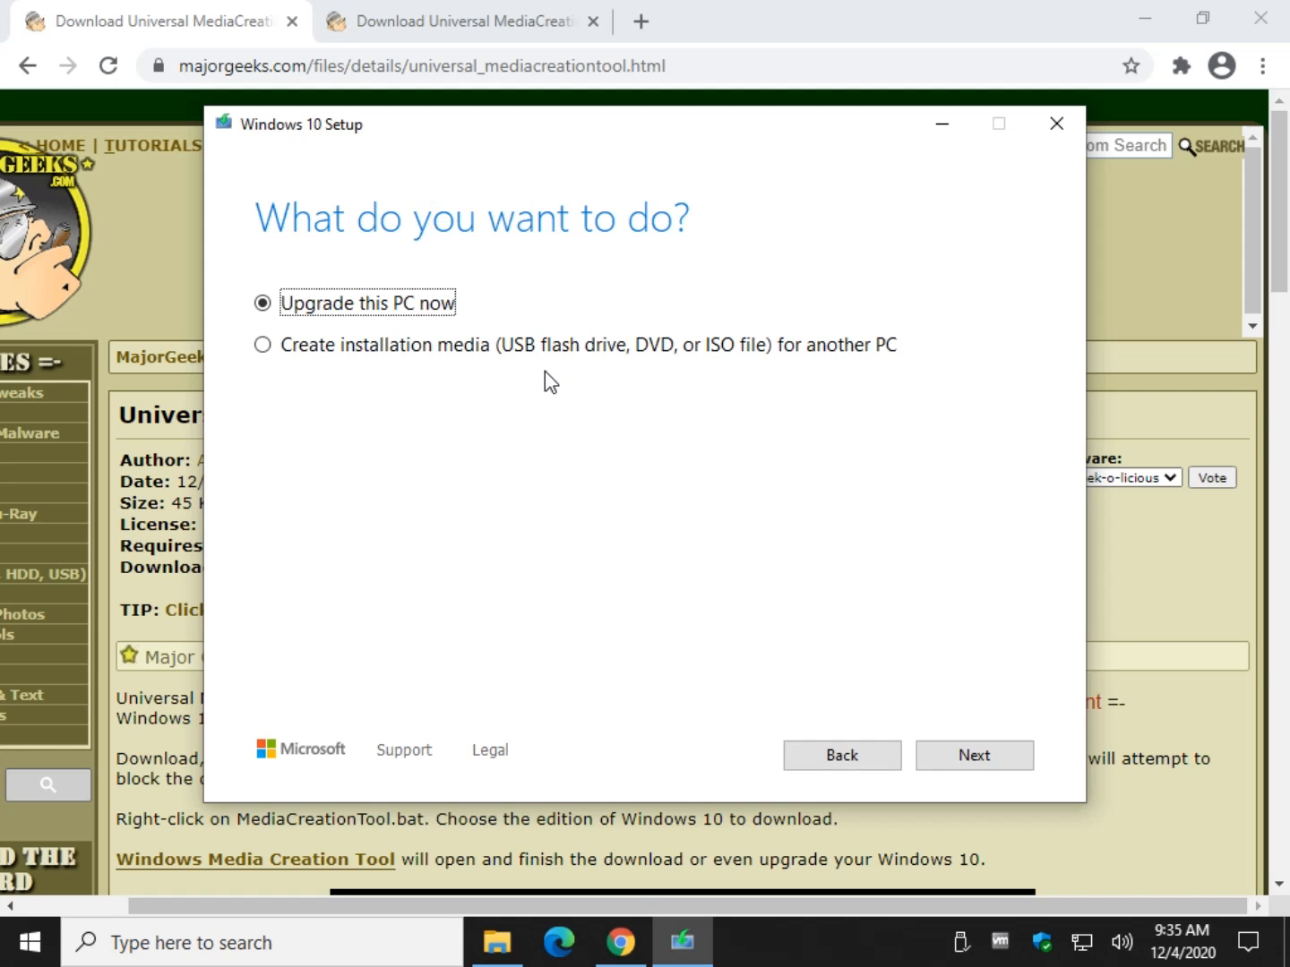
{"action": "mouse_move", "coordinate": [358, 401]}
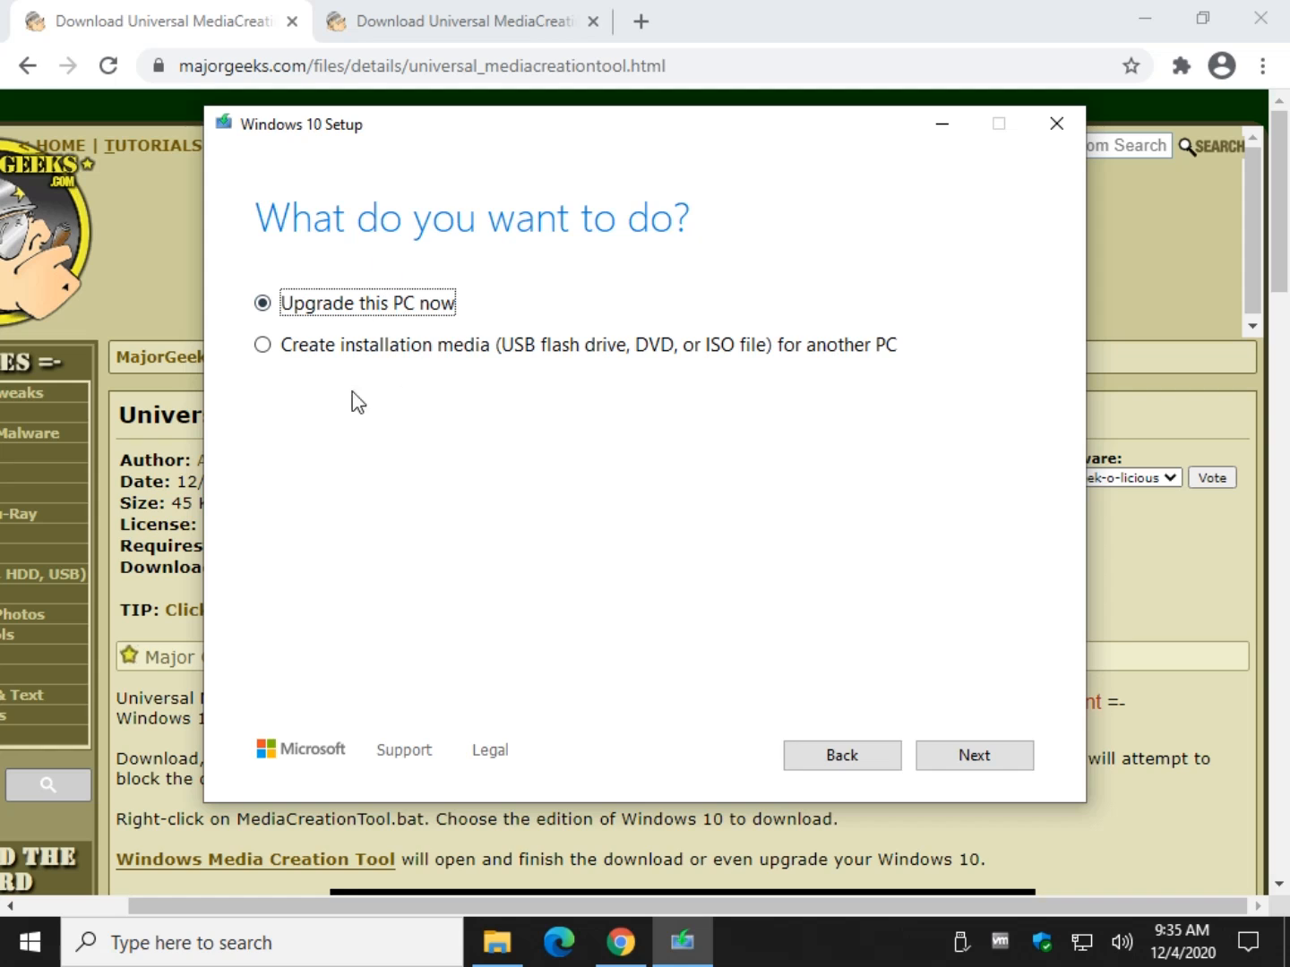
Choose 'Create installation media for another PC' and continue.
{"action": "left_click", "coordinate": [262, 344]}
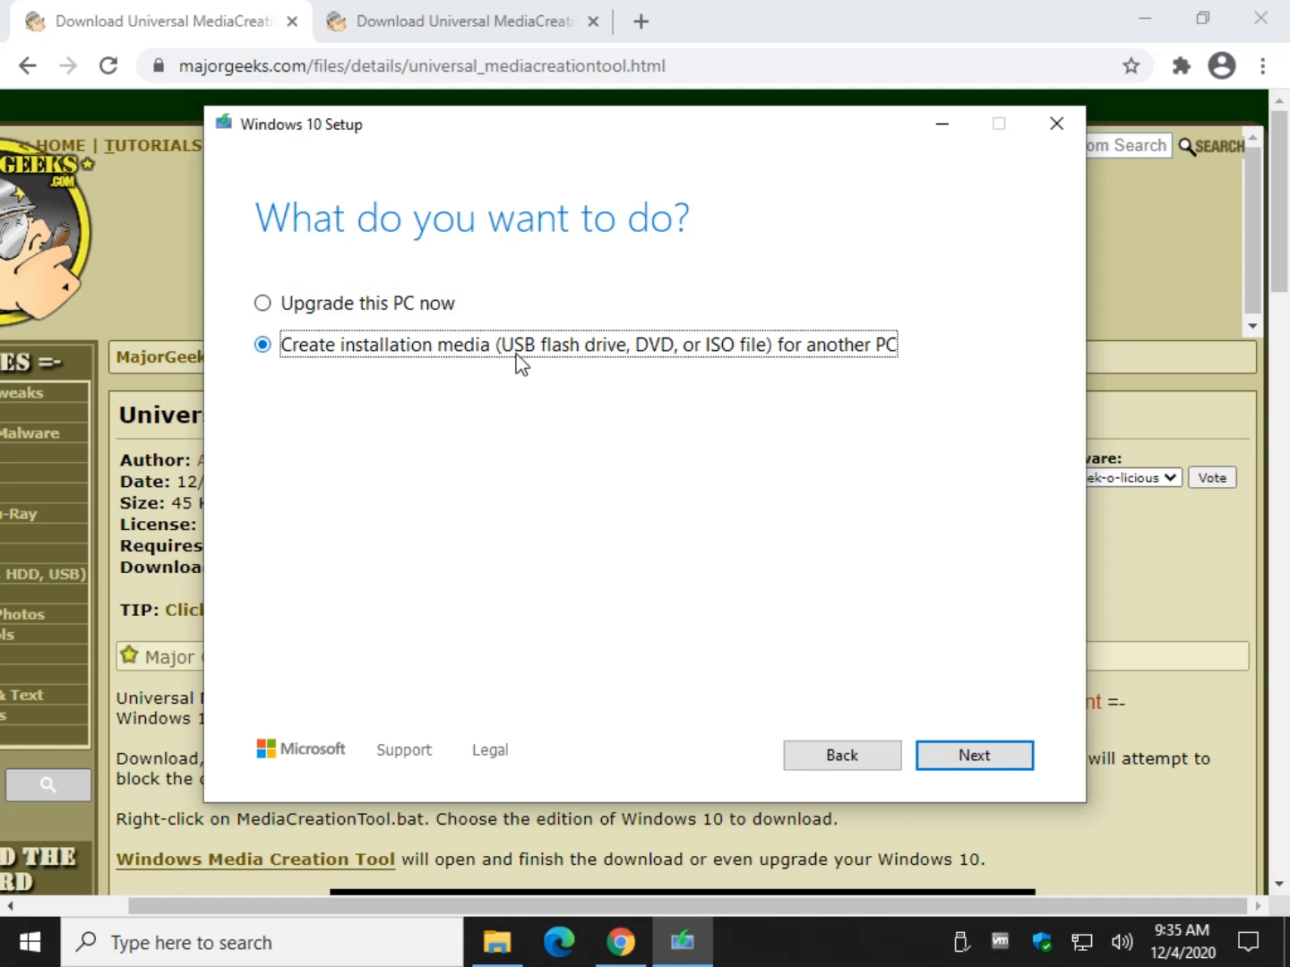
{"action": "mouse_move", "coordinate": [727, 550]}
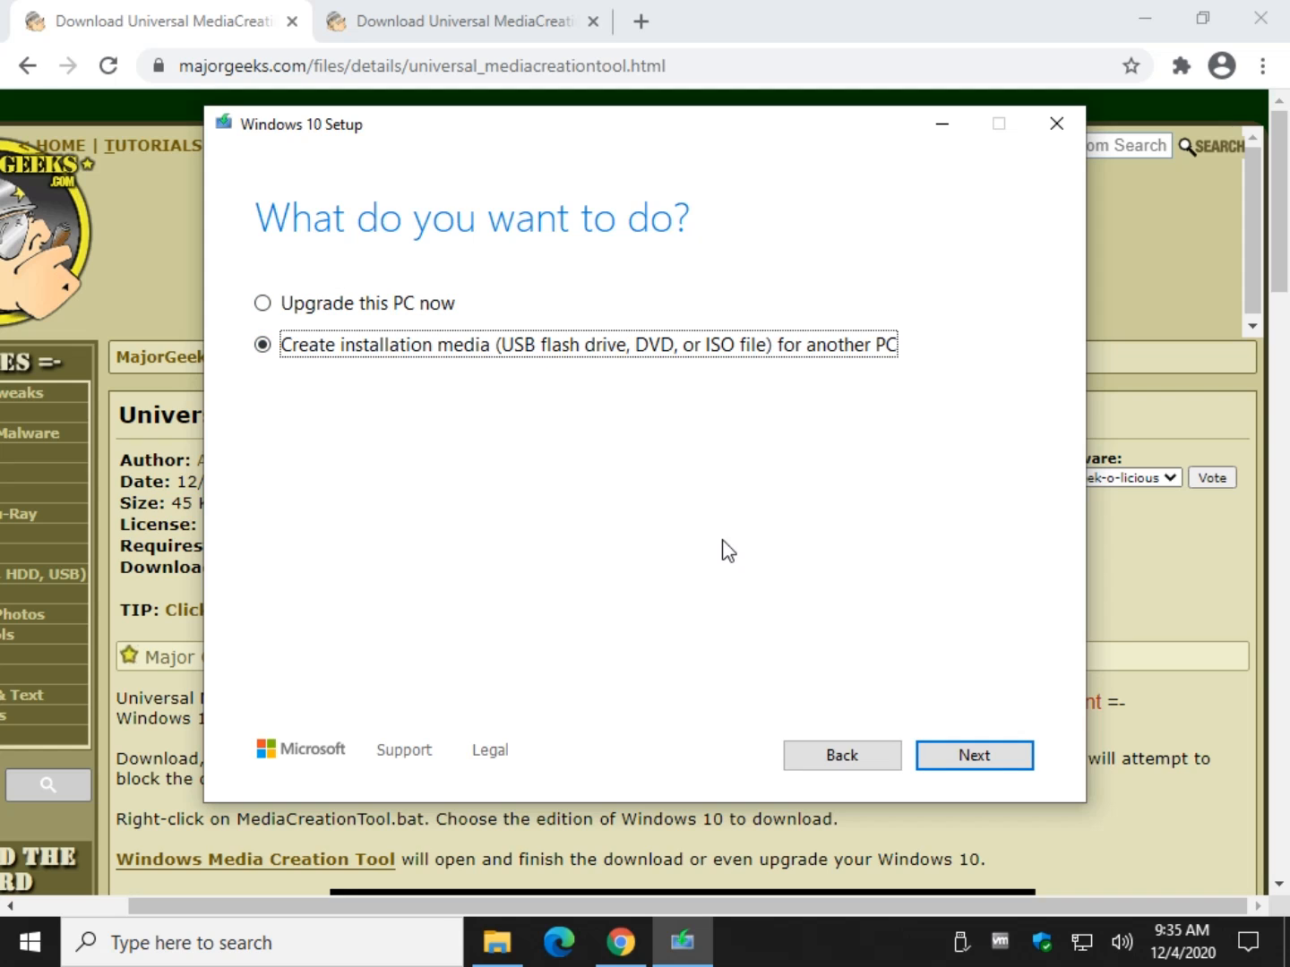
{"action": "left_click", "coordinate": [973, 755]}
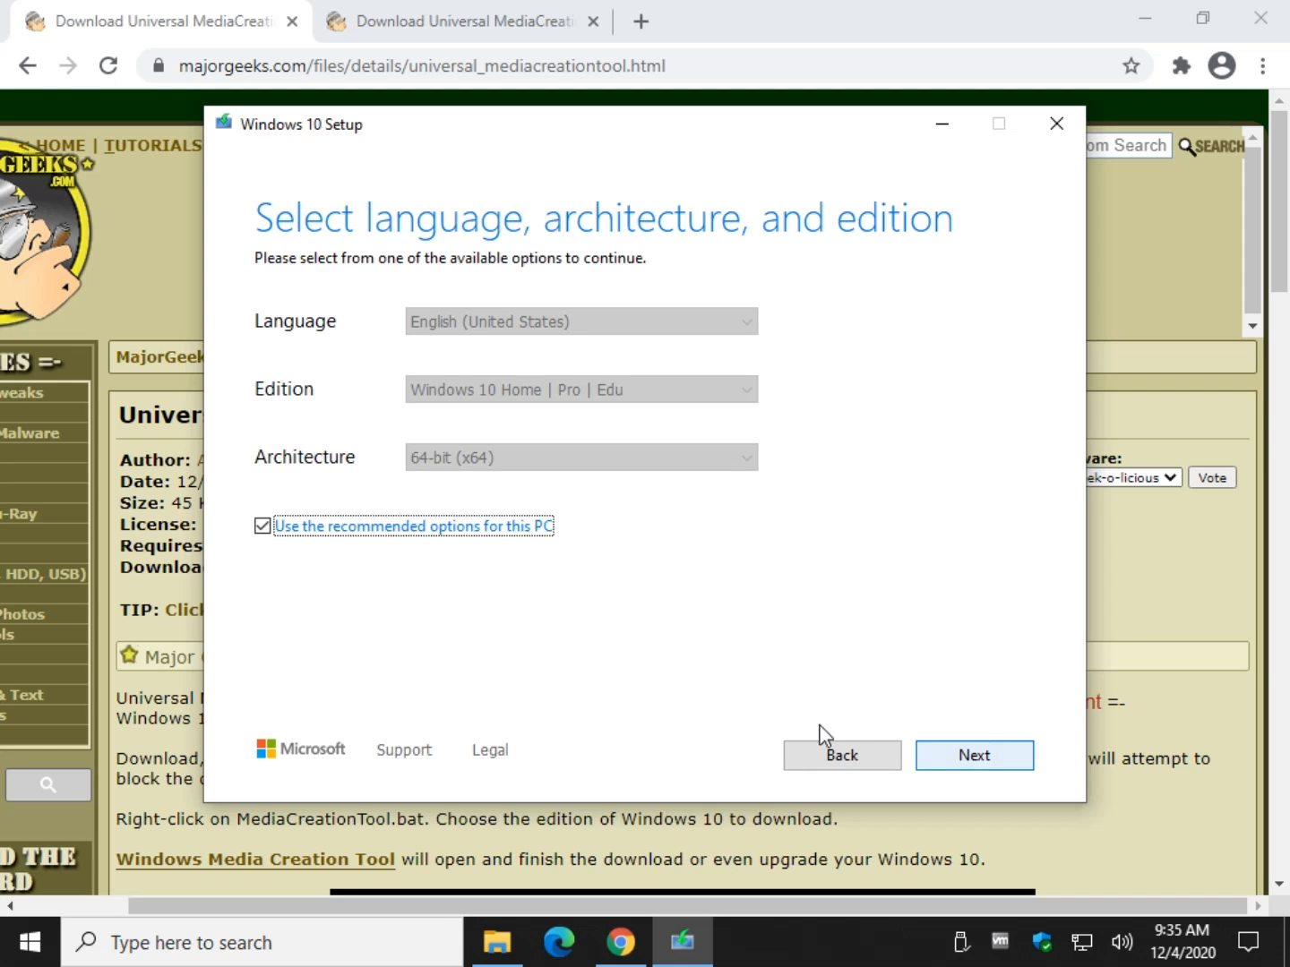
{"action": "mouse_move", "coordinate": [339, 449]}
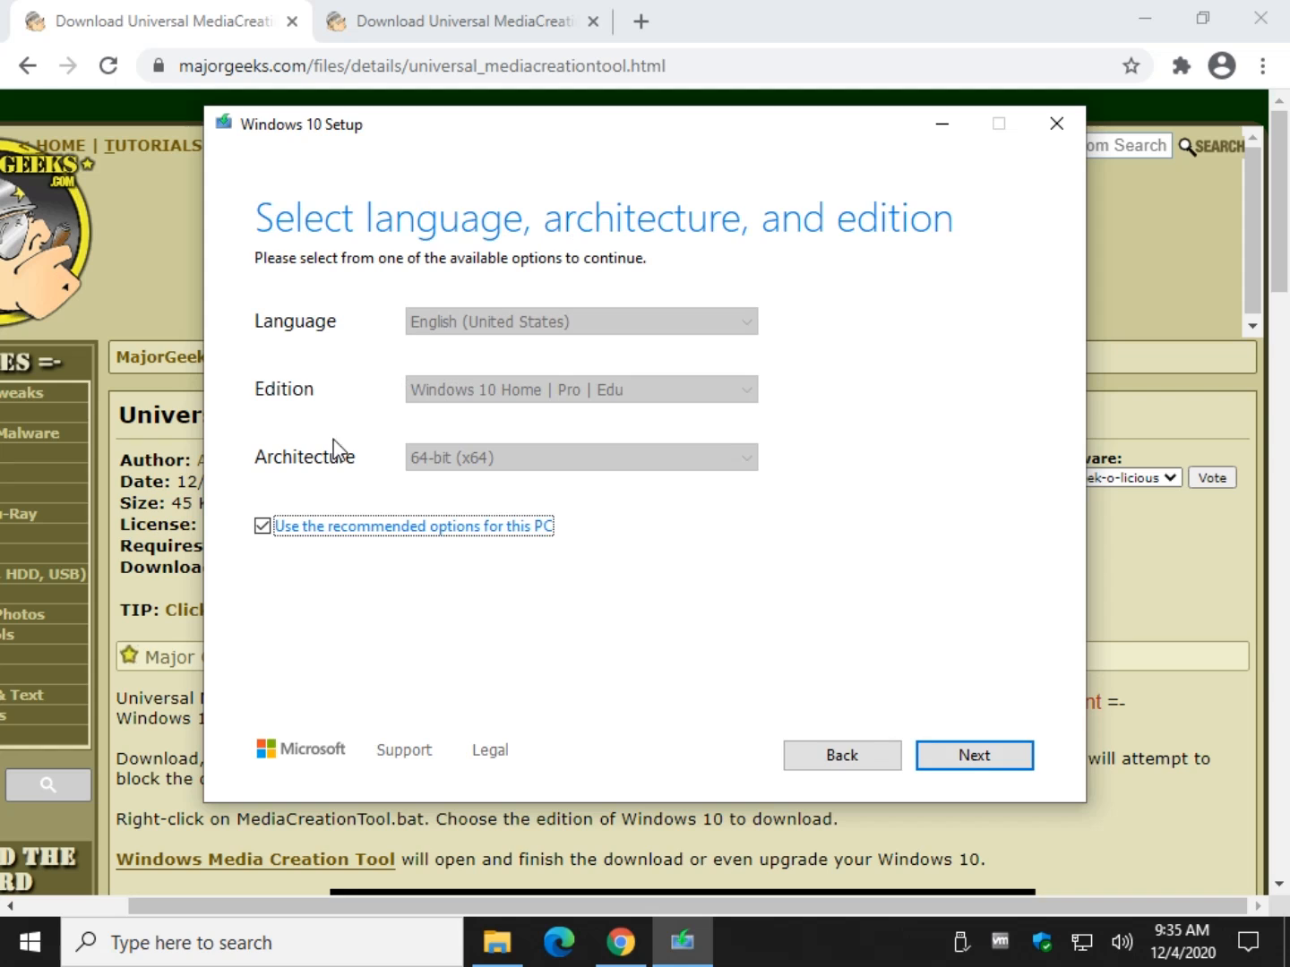
Pick 64-bit Windows 10 Home | Pro | Edu without recommended options, then ISO file.
{"action": "left_click", "coordinate": [580, 457]}
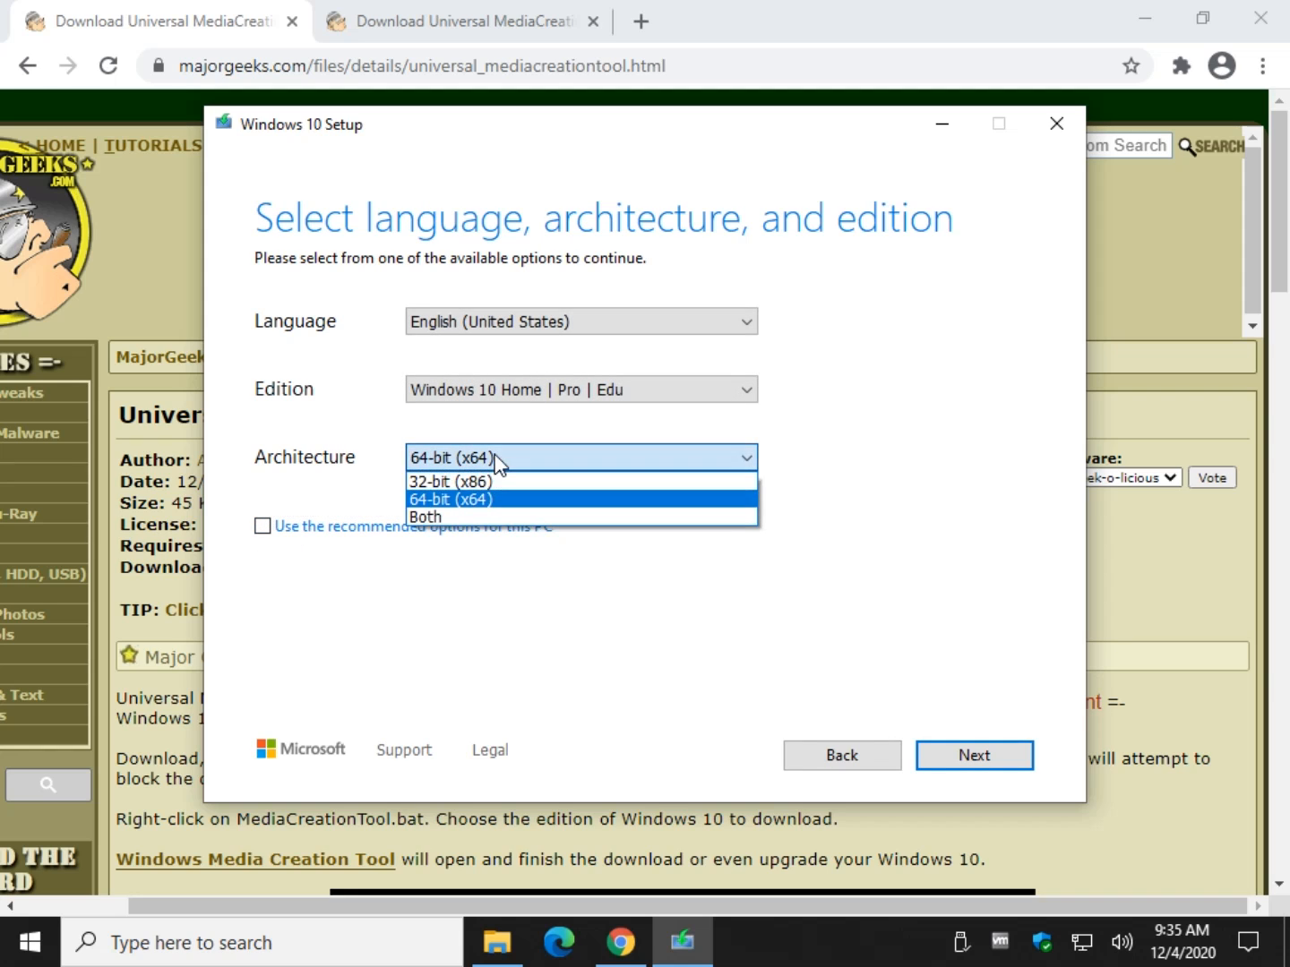
{"action": "left_click", "coordinate": [581, 389]}
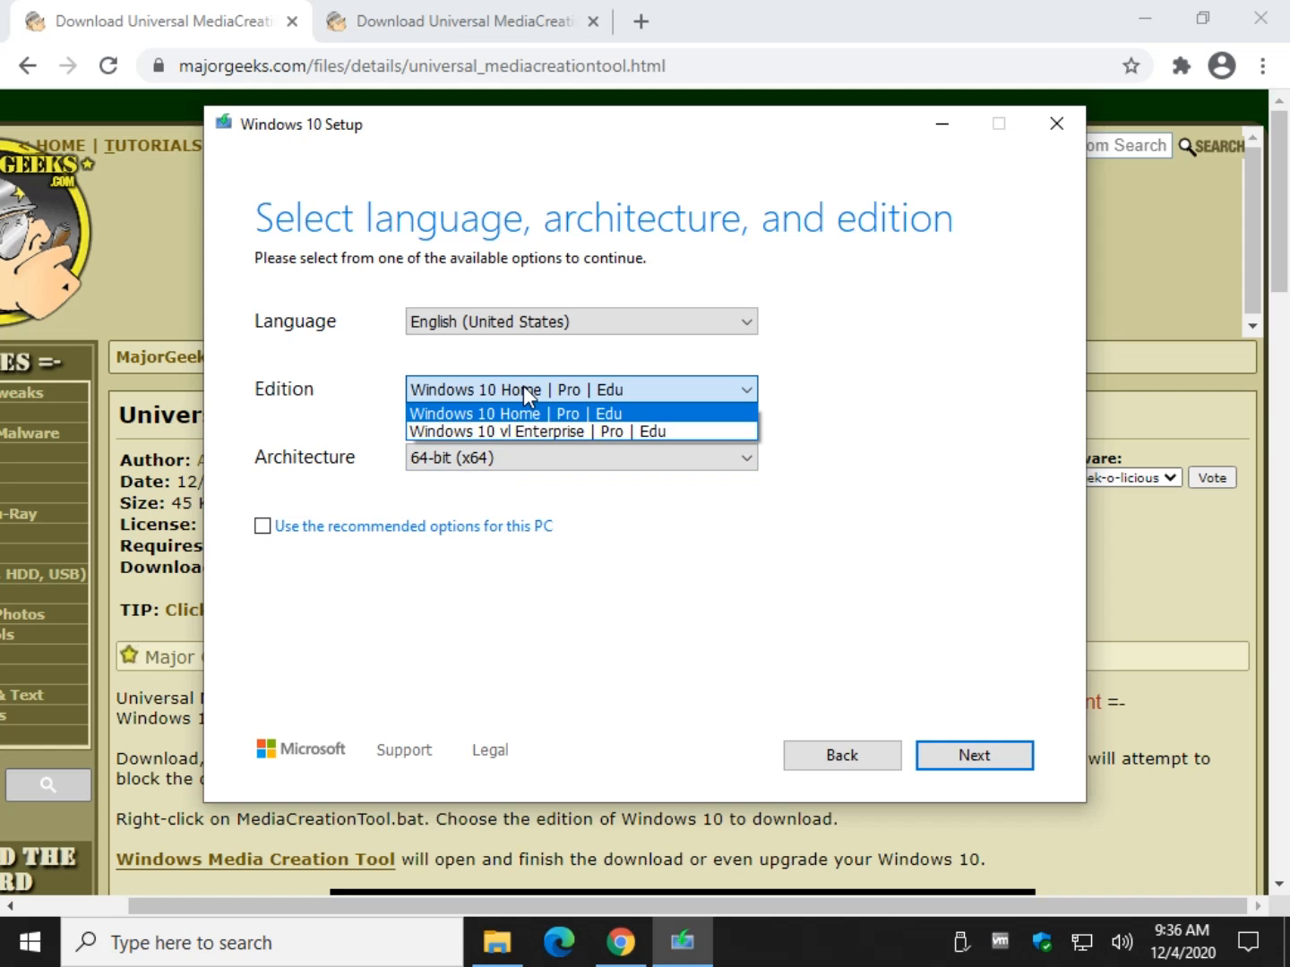
{"action": "mouse_move", "coordinate": [547, 410]}
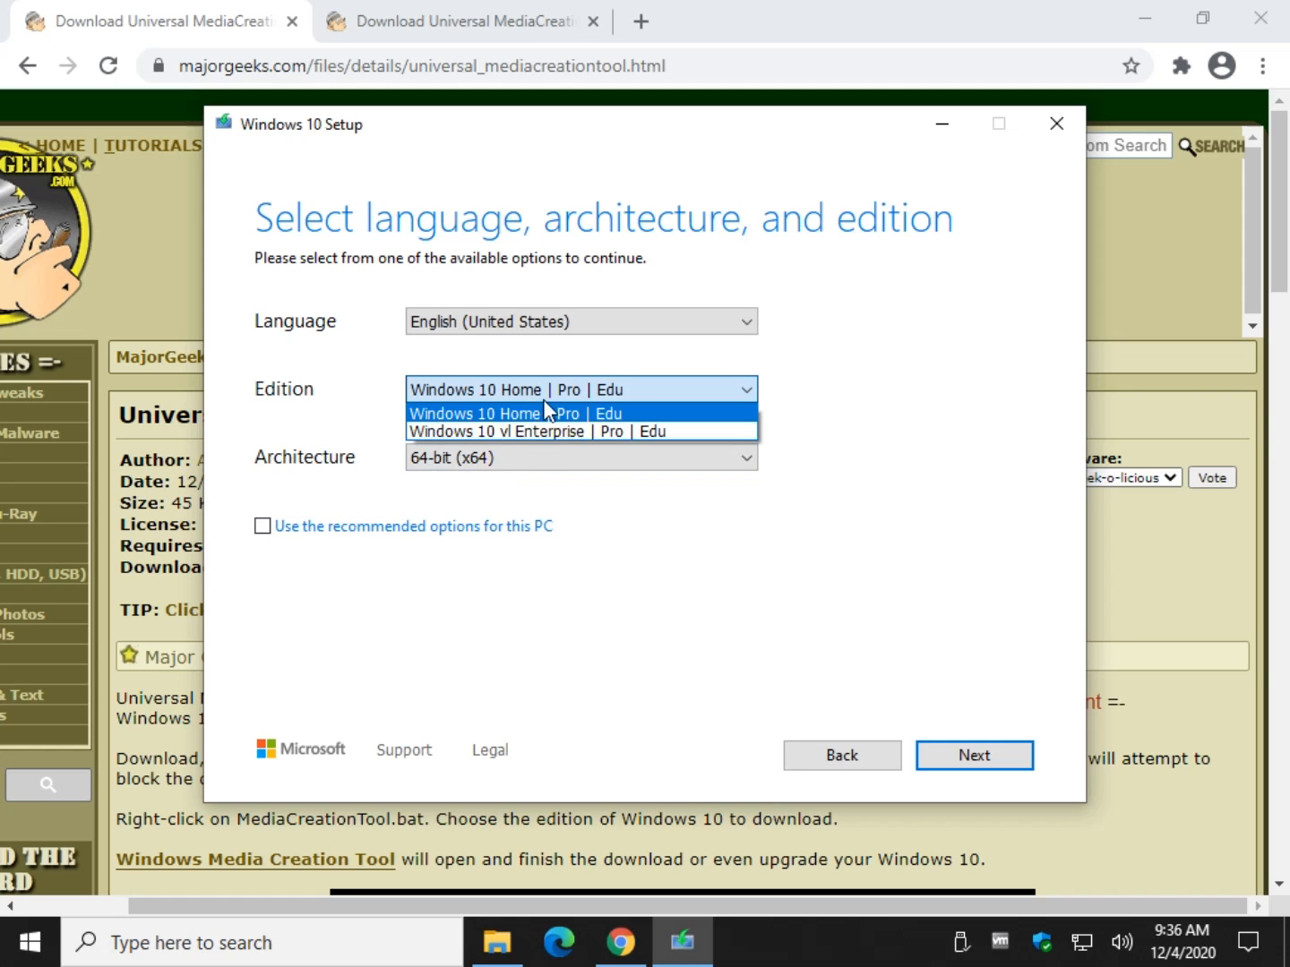
{"action": "left_click", "coordinate": [515, 413]}
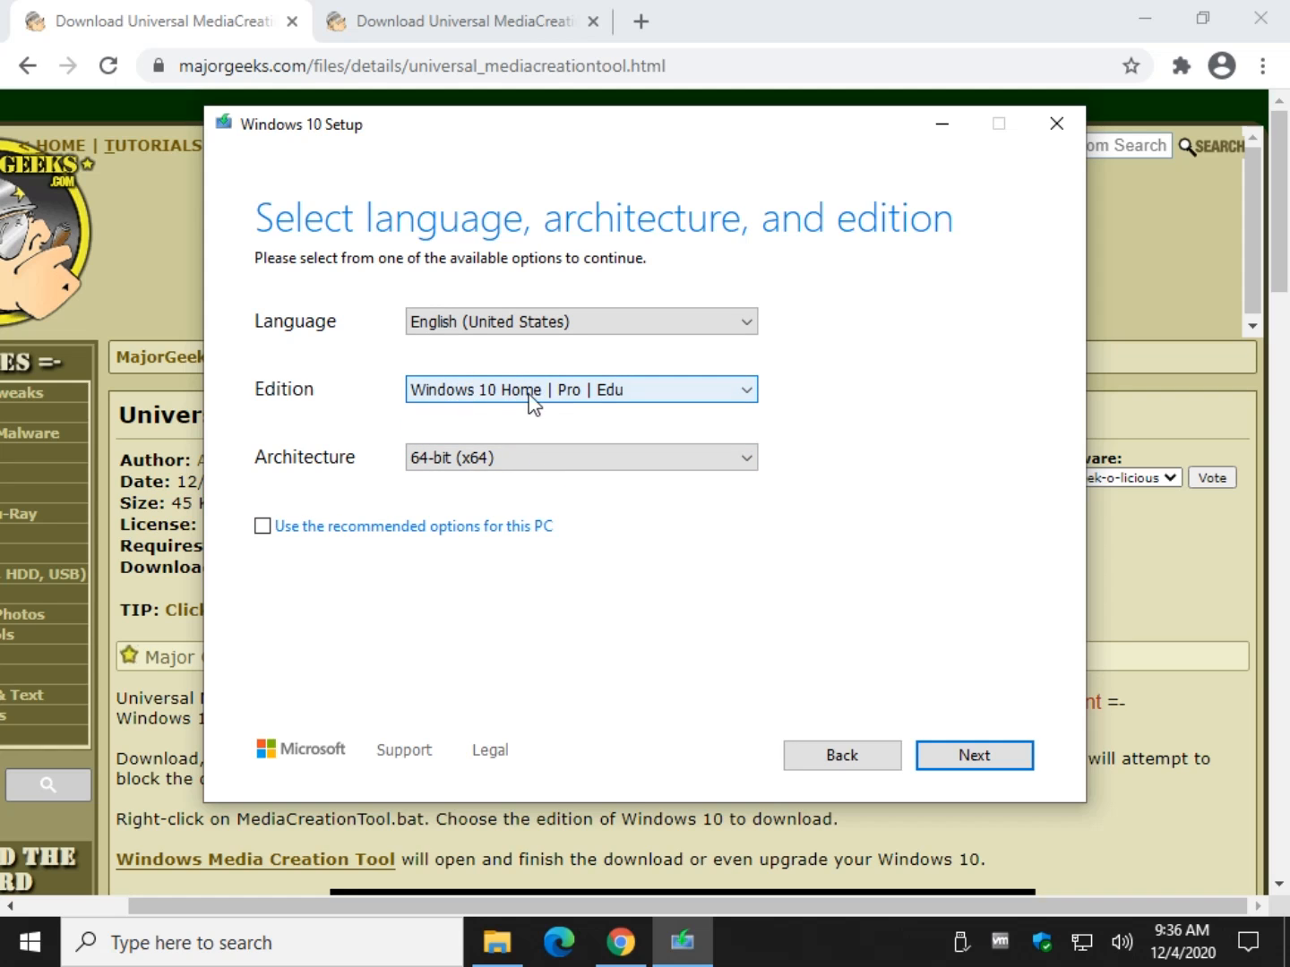
{"action": "left_click", "coordinate": [581, 388]}
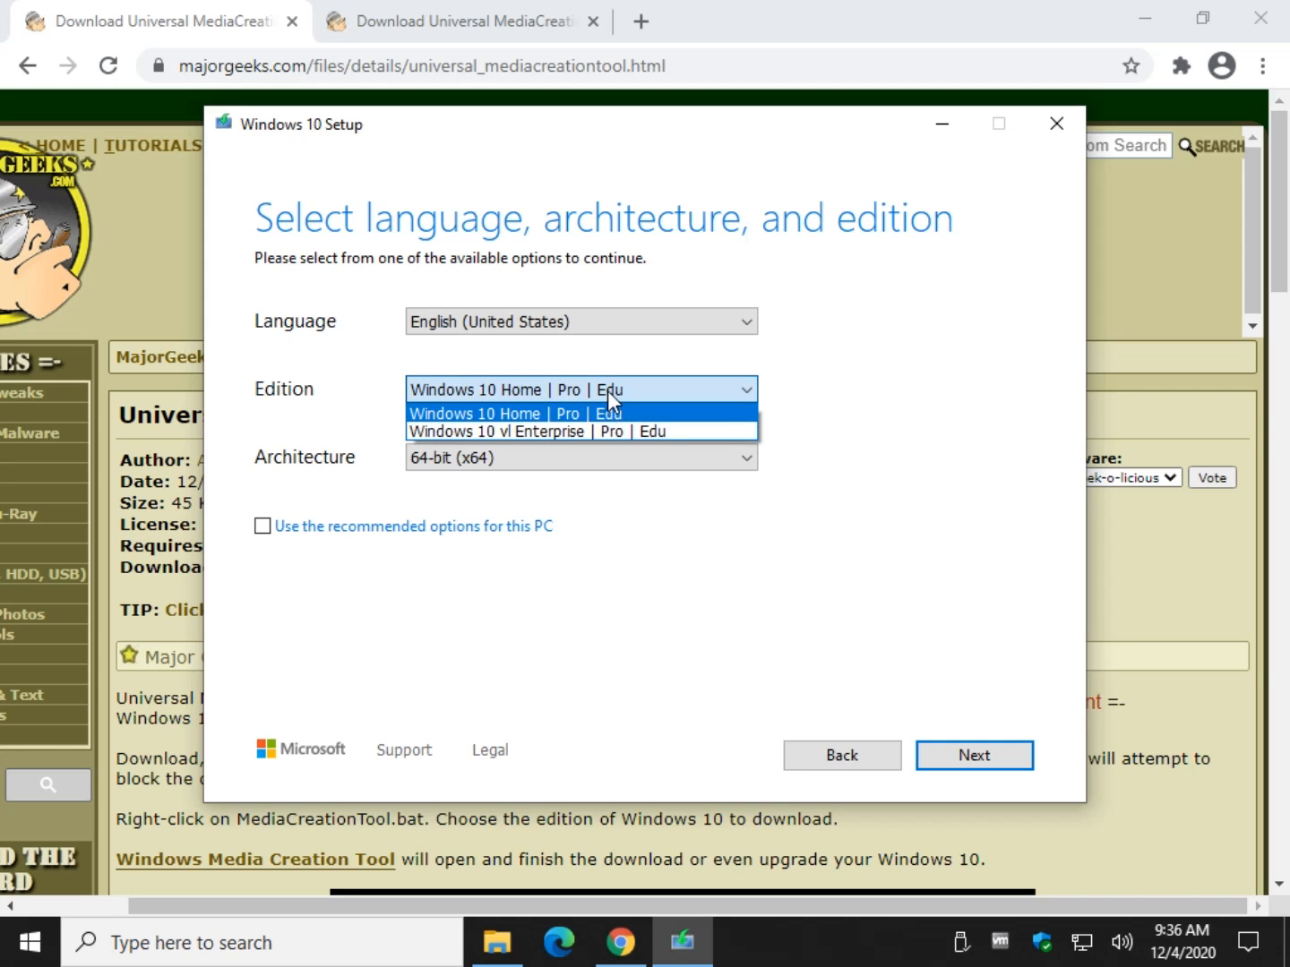
{"action": "mouse_move", "coordinate": [603, 424]}
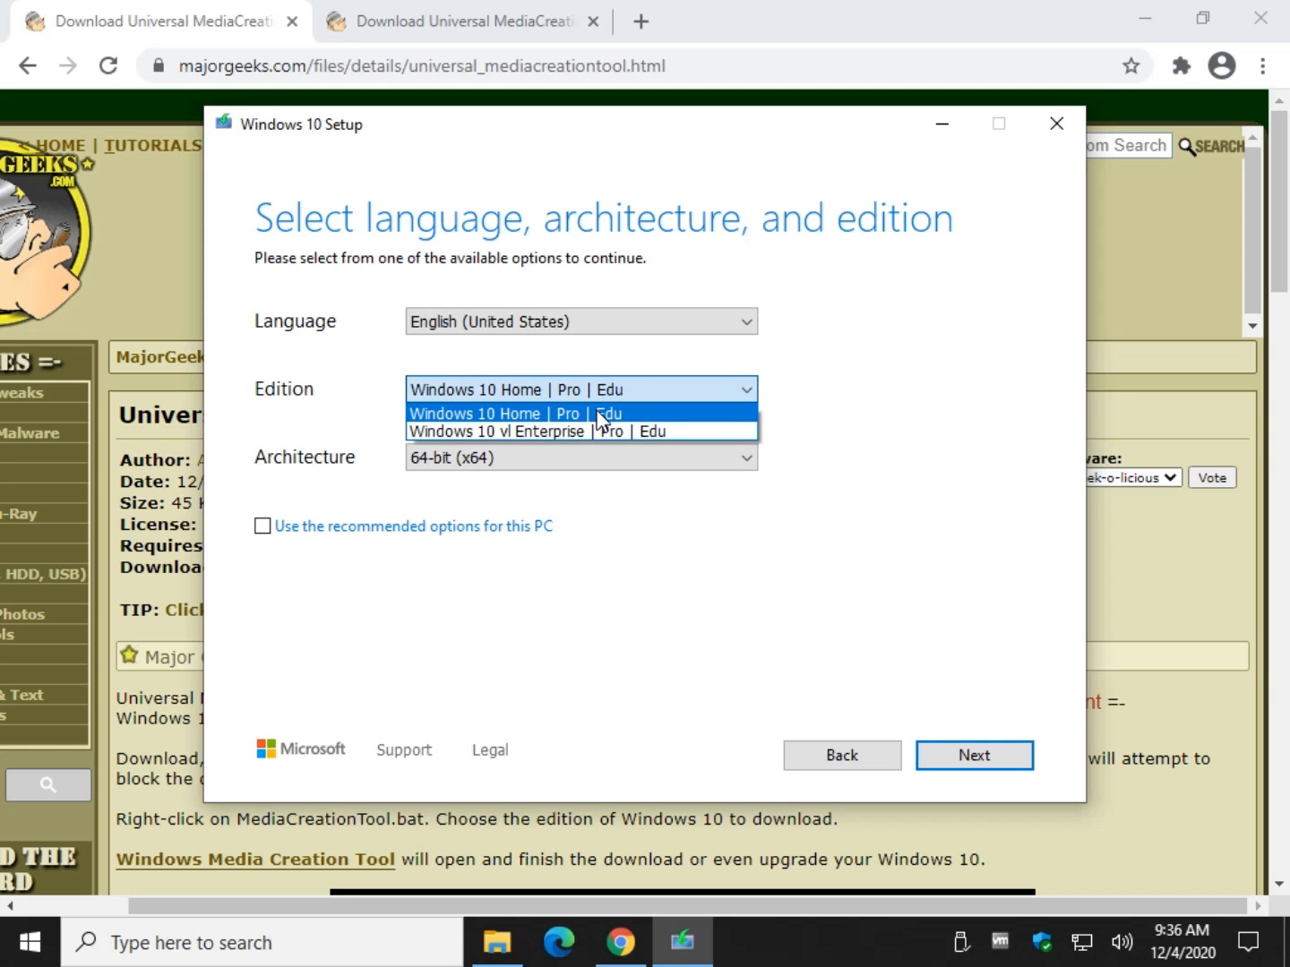
{"action": "left_click", "coordinate": [973, 755]}
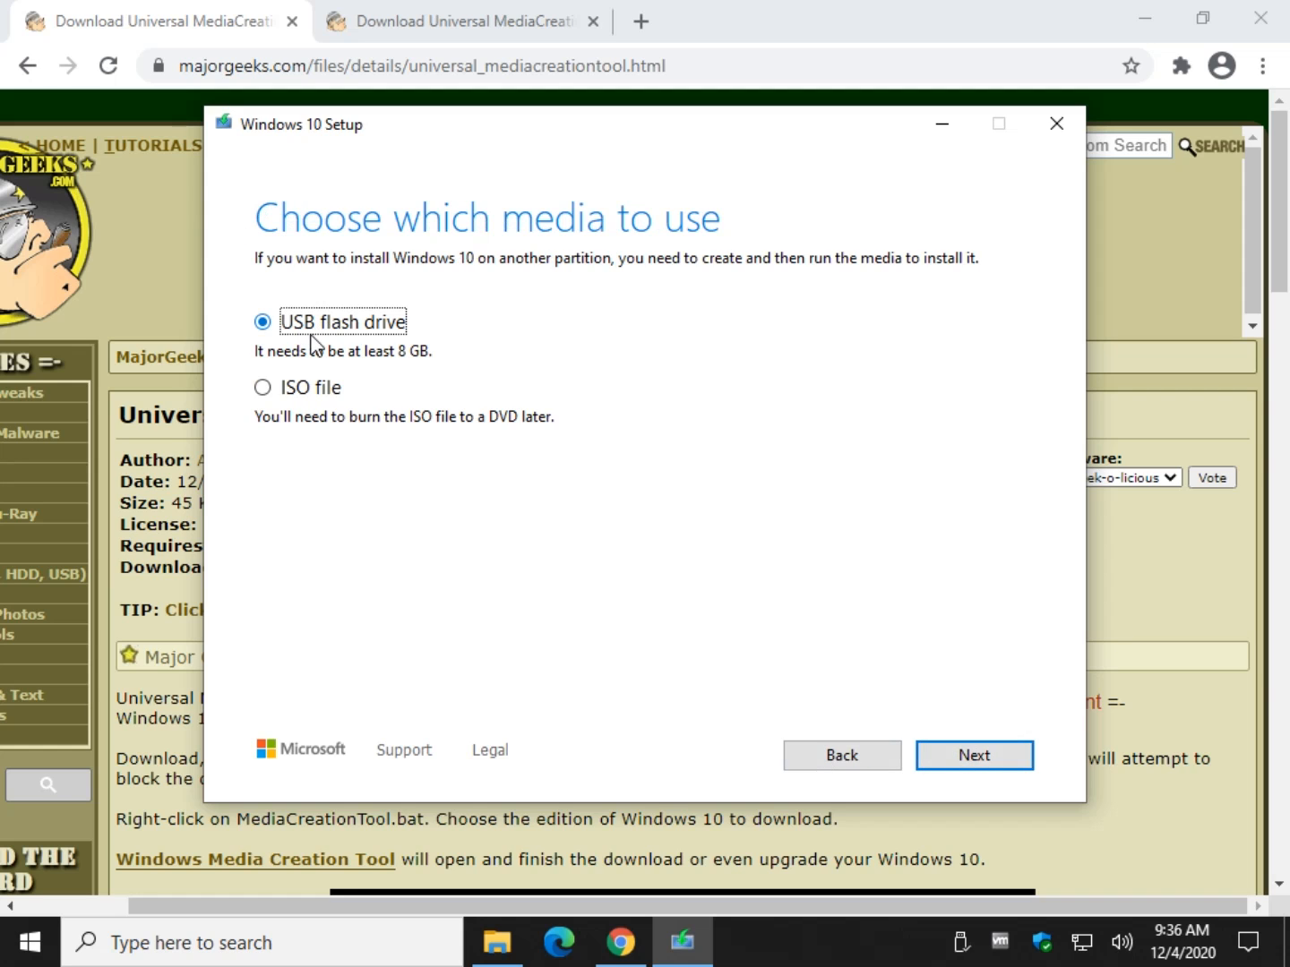
{"action": "left_click", "coordinate": [262, 387]}
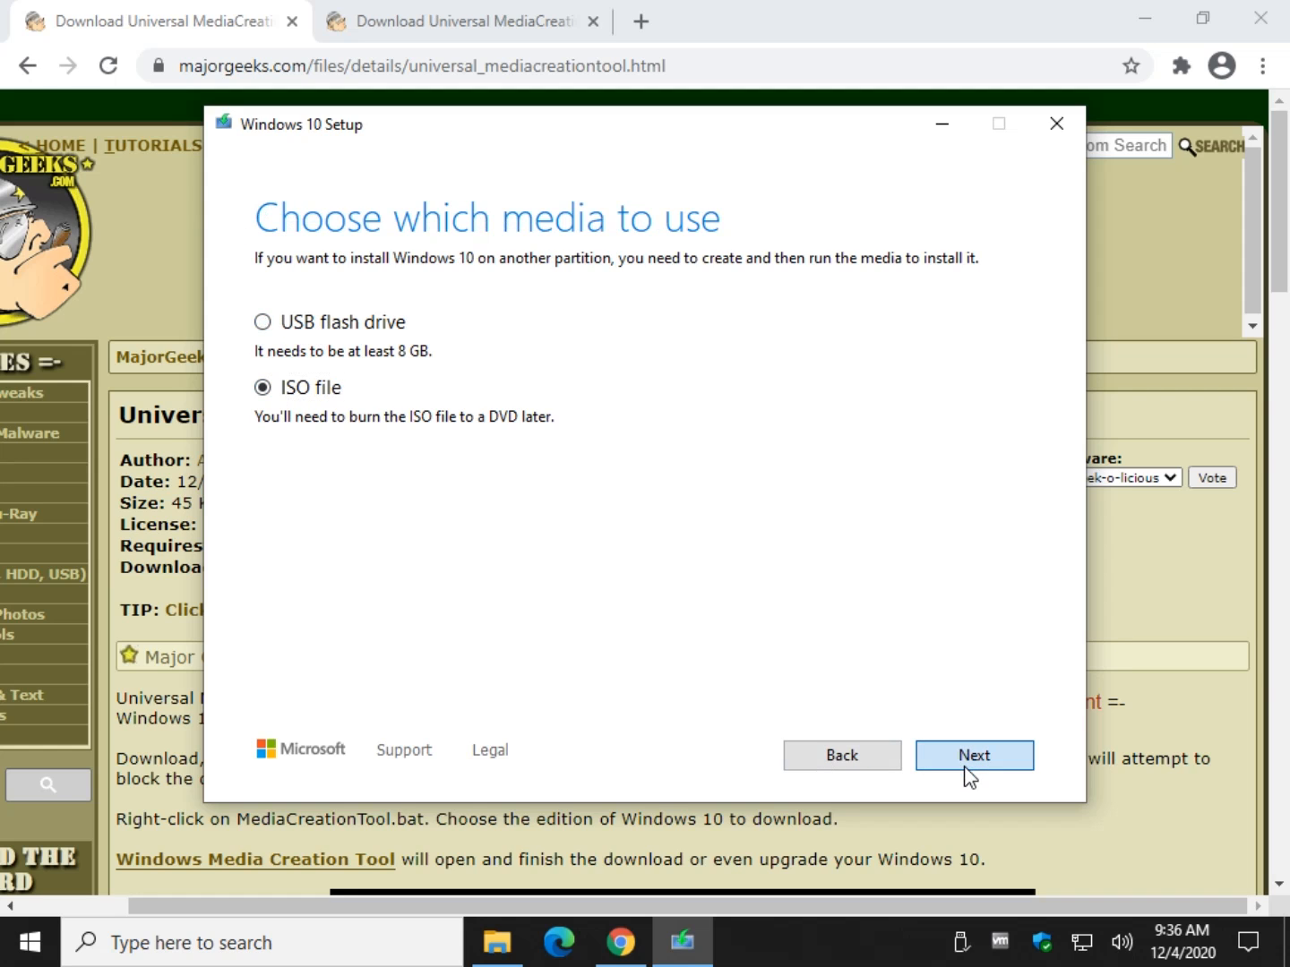
{"action": "left_click", "coordinate": [974, 755]}
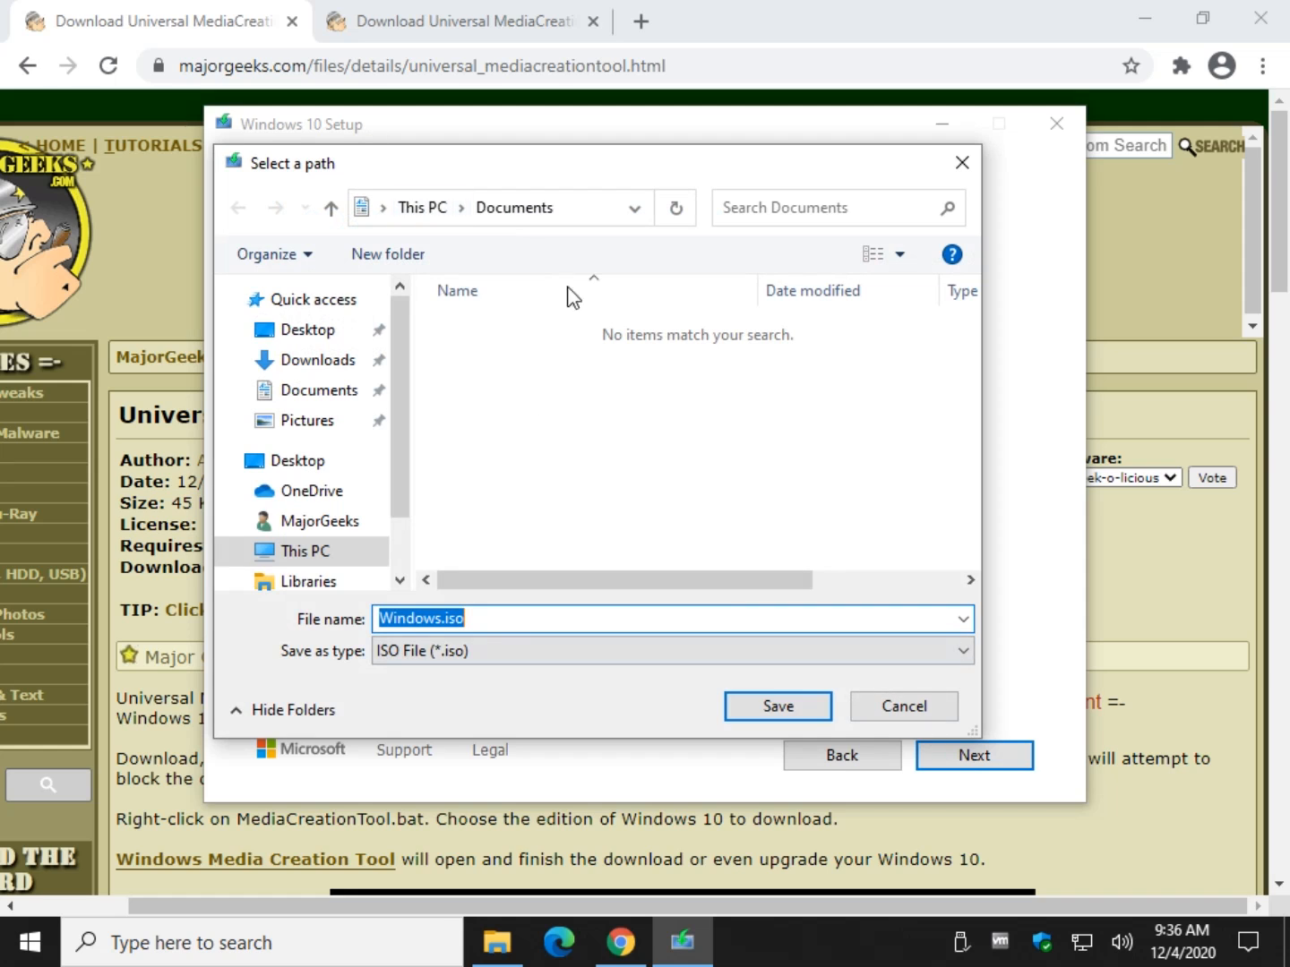
Save the Windows ISO into the Downloads folder.
{"action": "left_click", "coordinate": [316, 359]}
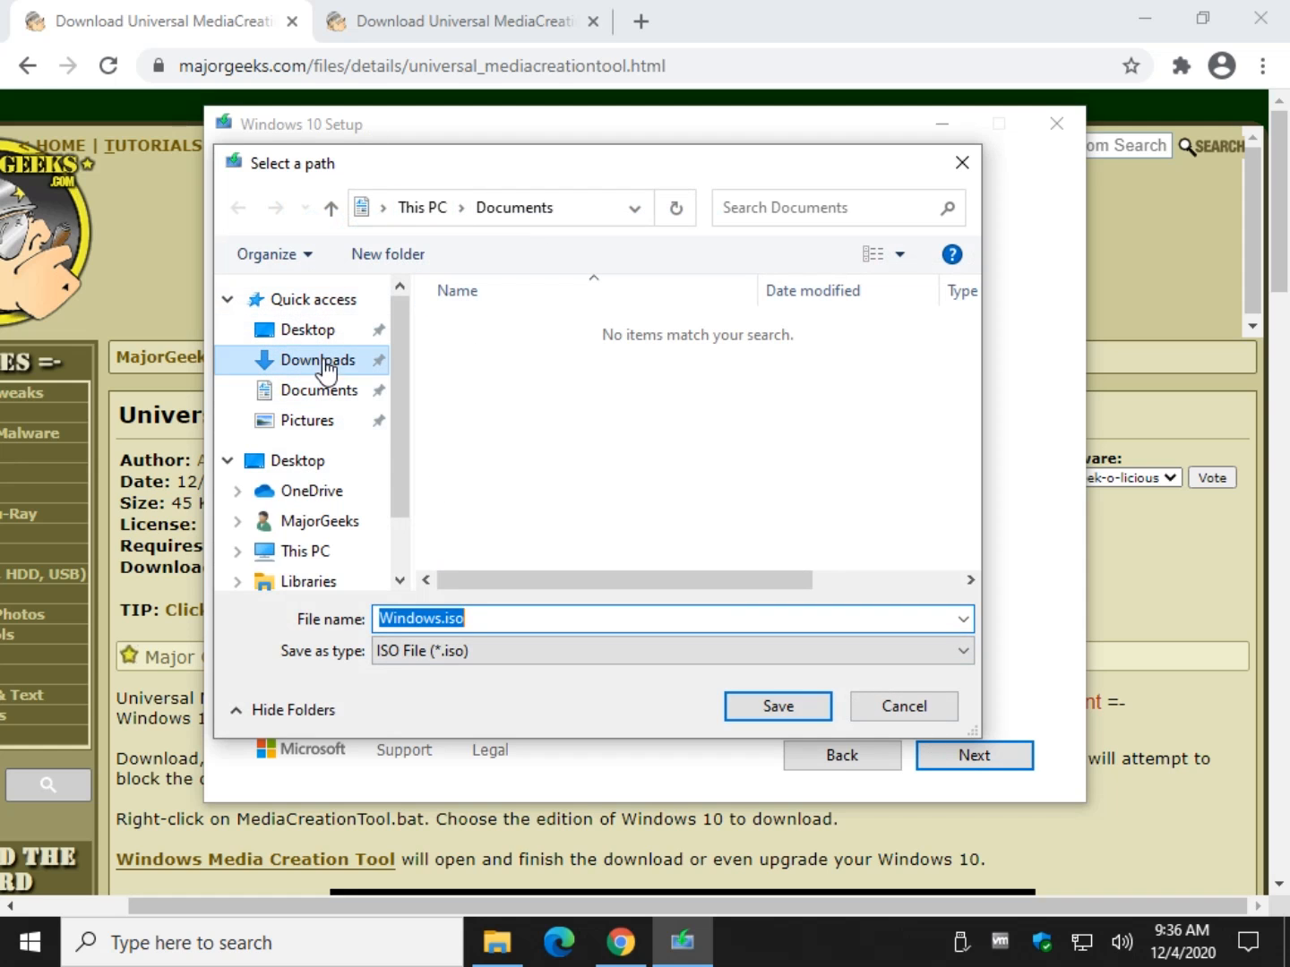
{"action": "left_click", "coordinate": [776, 706]}
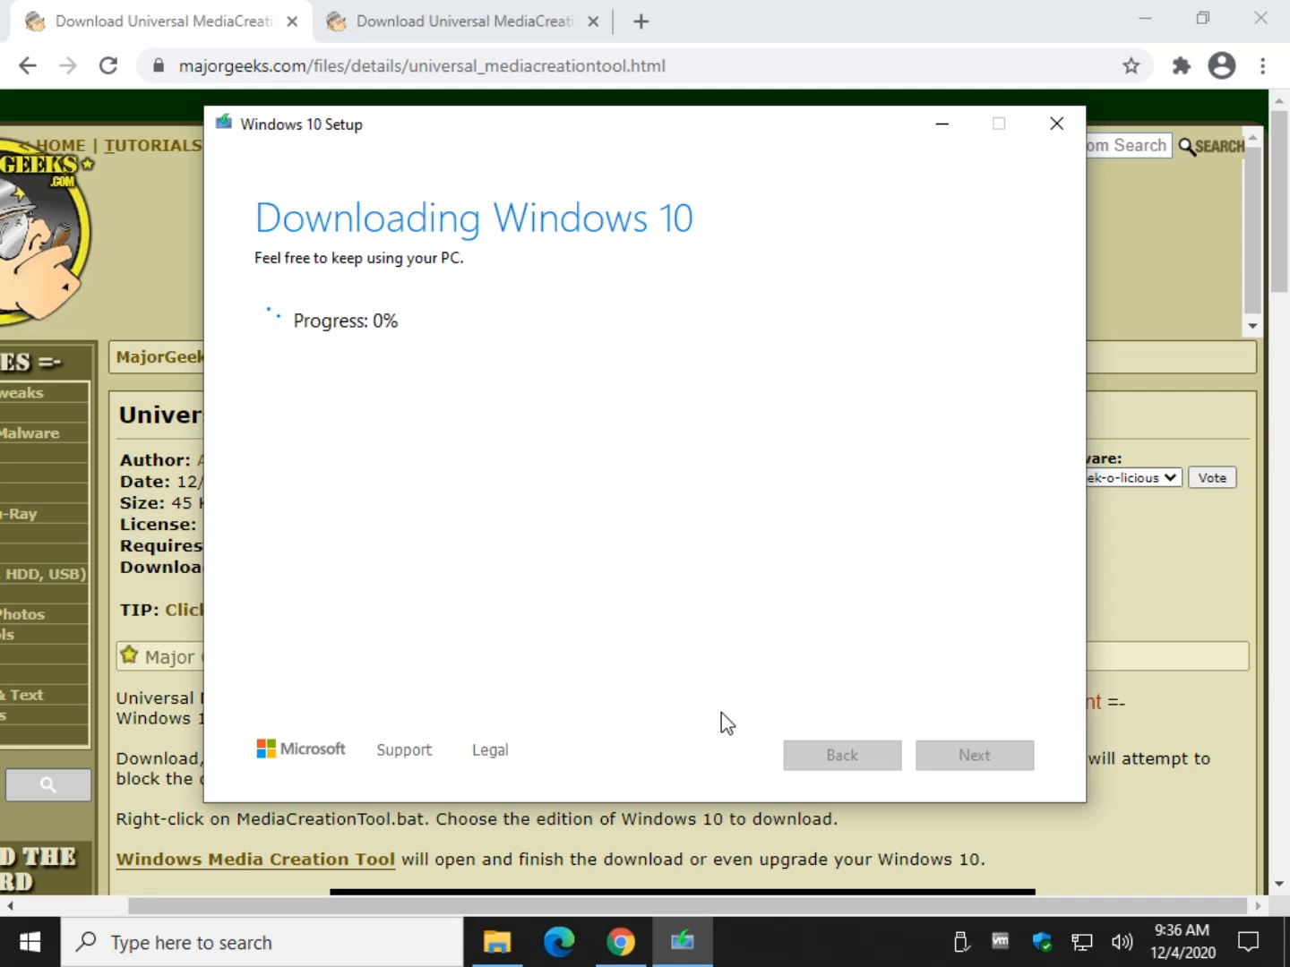
{"action": "mouse_move", "coordinate": [462, 345]}
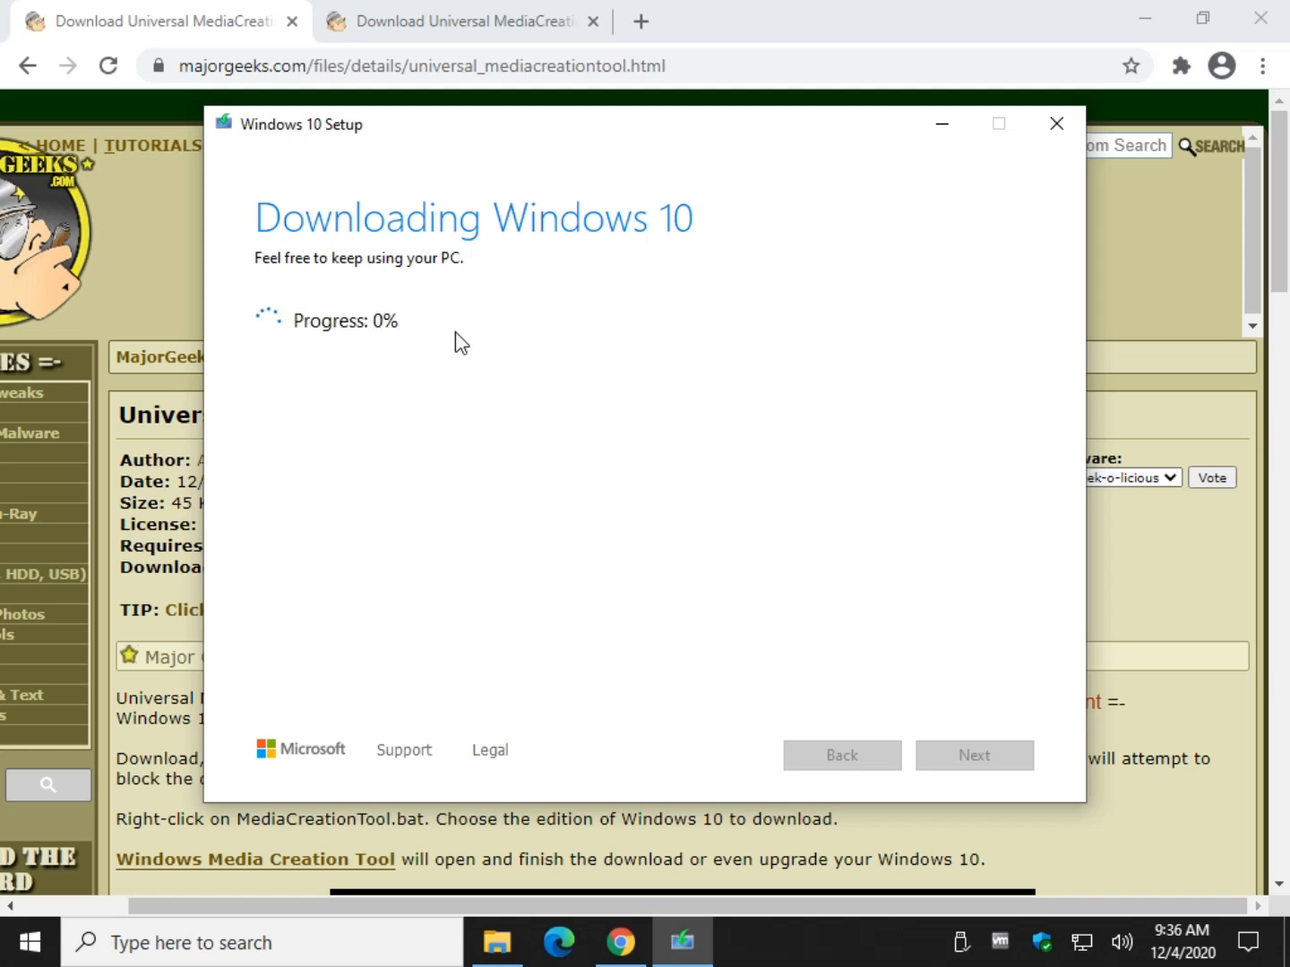
{"action": "mouse_move", "coordinate": [504, 360]}
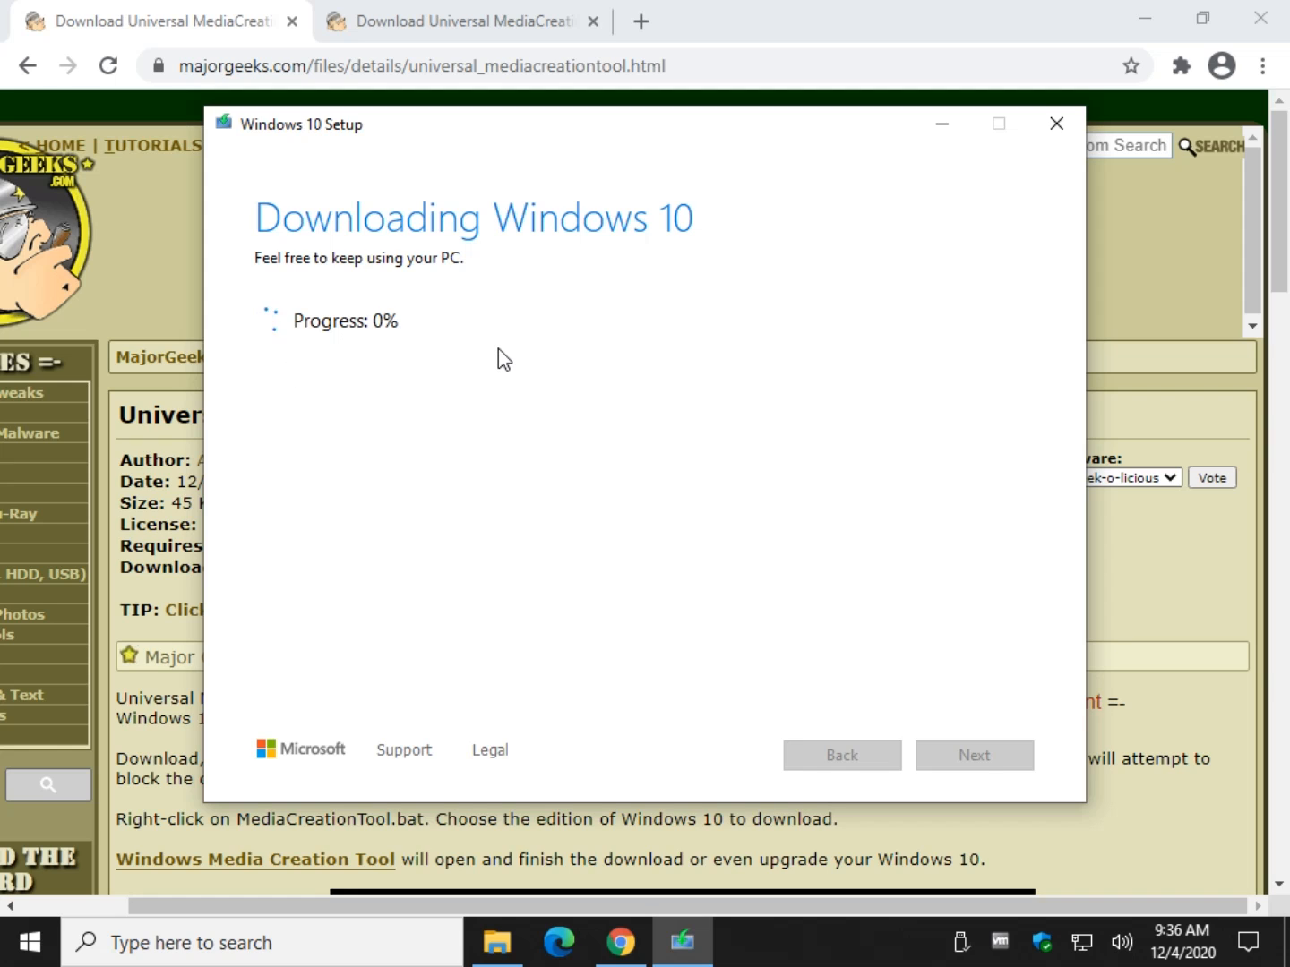
Decline the quit prompt so the Windows 10 download continues to 2%.
{"action": "left_click", "coordinate": [1057, 124]}
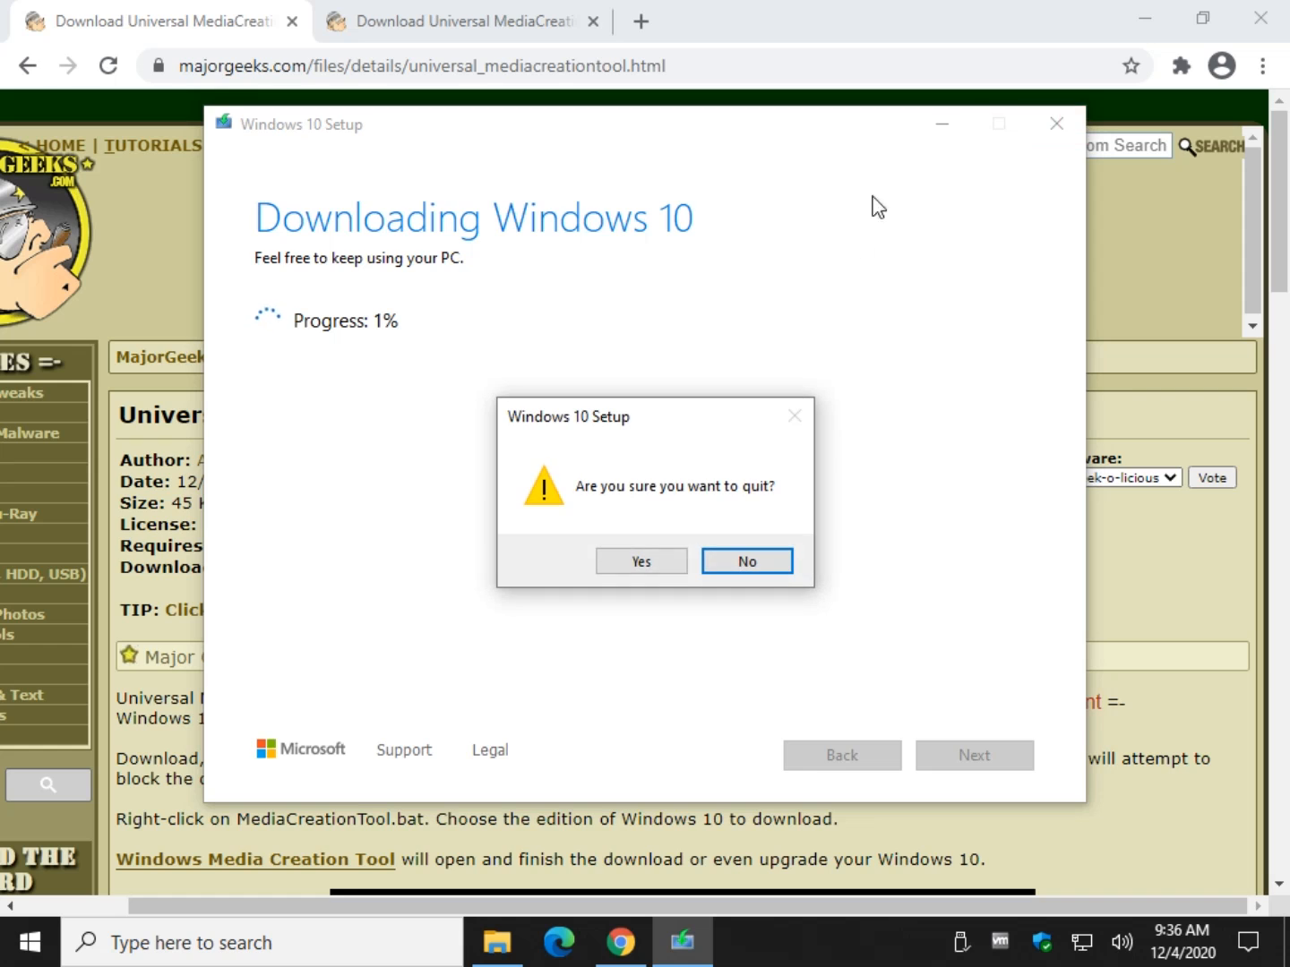
{"action": "left_click", "coordinate": [746, 561]}
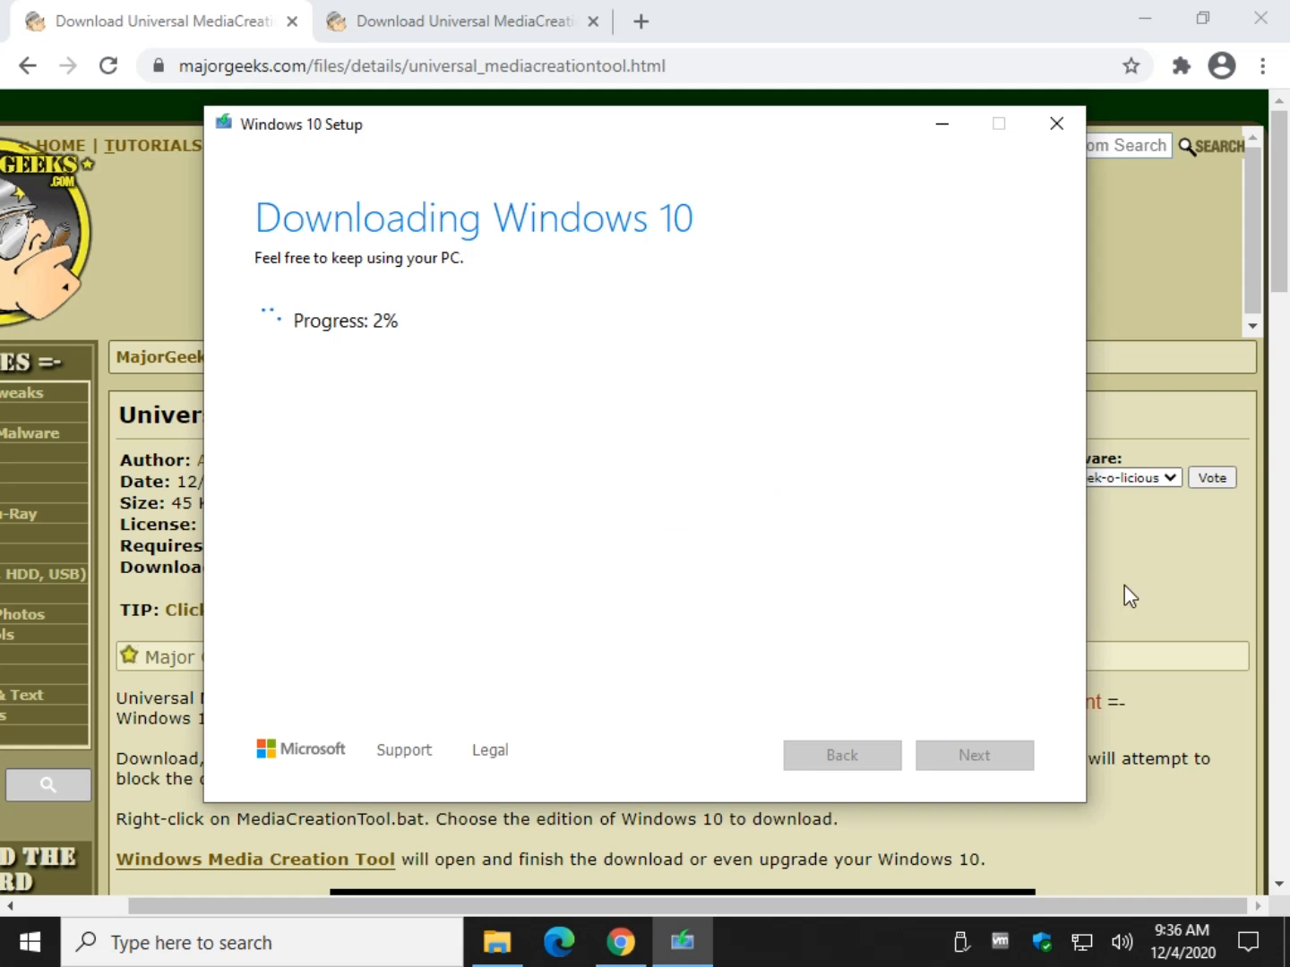
{"action": "left_click", "coordinate": [1056, 123]}
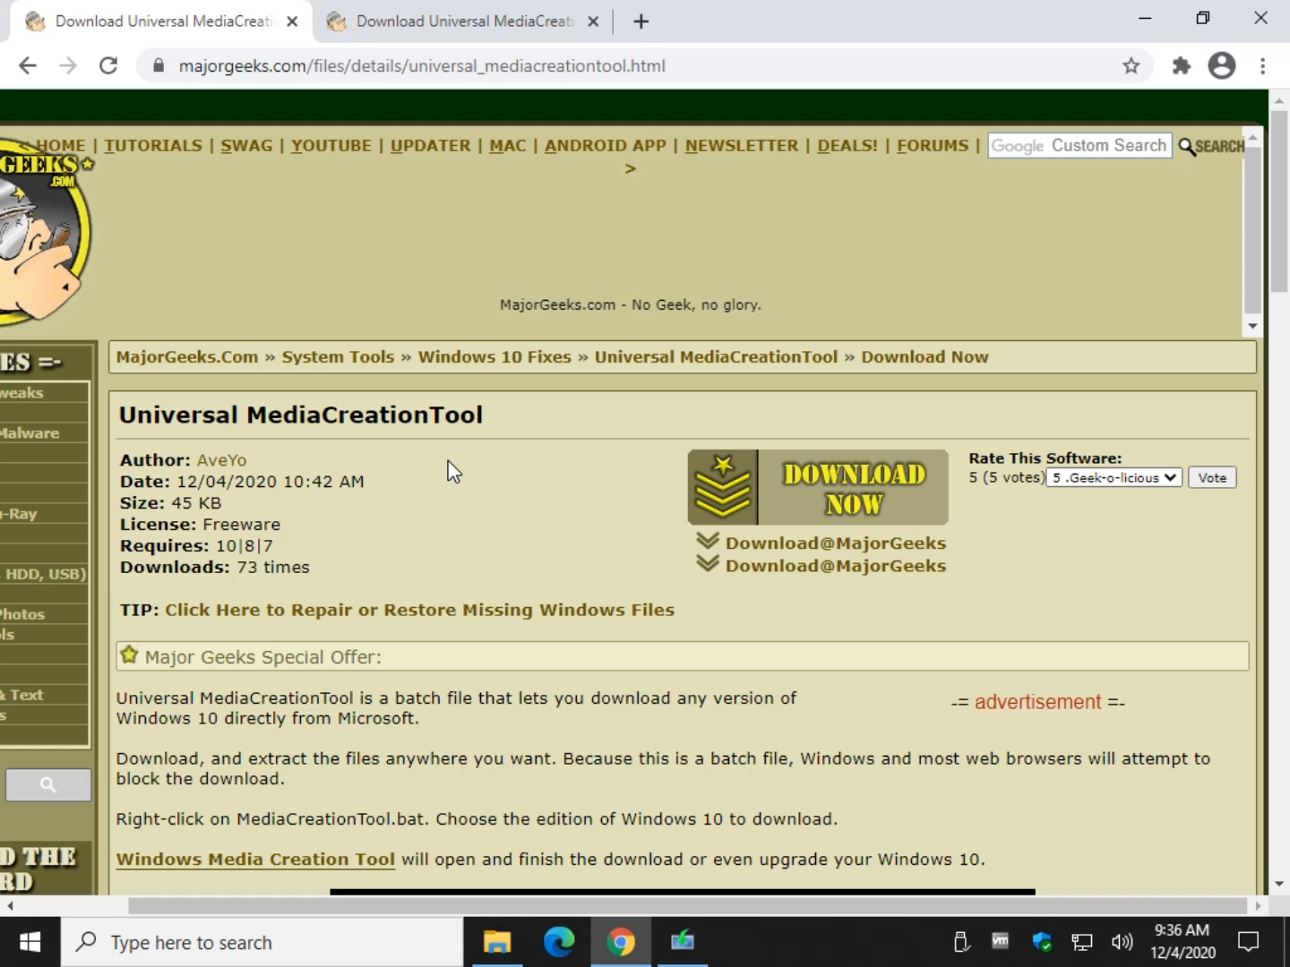
{"action": "mouse_move", "coordinate": [490, 530]}
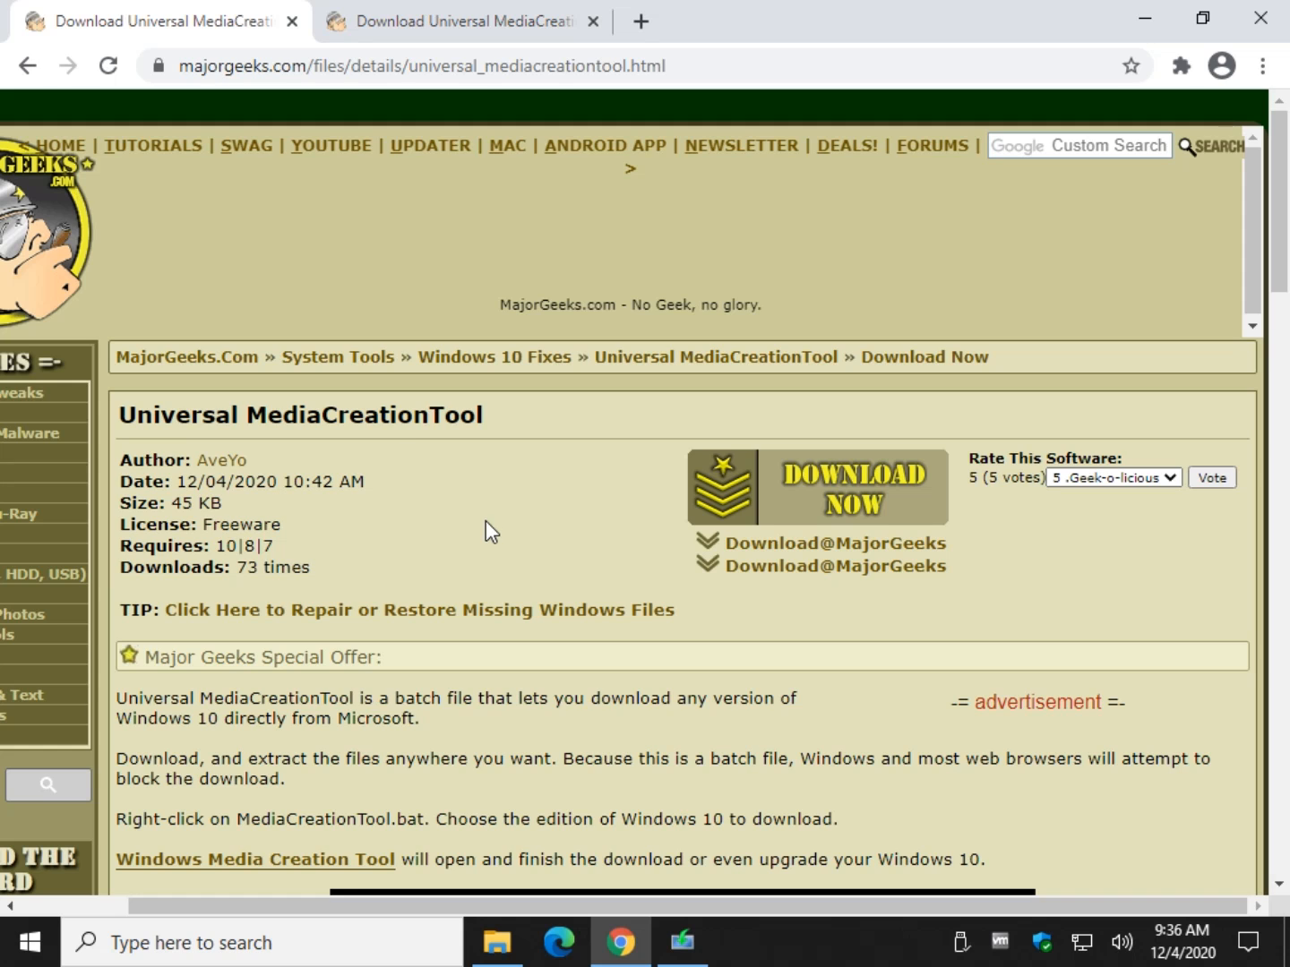
Scroll the MajorGeeks page down to the tutorial video and back up.
{"action": "scroll", "scroll_direction": "down", "scroll_amount": 3}
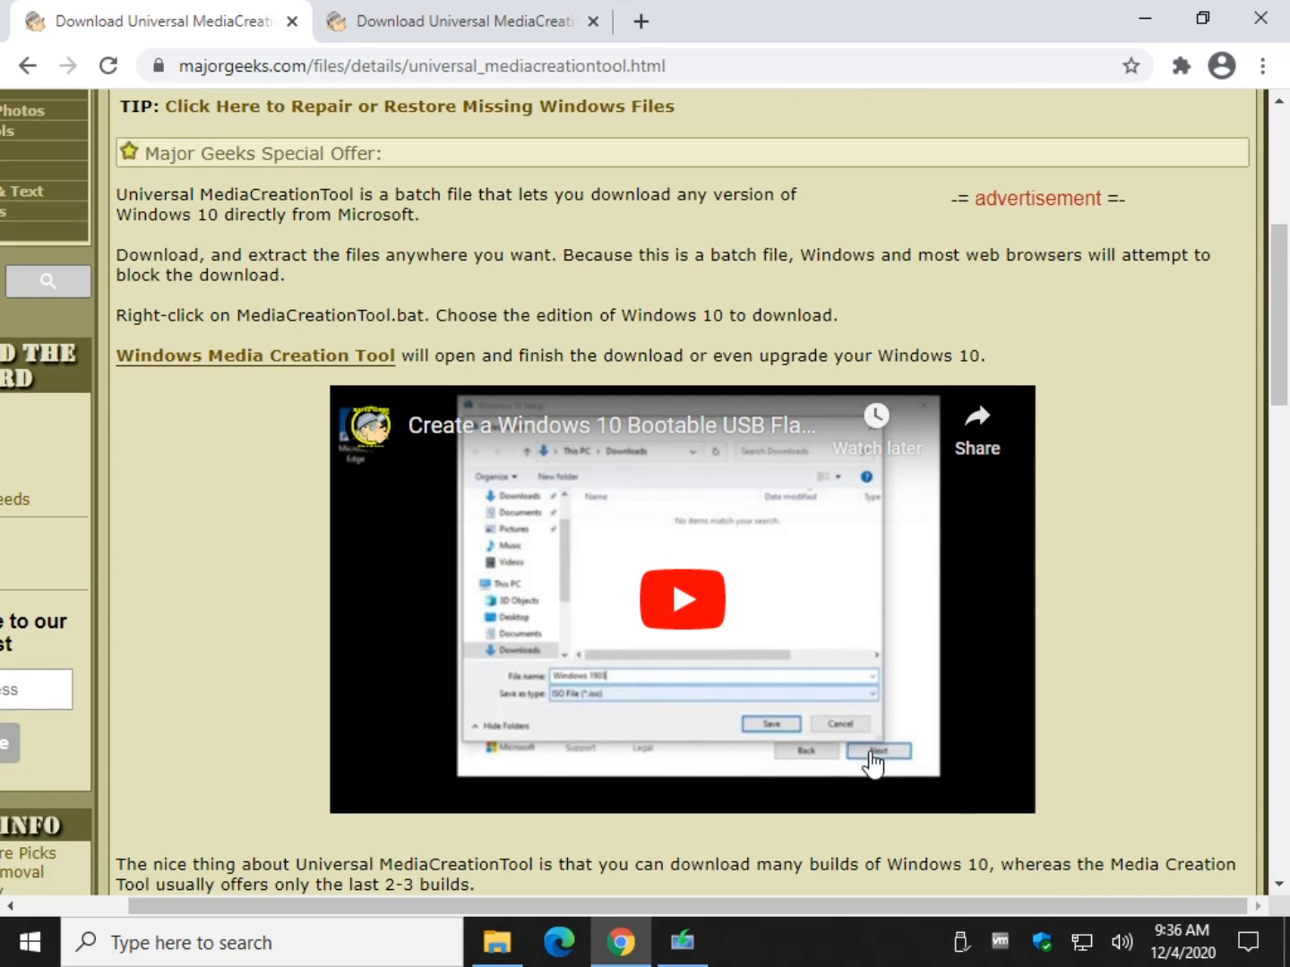
{"action": "mouse_move", "coordinate": [710, 725]}
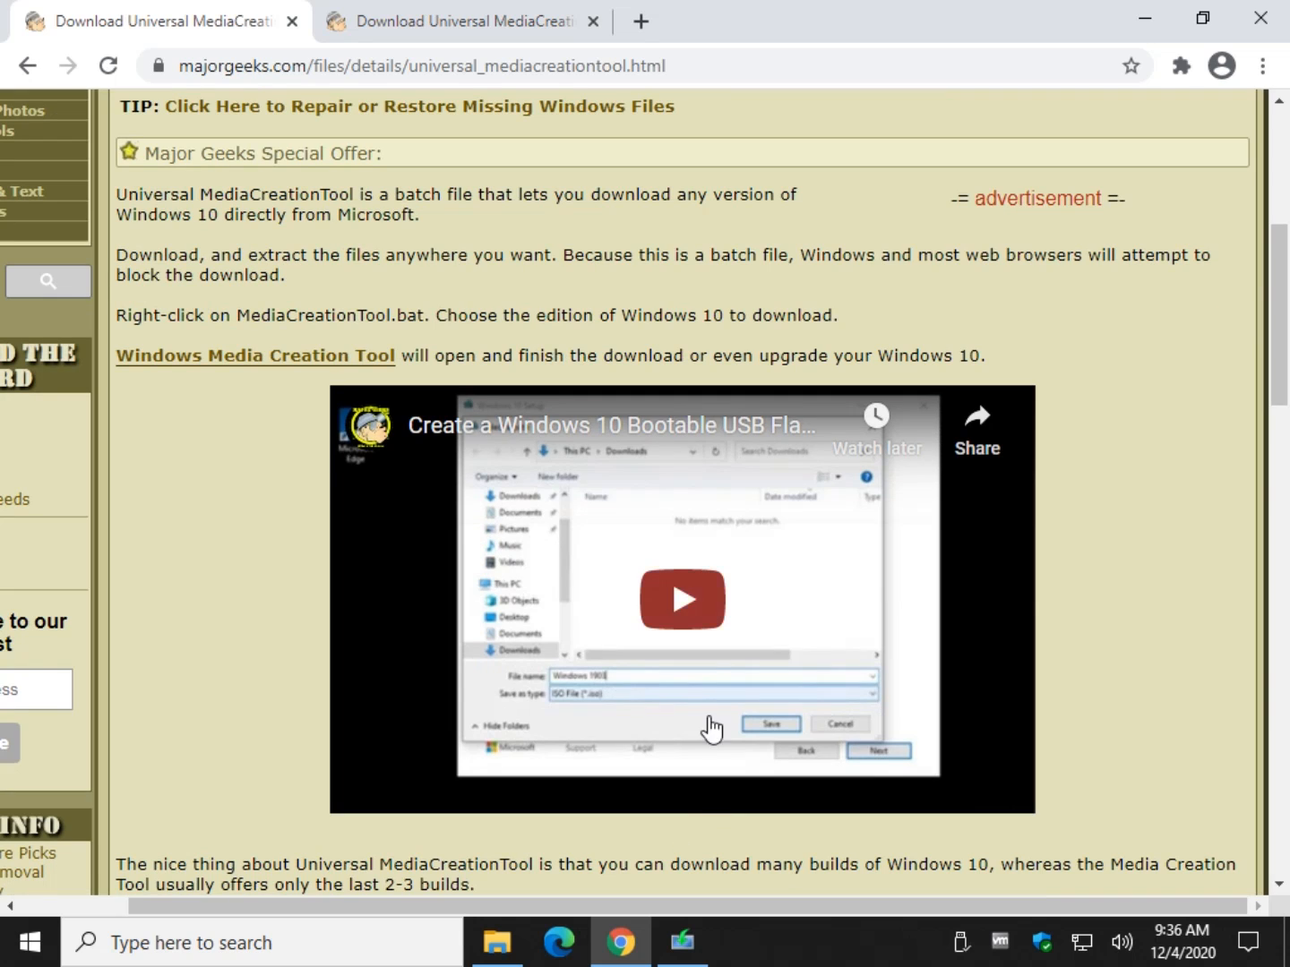
{"action": "scroll", "scroll_direction": "up", "scroll_amount": 3}
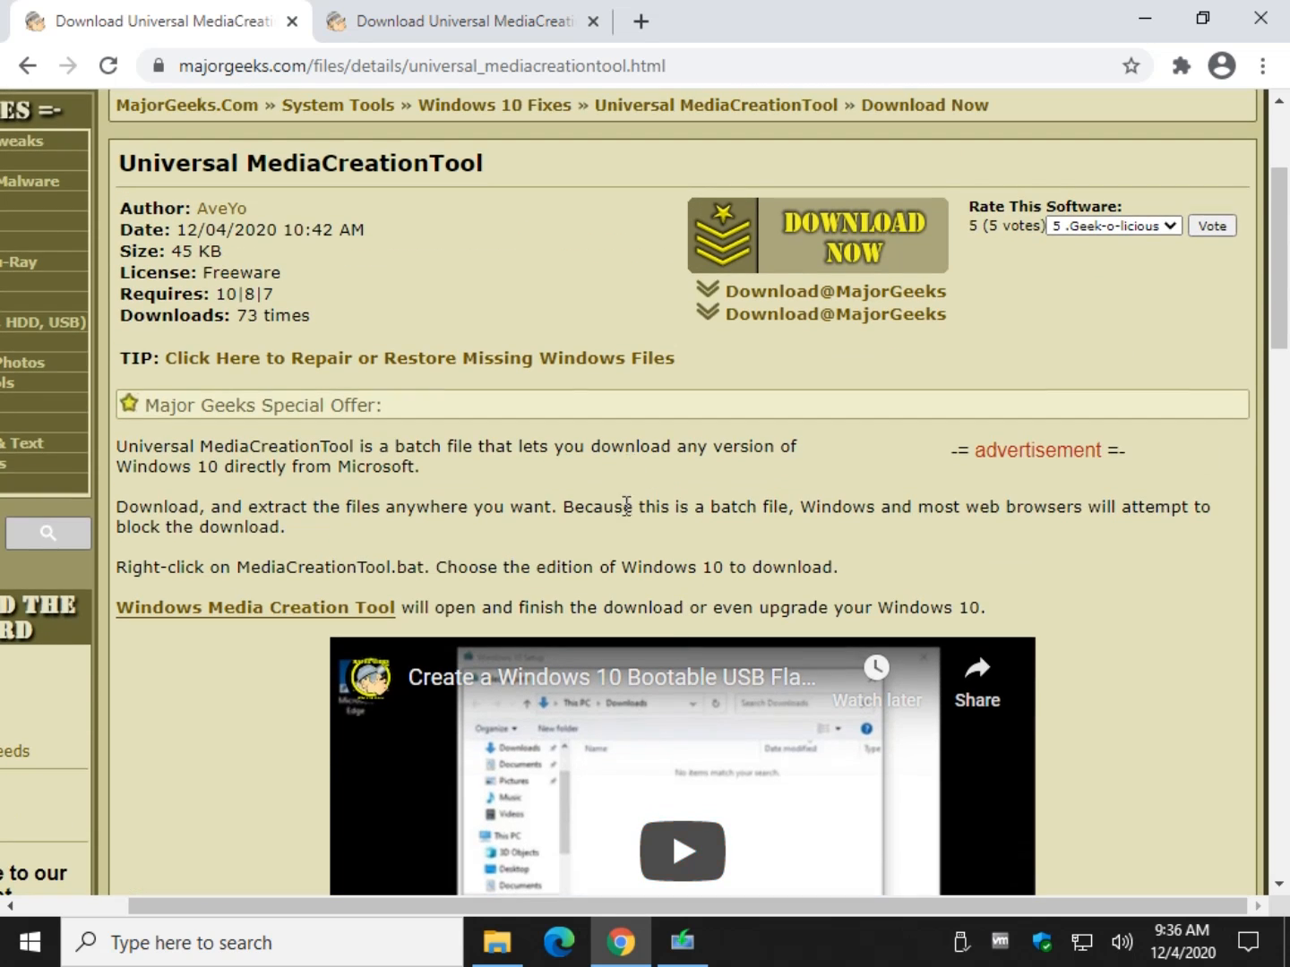
{"action": "mouse_move", "coordinate": [1136, 821]}
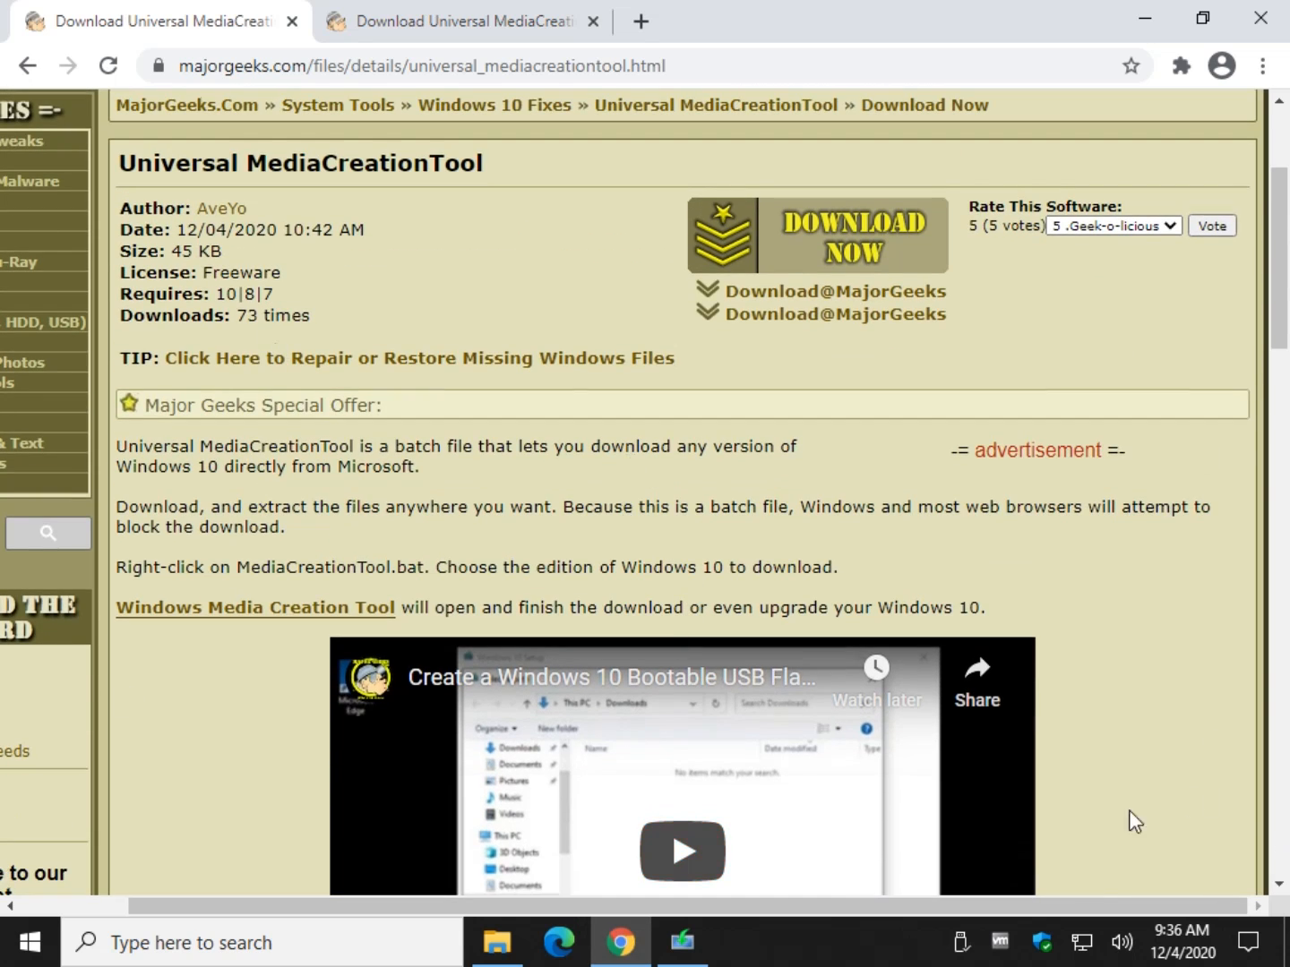